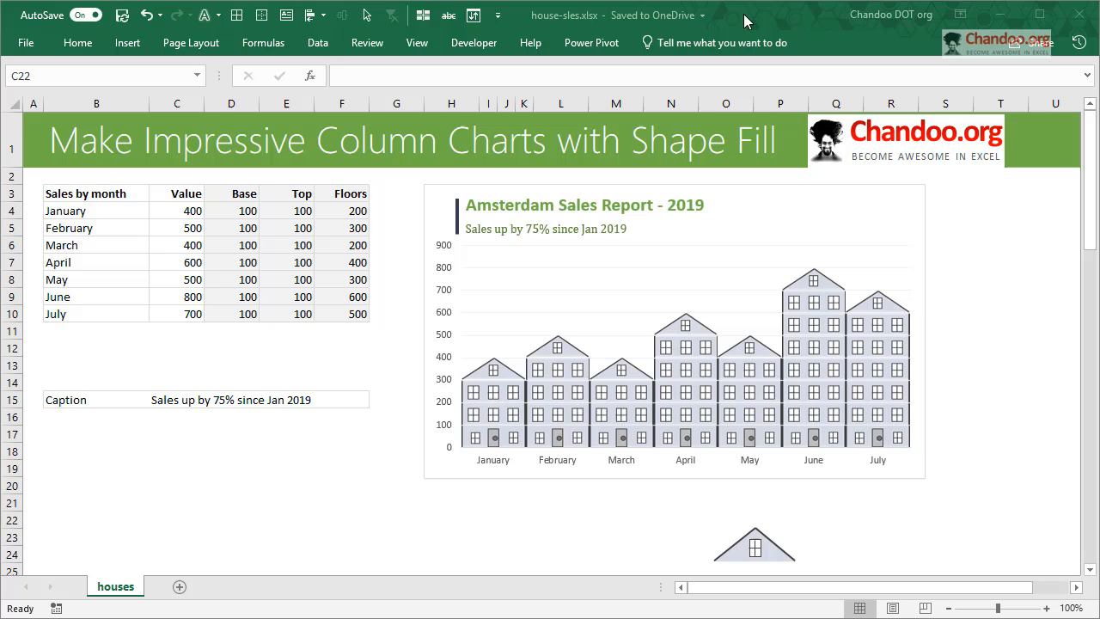
{"action": "mouse_move", "coordinate": [733, 196]}
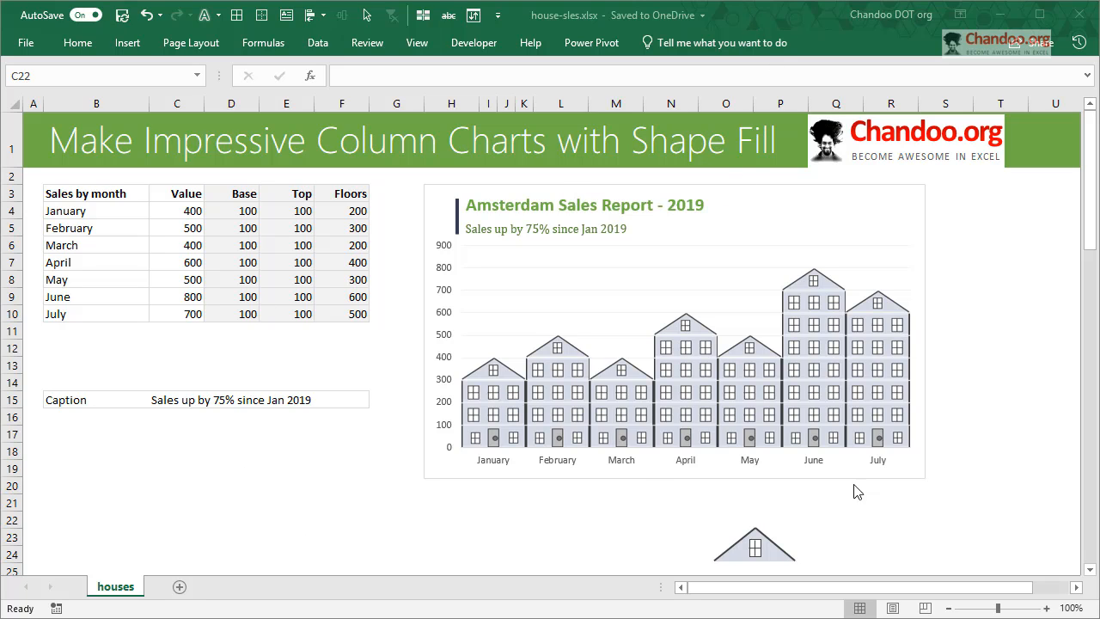
{"action": "mouse_move", "coordinate": [925, 514]}
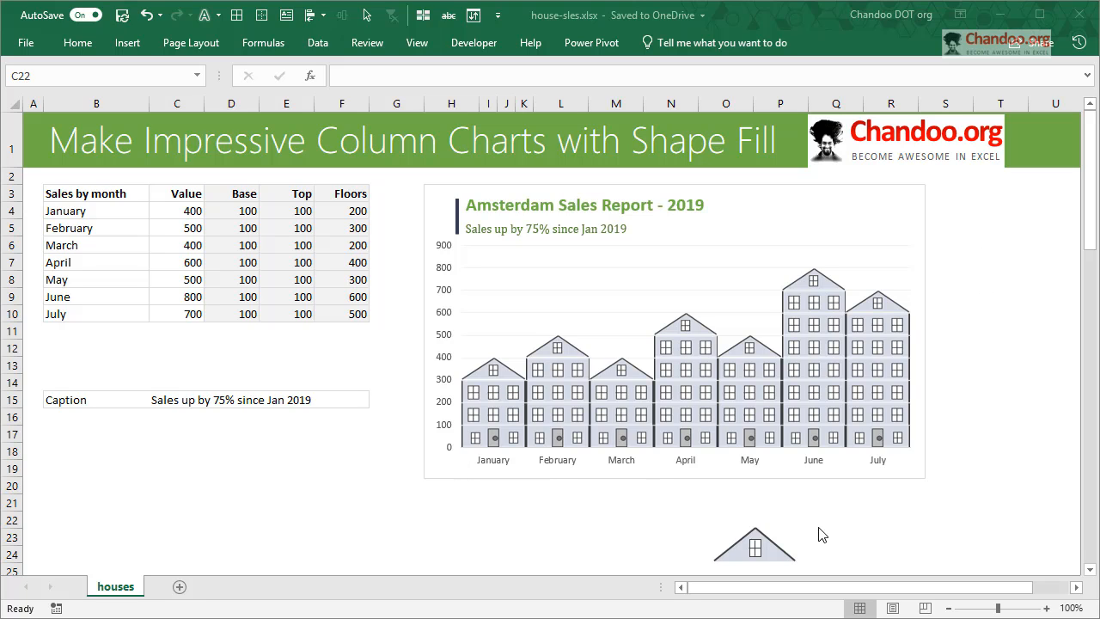
{"action": "mouse_move", "coordinate": [720, 476]}
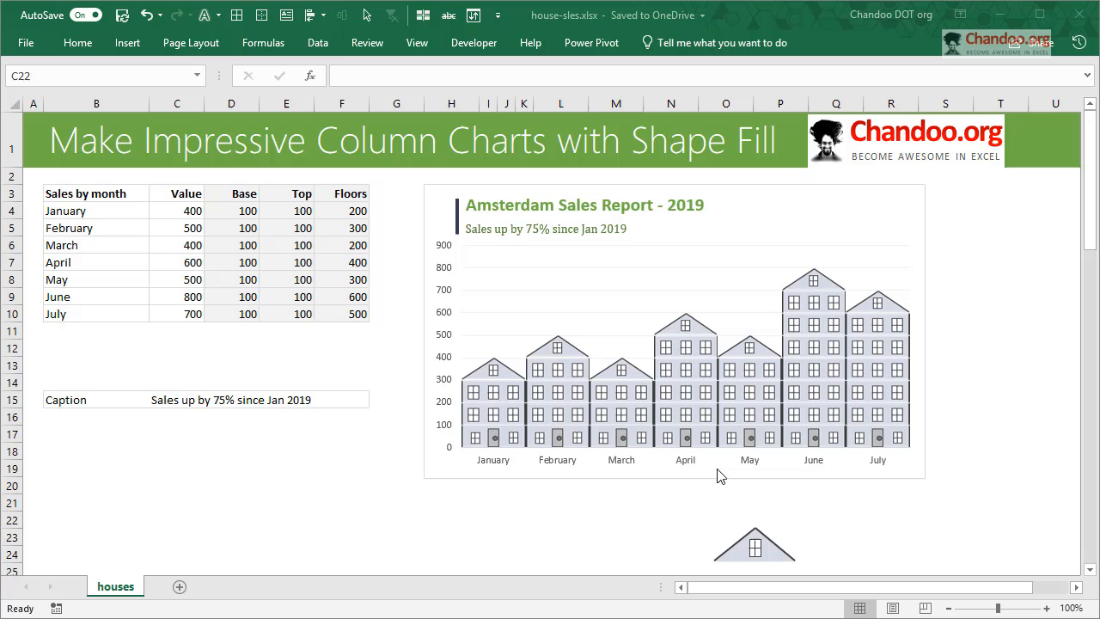
{"action": "mouse_move", "coordinate": [704, 431]}
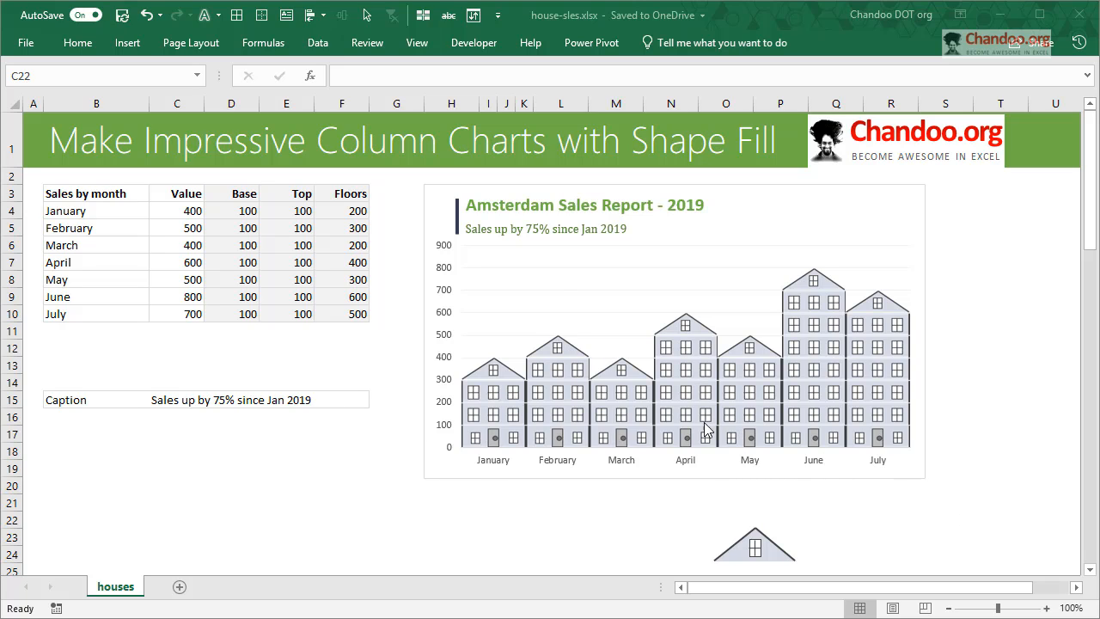
{"action": "mouse_move", "coordinate": [952, 246]}
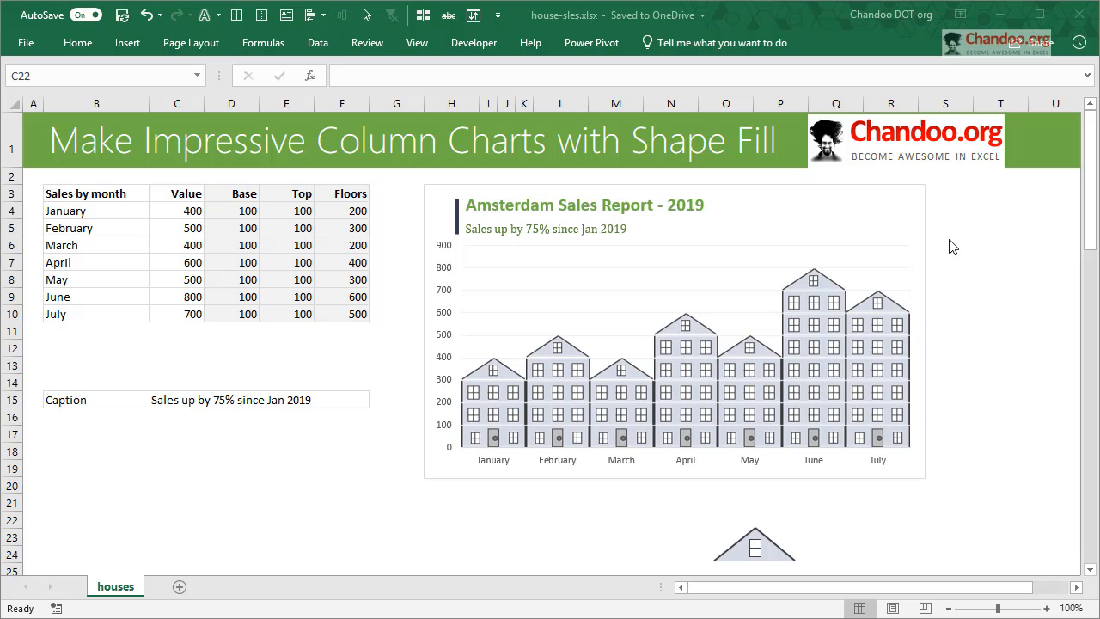
{"action": "mouse_move", "coordinate": [945, 248]}
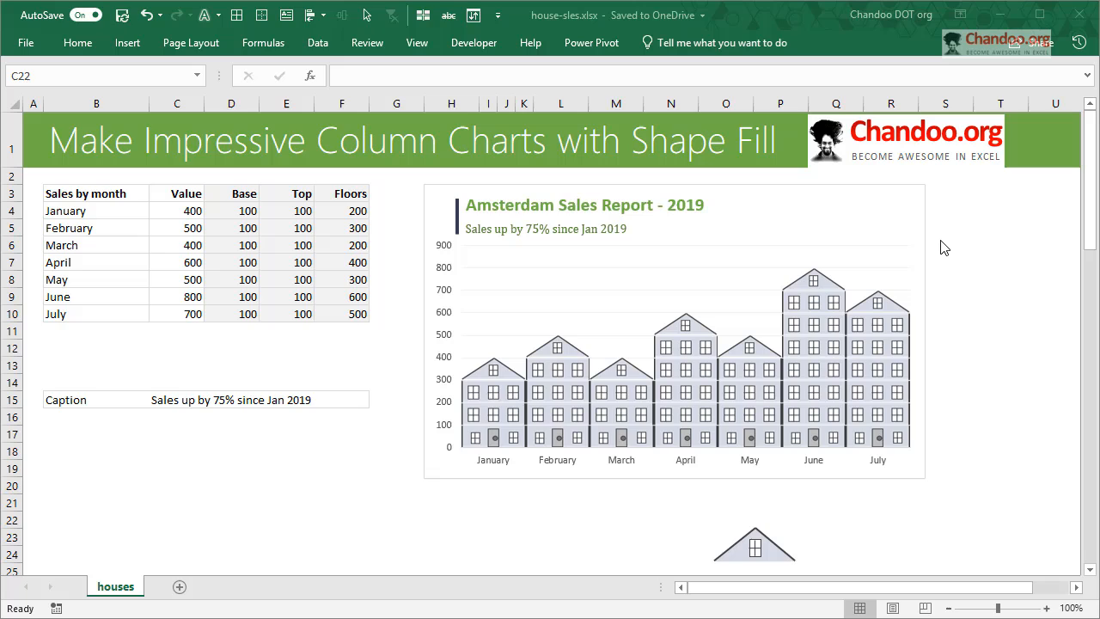
{"action": "mouse_move", "coordinate": [578, 380]}
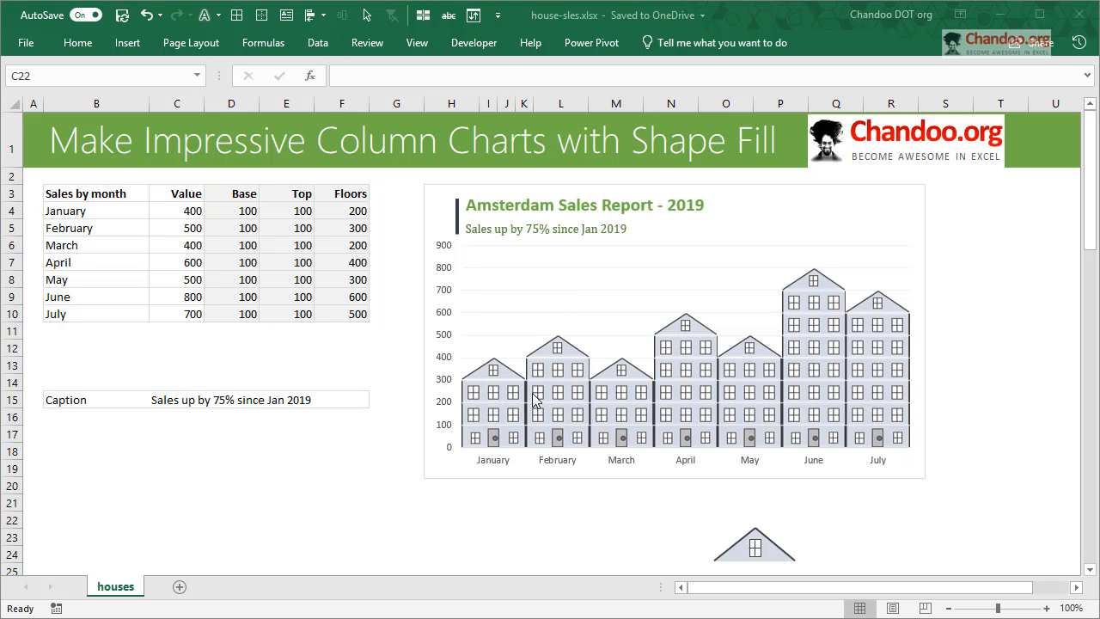
{"action": "mouse_move", "coordinate": [696, 485]}
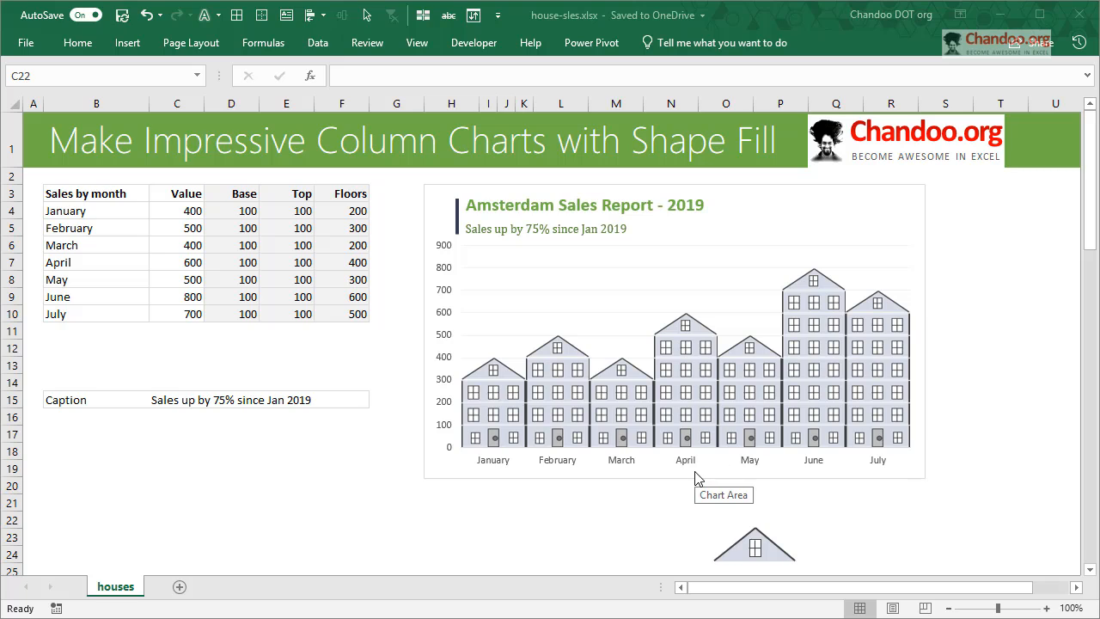
{"action": "mouse_move", "coordinate": [917, 458]}
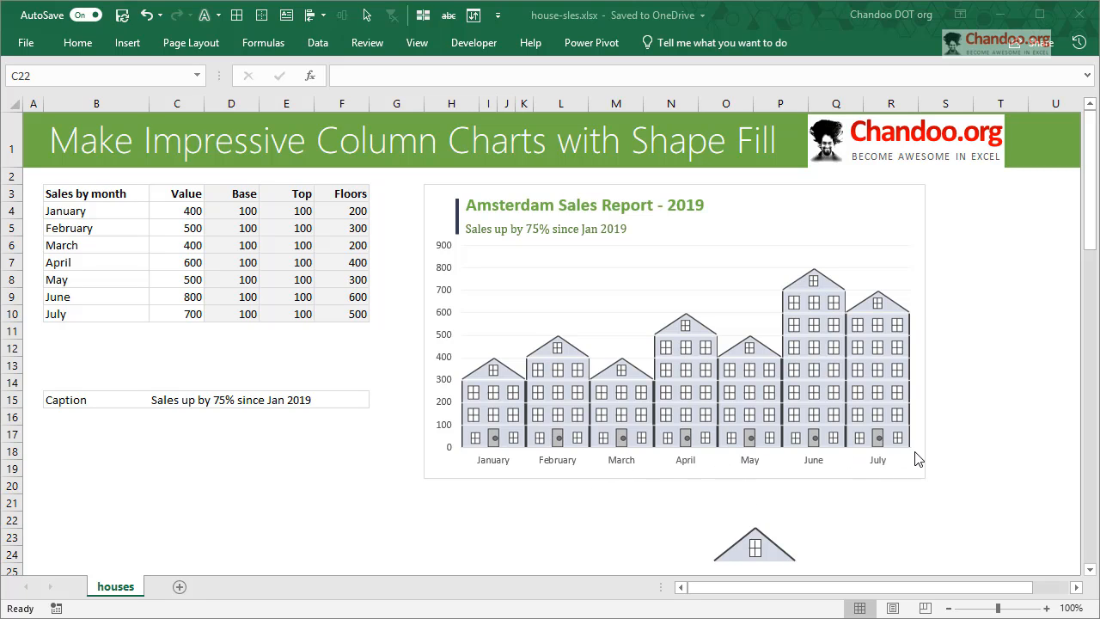
{"action": "mouse_move", "coordinate": [813, 296]}
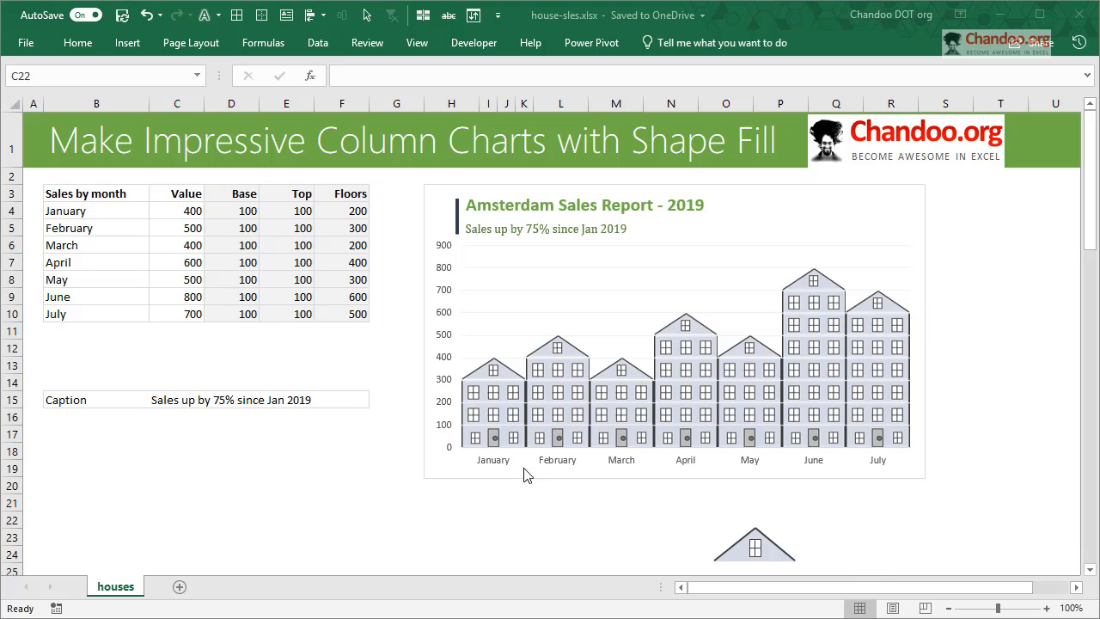
{"action": "mouse_move", "coordinate": [634, 486]}
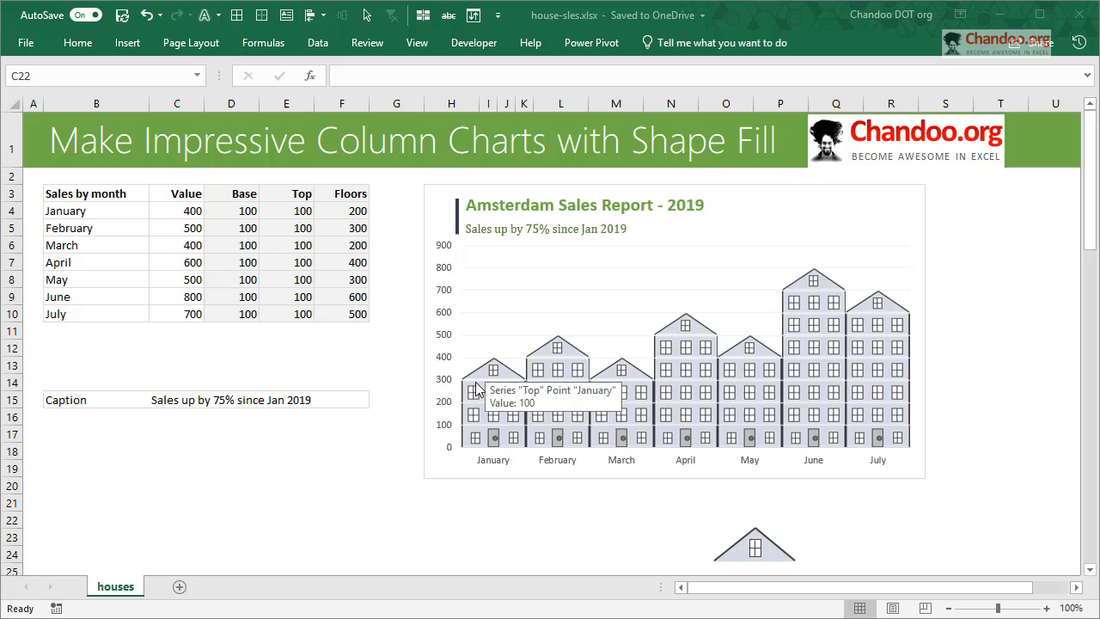
{"action": "mouse_move", "coordinate": [495, 468]}
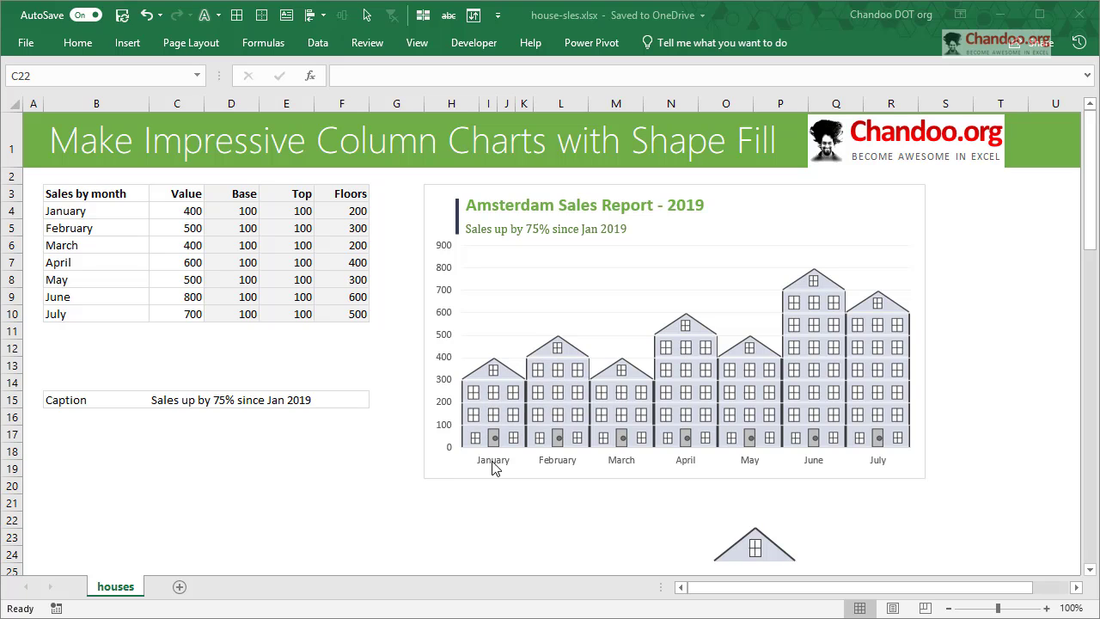
{"action": "mouse_move", "coordinate": [712, 444]}
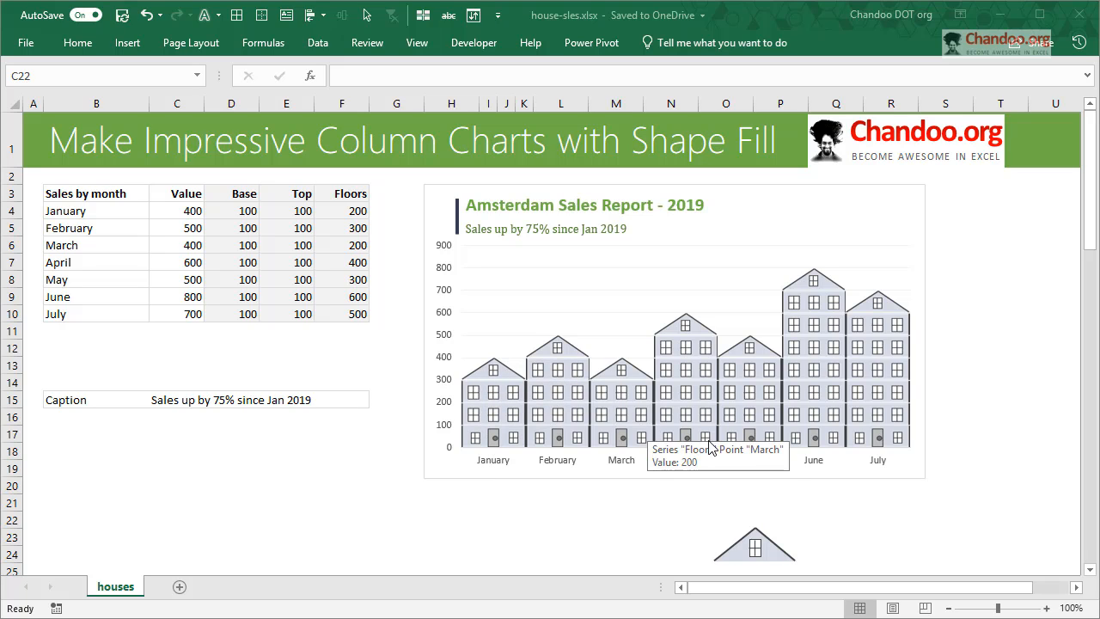
{"action": "mouse_move", "coordinate": [1010, 538]}
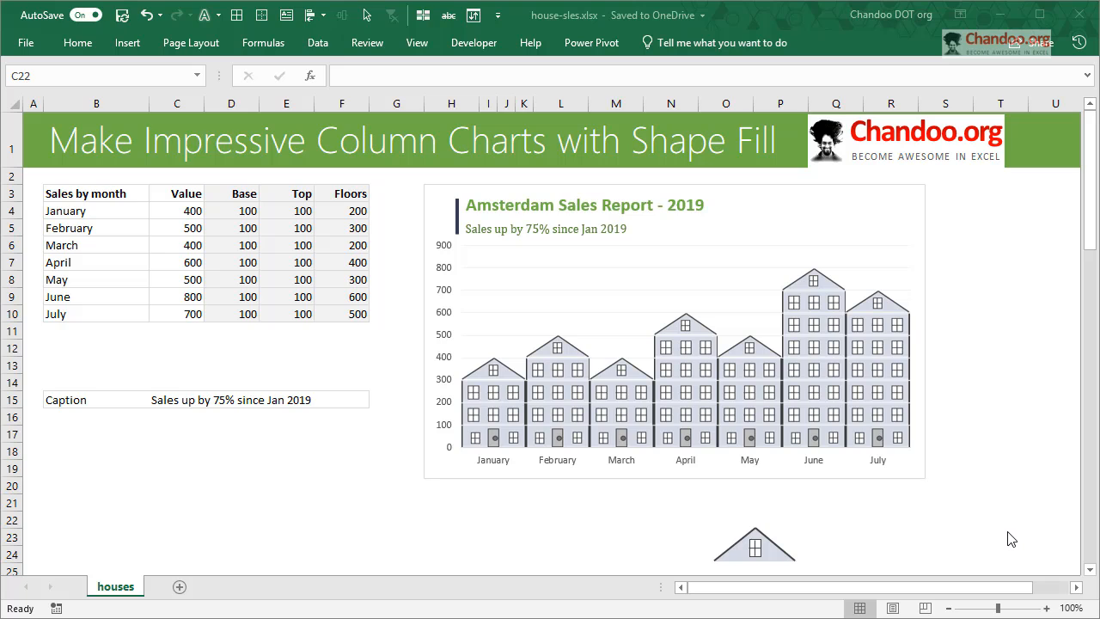
{"action": "mouse_move", "coordinate": [974, 517]}
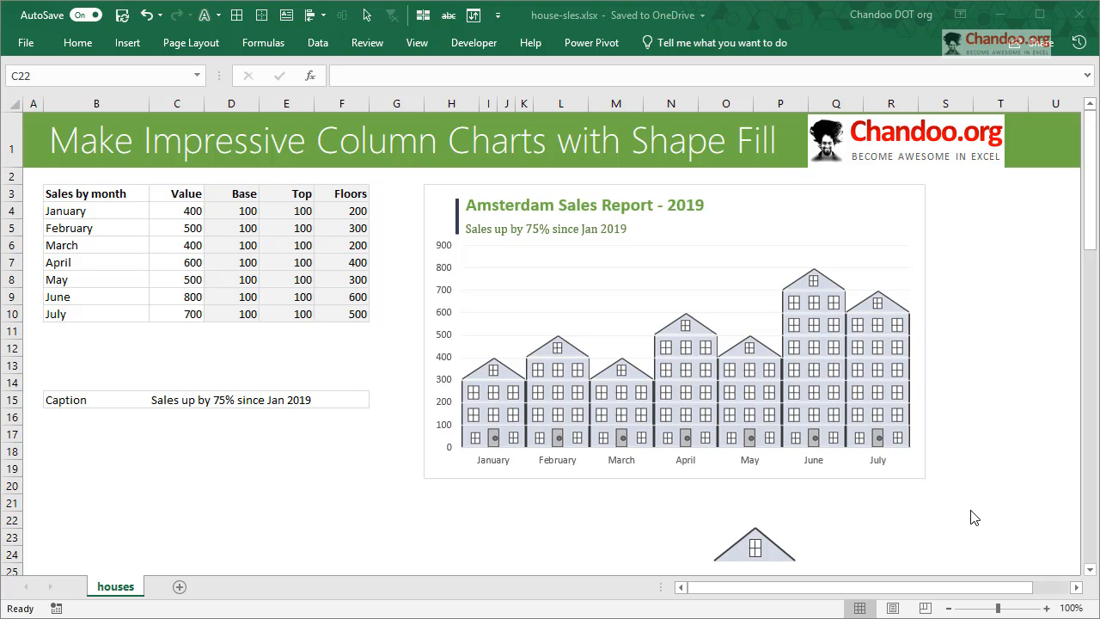
{"action": "mouse_move", "coordinate": [816, 293]}
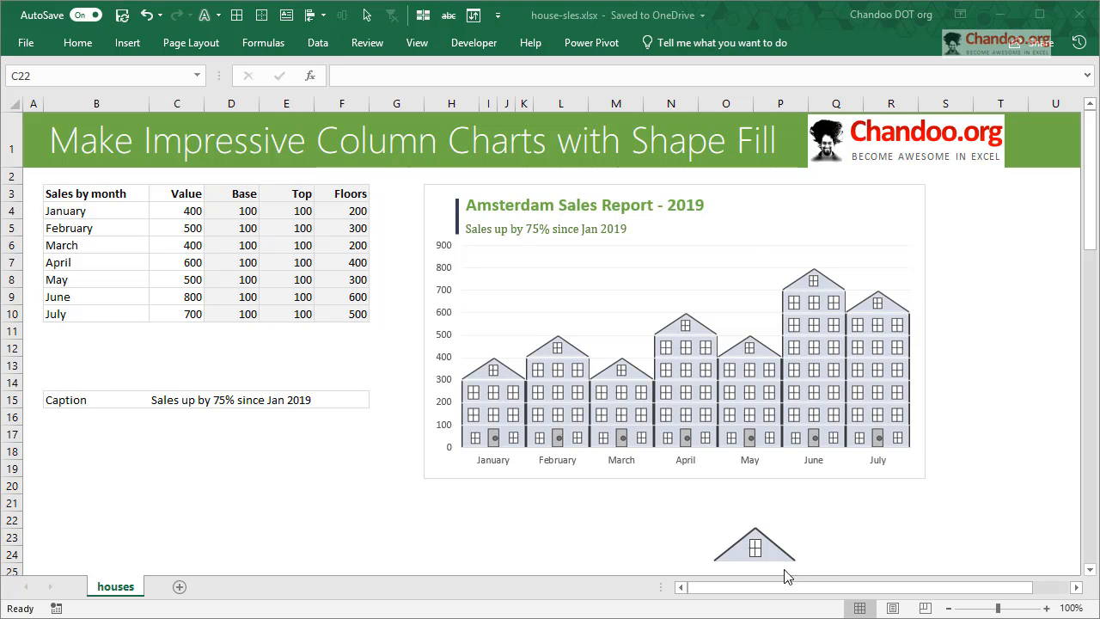
{"action": "mouse_move", "coordinate": [825, 556]}
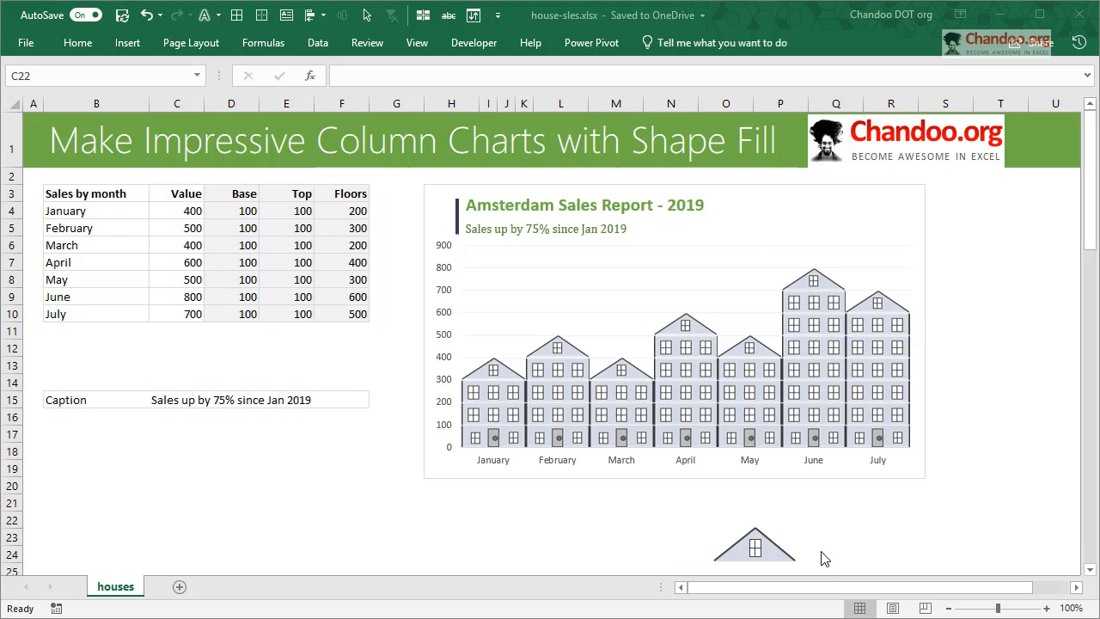
{"action": "mouse_move", "coordinate": [176, 262]}
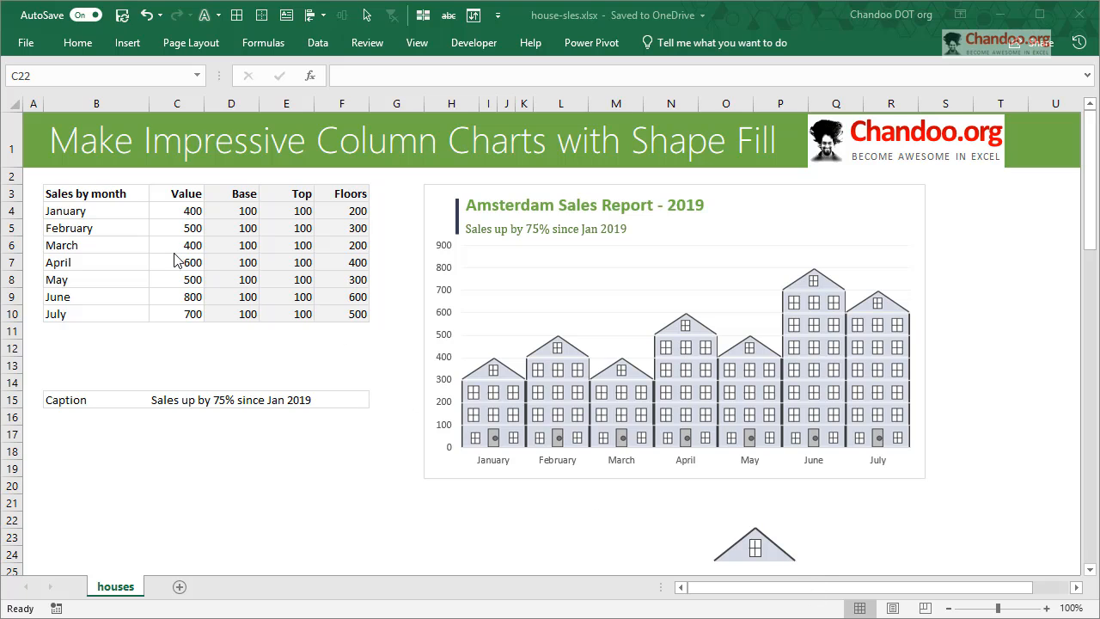
{"action": "mouse_move", "coordinate": [912, 210]}
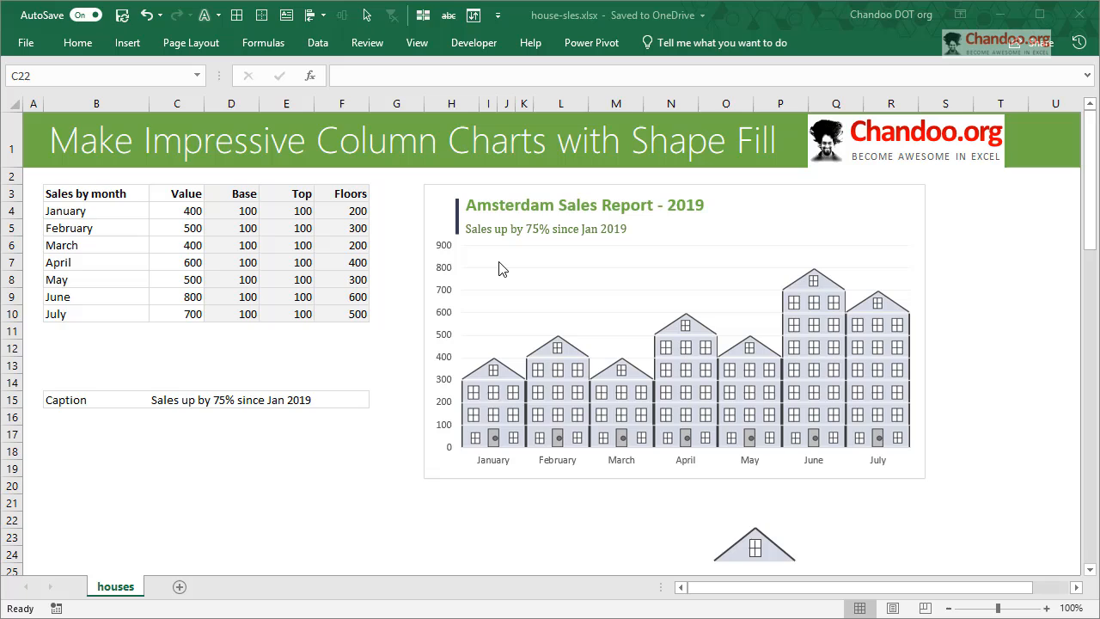
{"action": "mouse_move", "coordinate": [762, 283]}
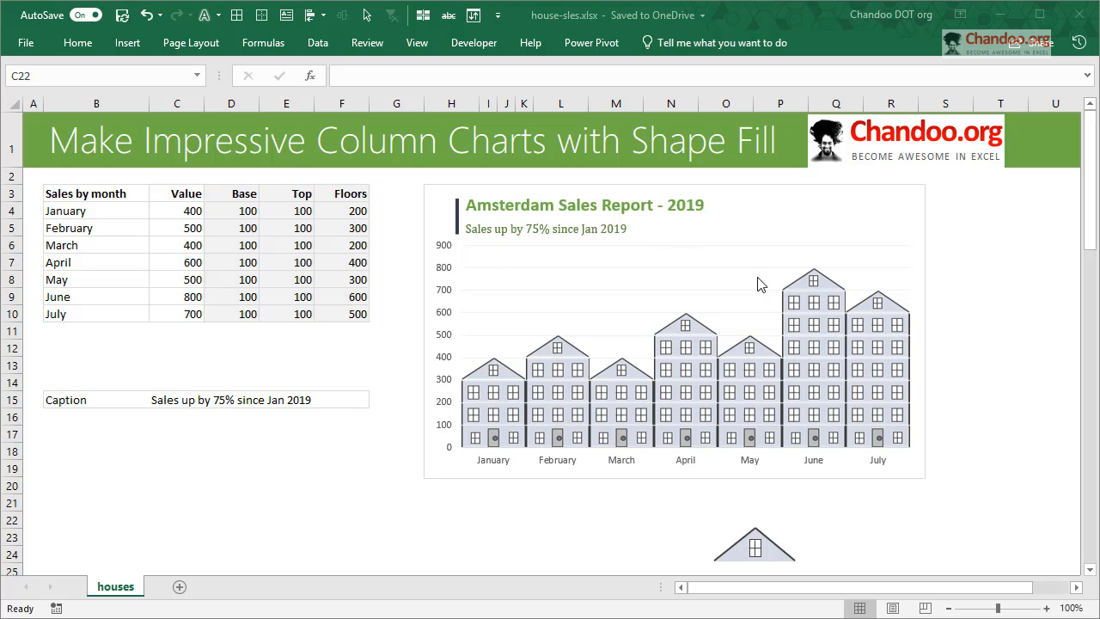
{"action": "mouse_move", "coordinate": [506, 442]}
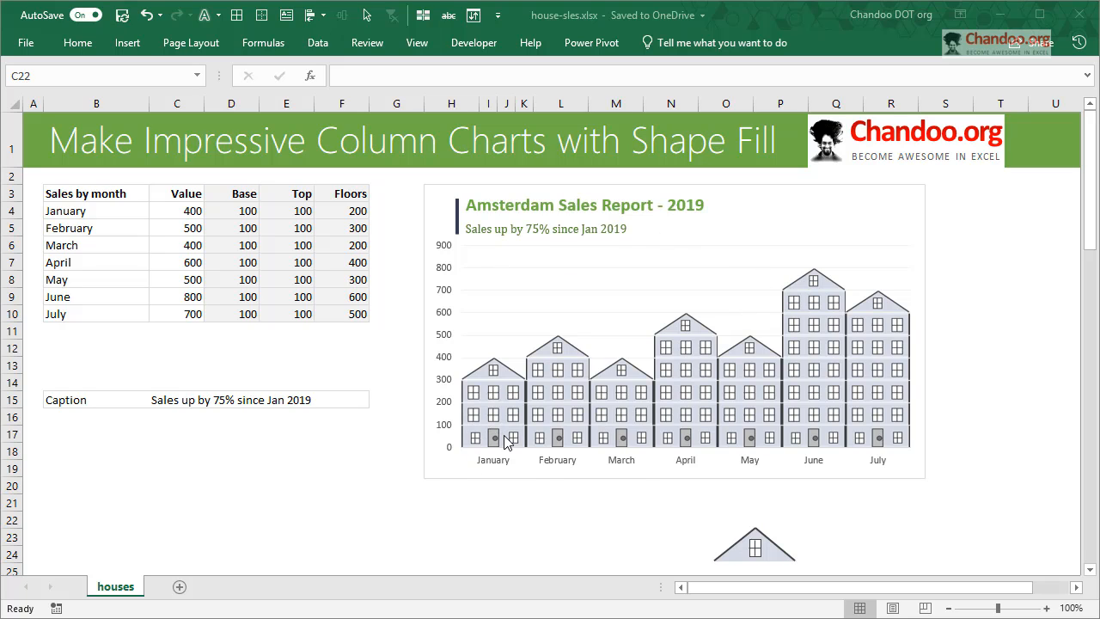
{"action": "mouse_move", "coordinate": [213, 273]}
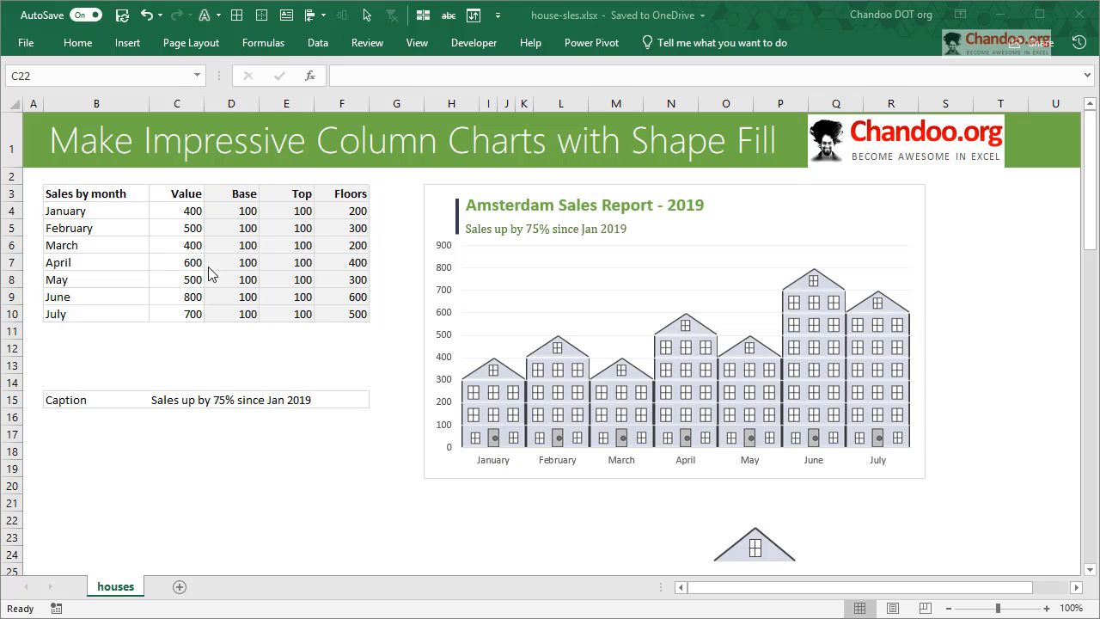
- Insert a plain clustered column chart of the month names and their sales values
{"action": "left_click_drag", "start_coordinate": [86, 194], "coordinate": [176, 314]}
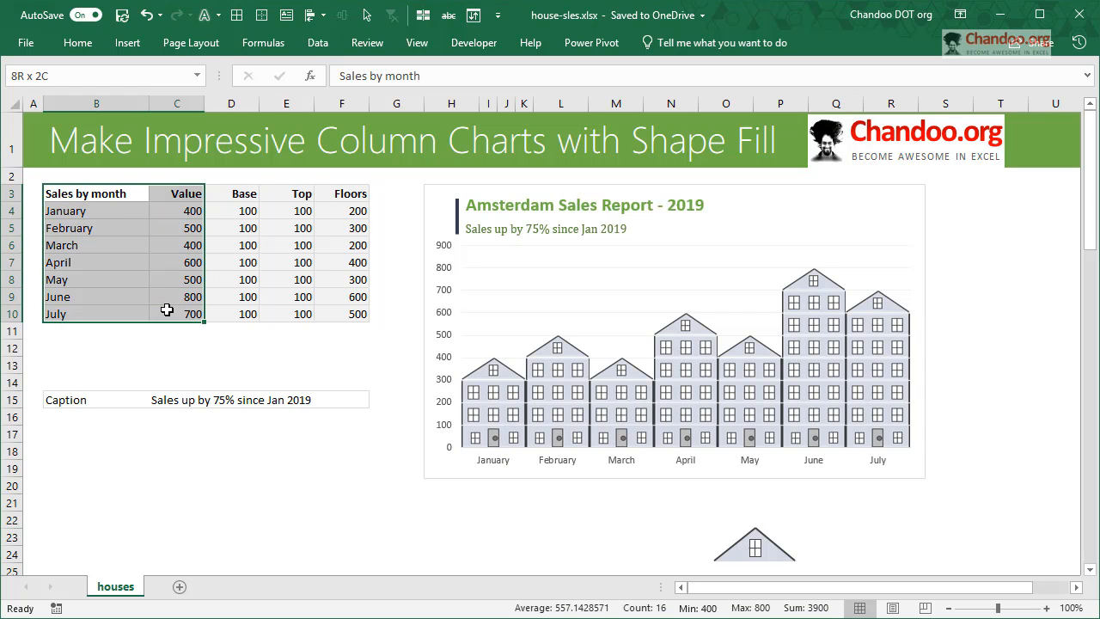
{"action": "left_click", "coordinate": [79, 41]}
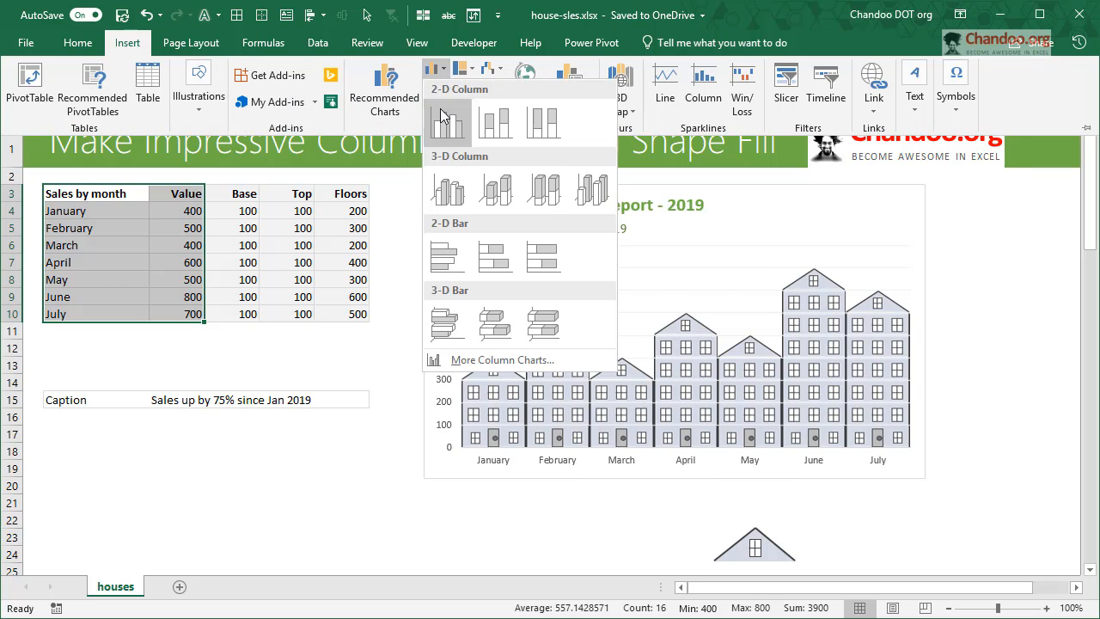
{"action": "left_click", "coordinate": [447, 123]}
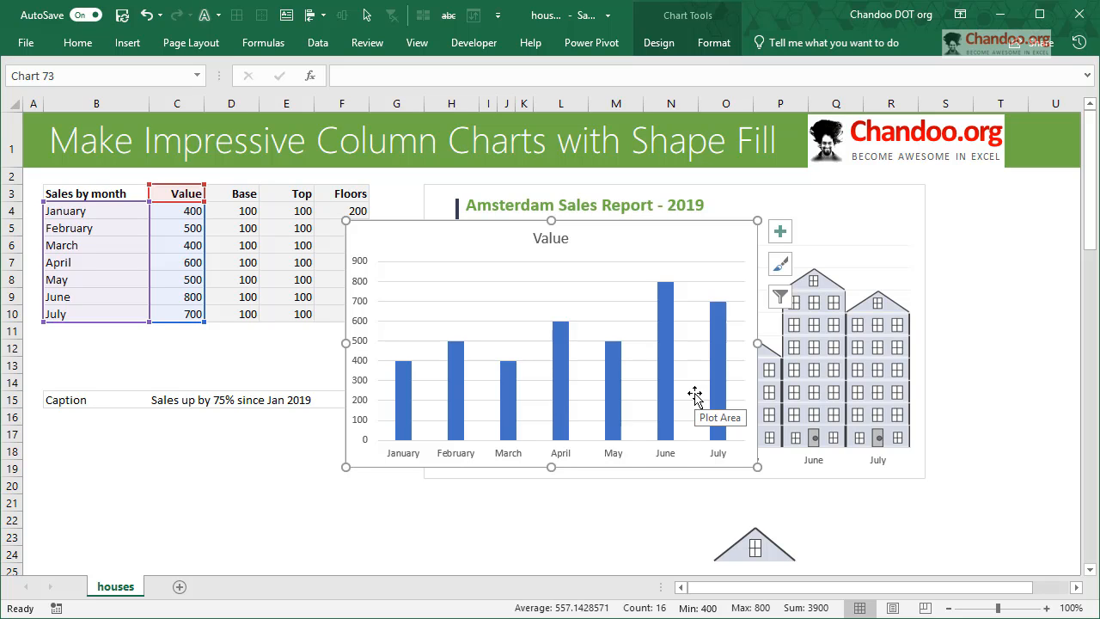
{"action": "mouse_move", "coordinate": [755, 325]}
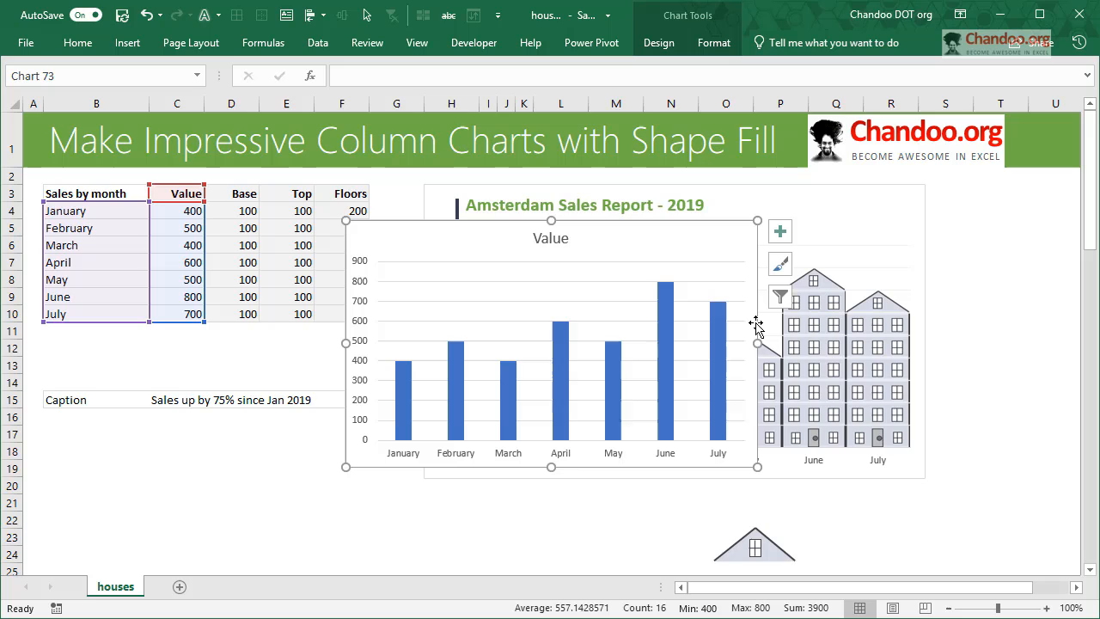
{"action": "mouse_move", "coordinate": [749, 322]}
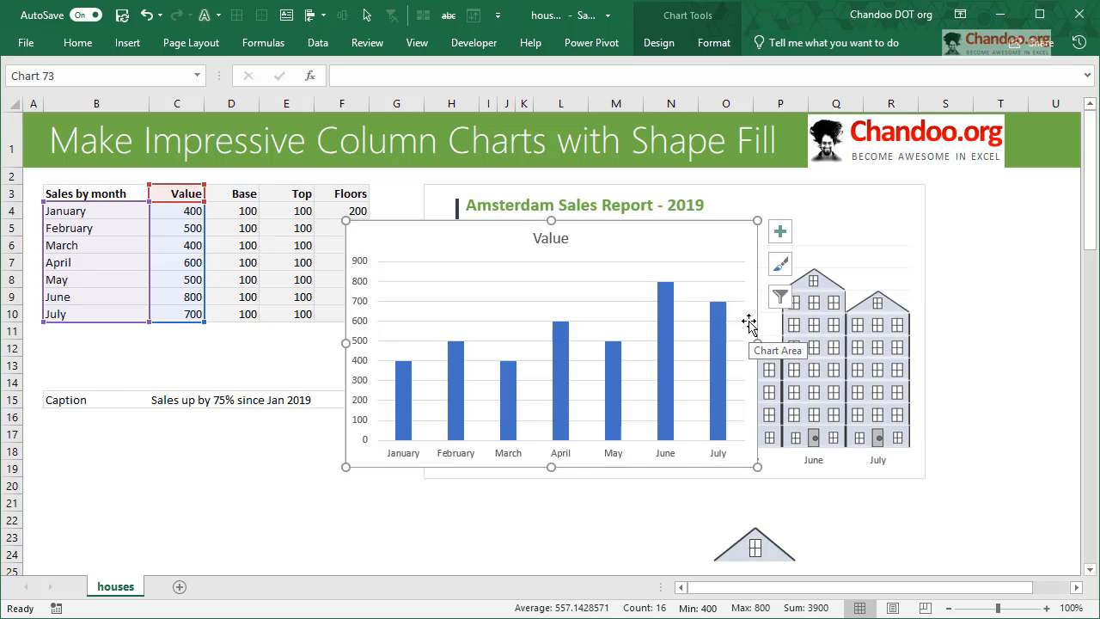
{"action": "mouse_move", "coordinate": [747, 327]}
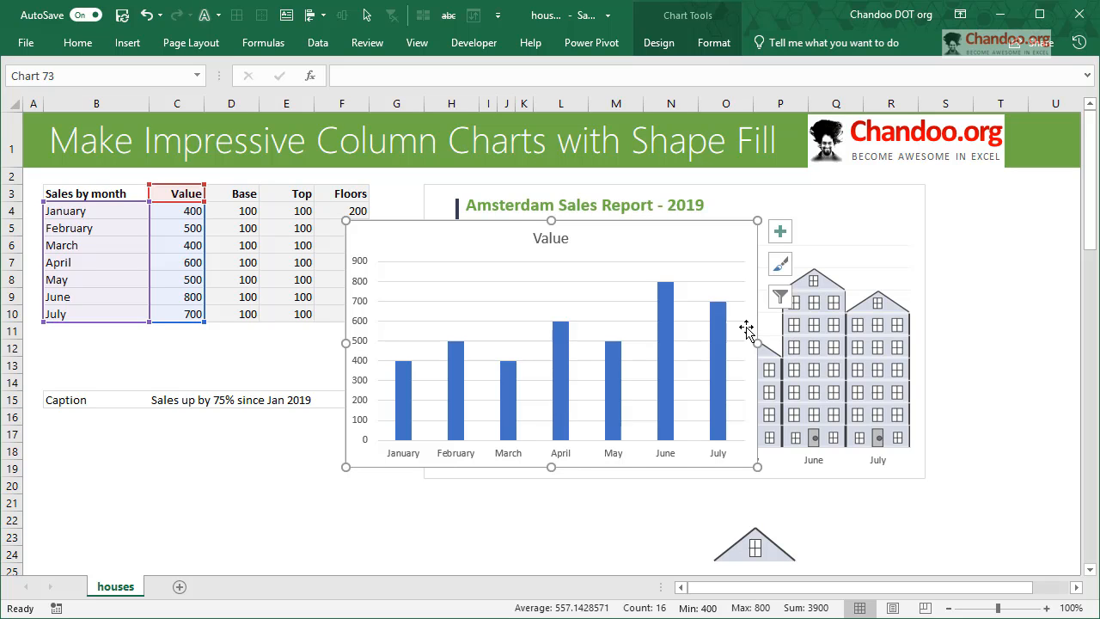
{"action": "mouse_move", "coordinate": [743, 331]}
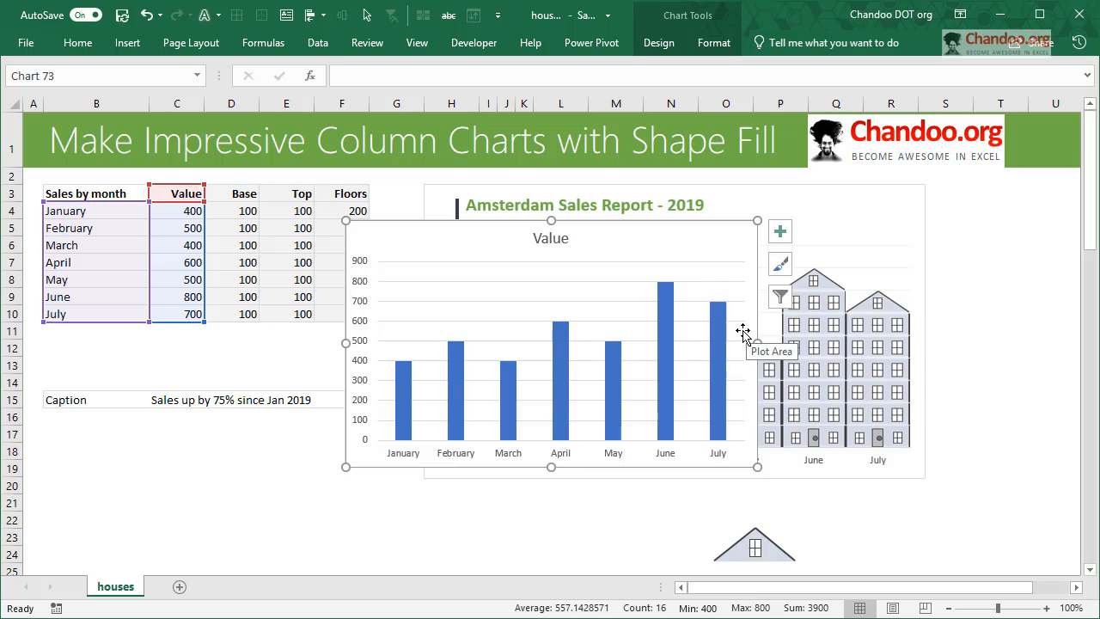
{"action": "mouse_move", "coordinate": [373, 230]}
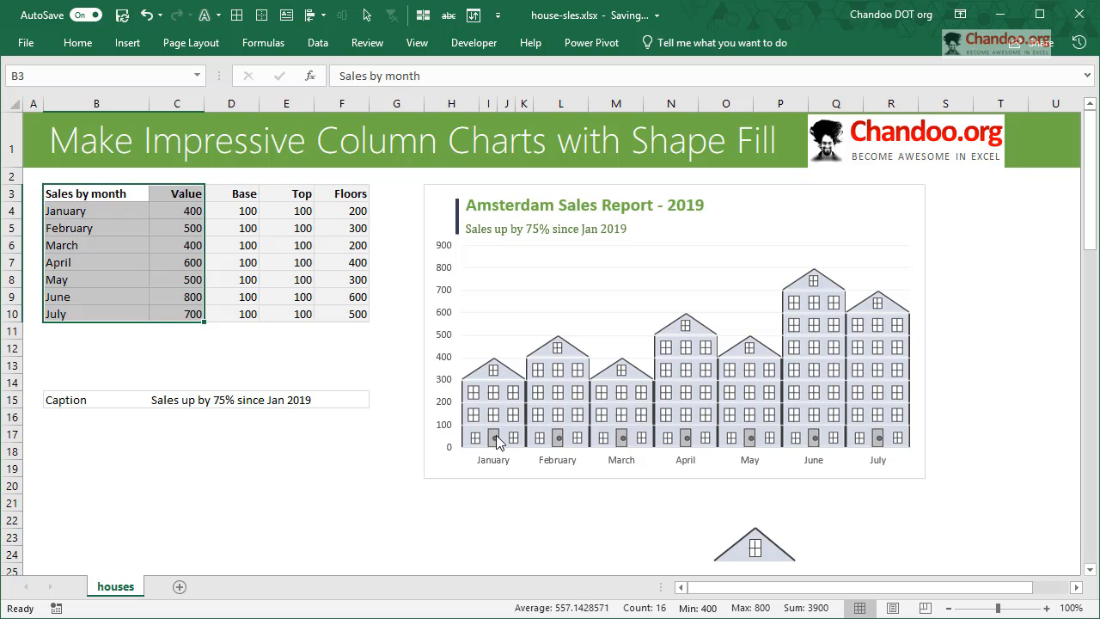
{"action": "mouse_move", "coordinate": [701, 304]}
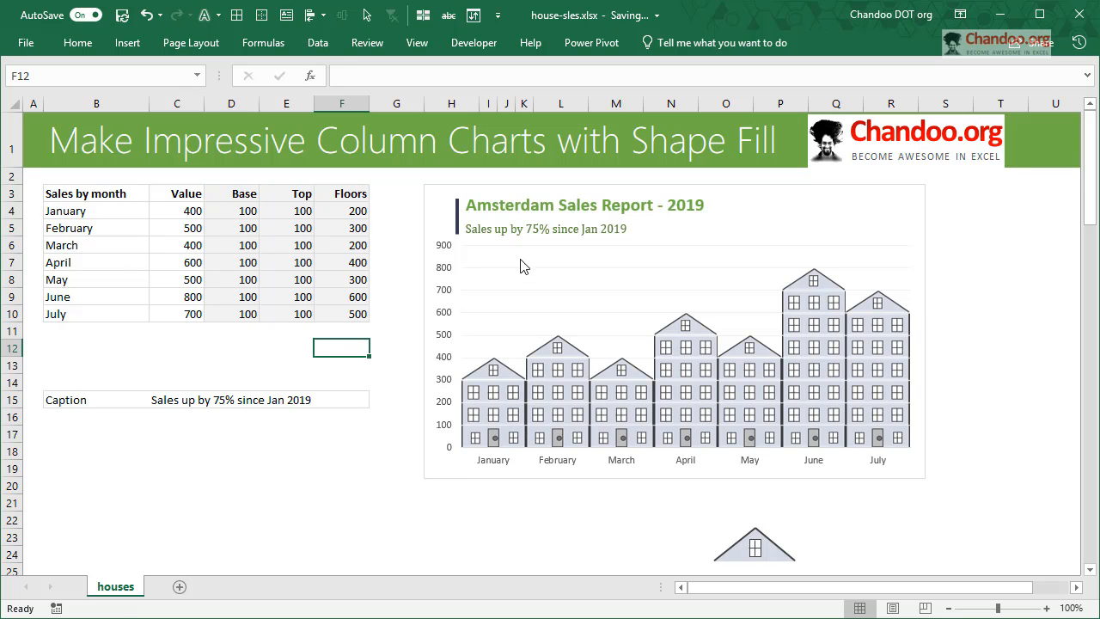
{"action": "mouse_move", "coordinate": [496, 378]}
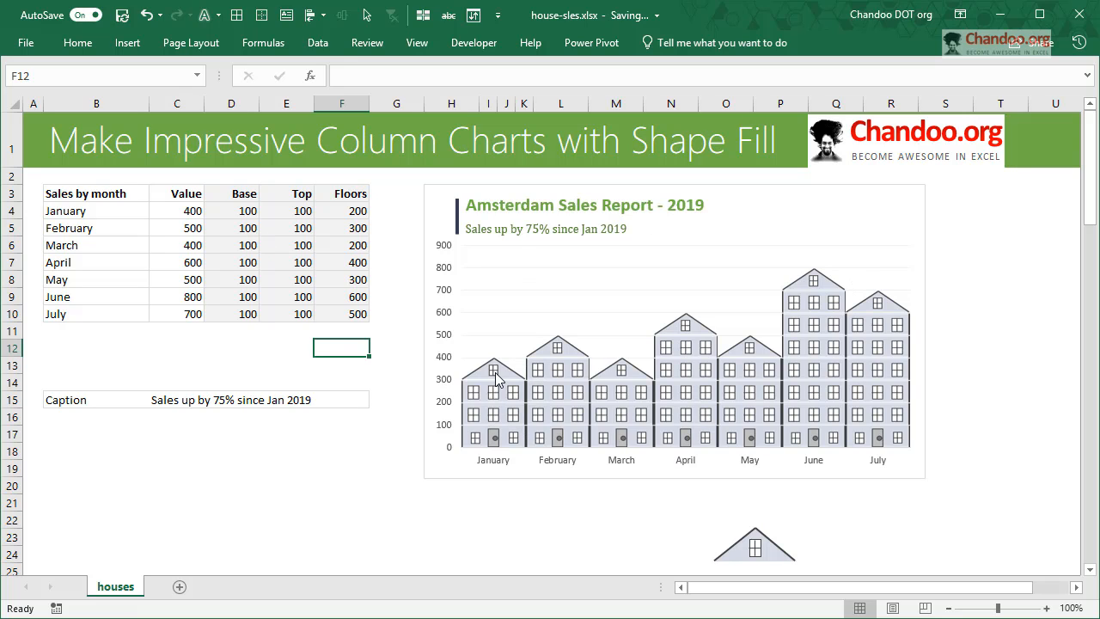
{"action": "mouse_move", "coordinate": [492, 384]}
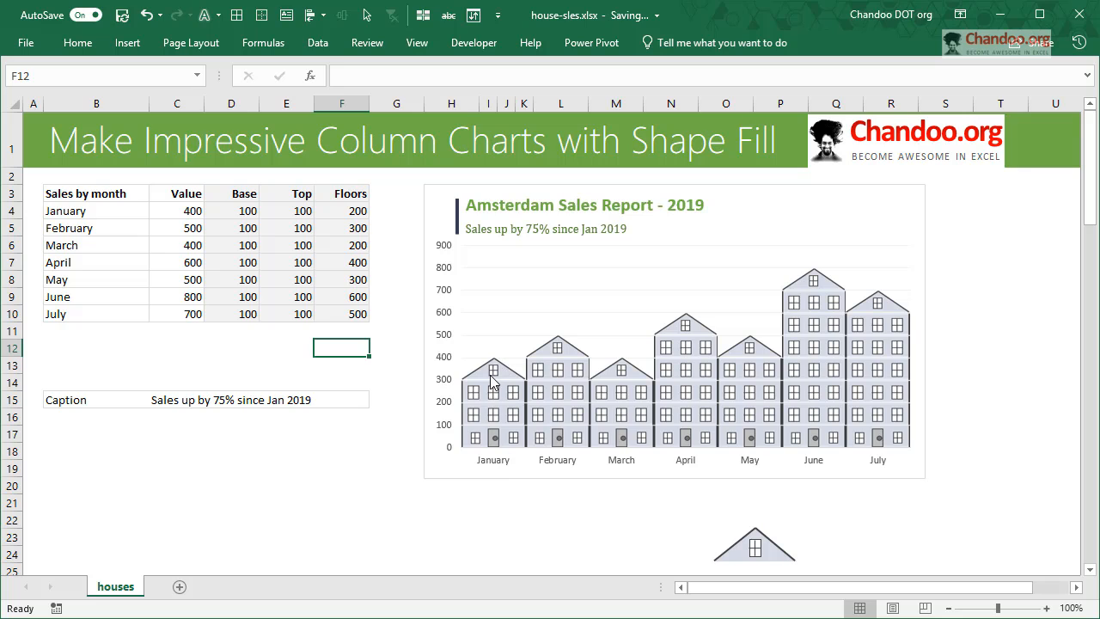
{"action": "mouse_move", "coordinate": [493, 440]}
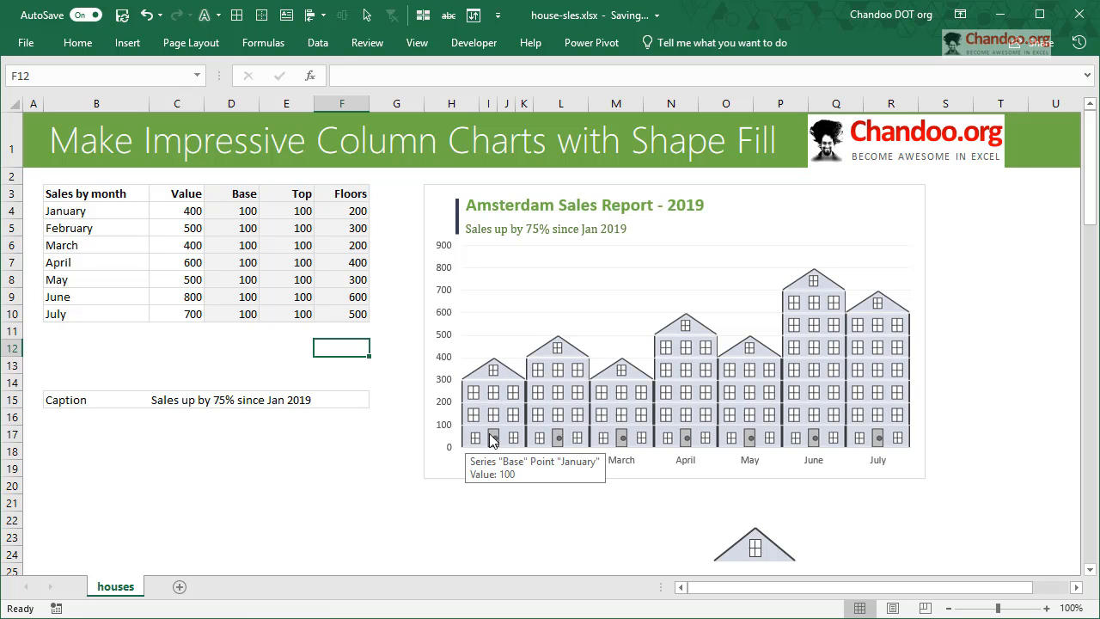
{"action": "mouse_move", "coordinate": [497, 444]}
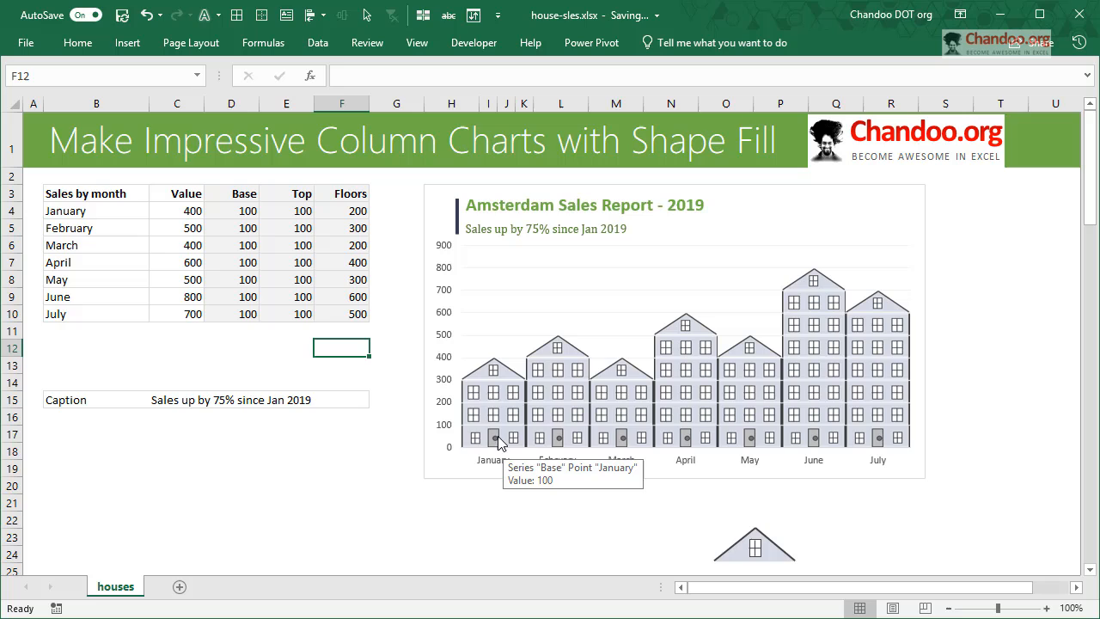
{"action": "mouse_move", "coordinate": [526, 448]}
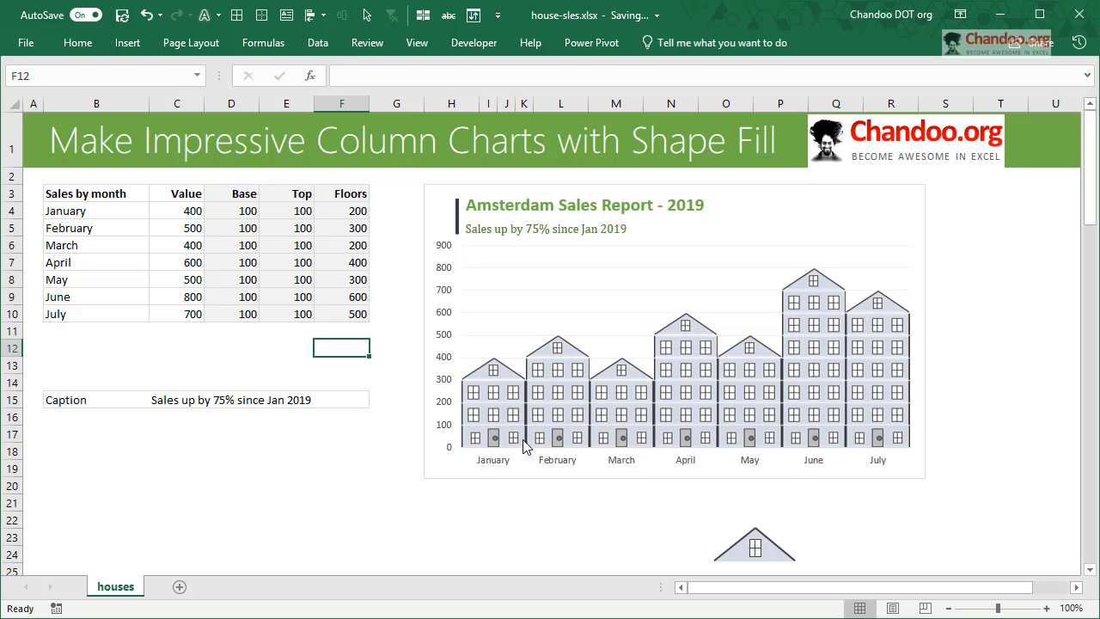
{"action": "mouse_move", "coordinate": [507, 419]}
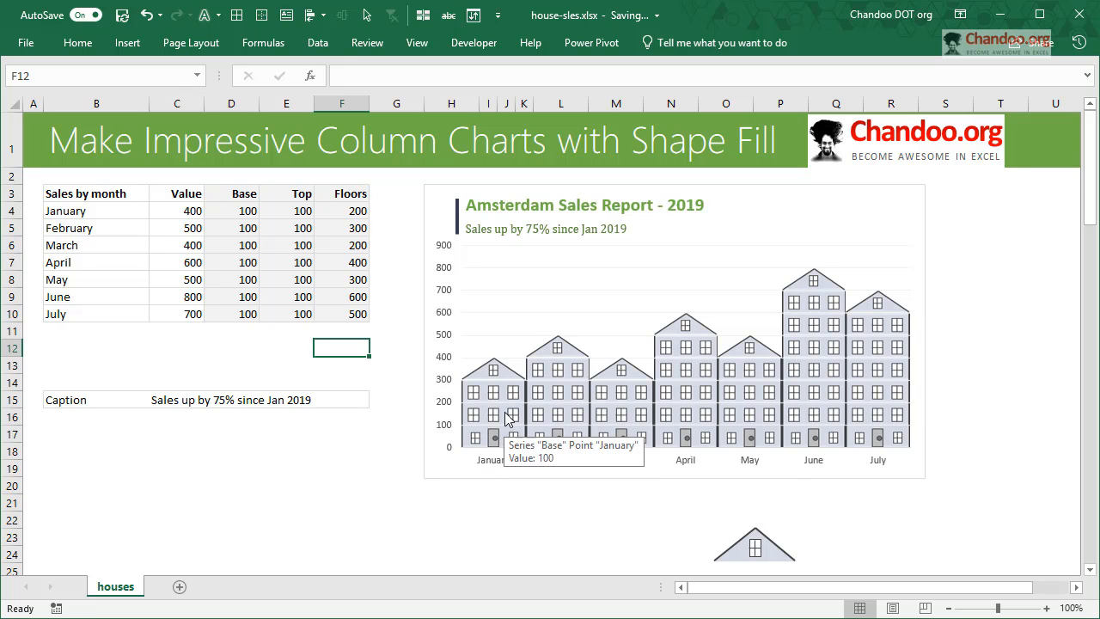
{"action": "mouse_move", "coordinate": [481, 395]}
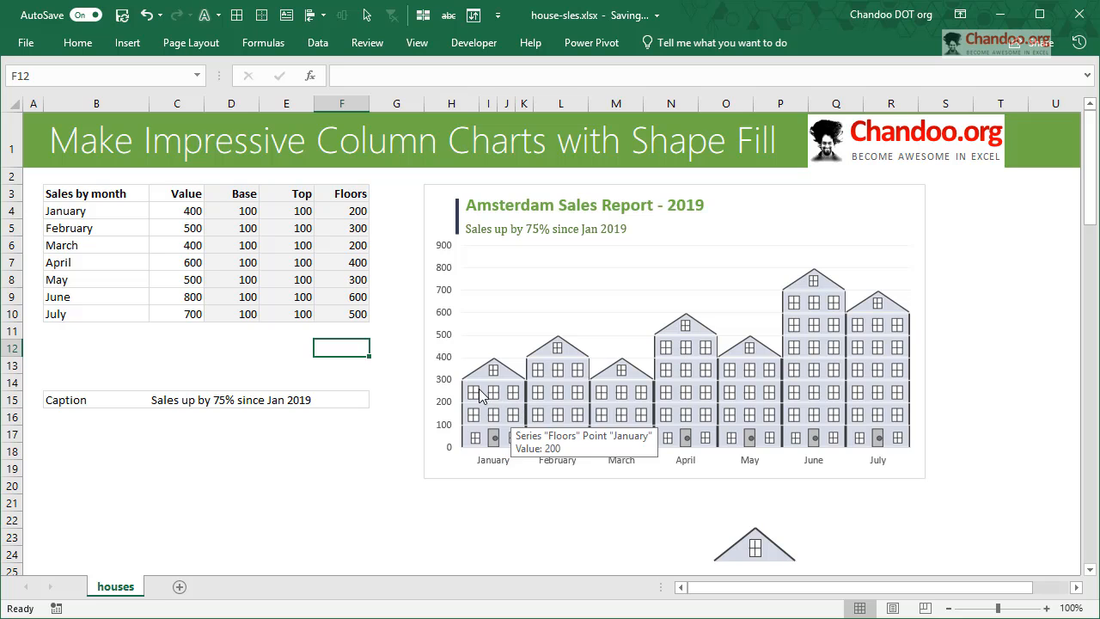
{"action": "mouse_move", "coordinate": [324, 283]}
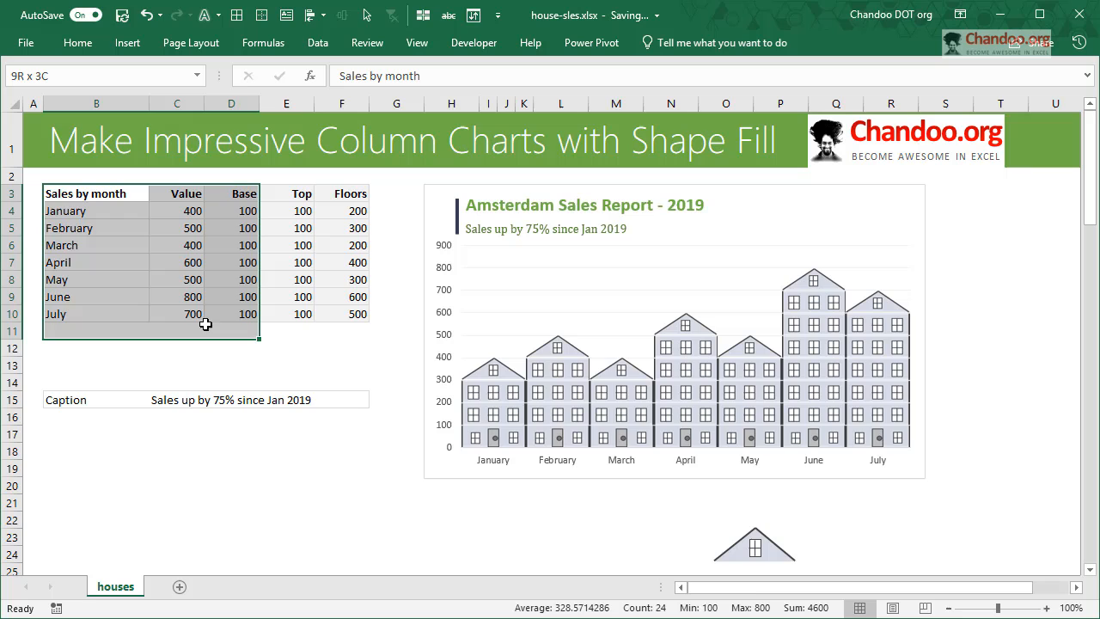
{"action": "left_click", "coordinate": [231, 210]}
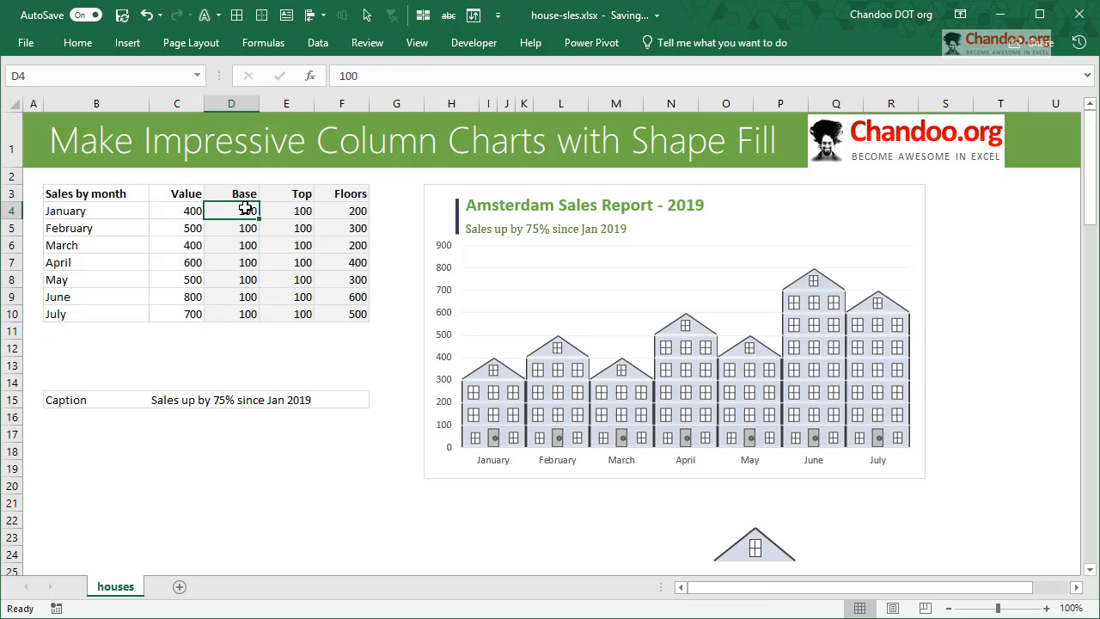
{"action": "left_click", "coordinate": [285, 211]}
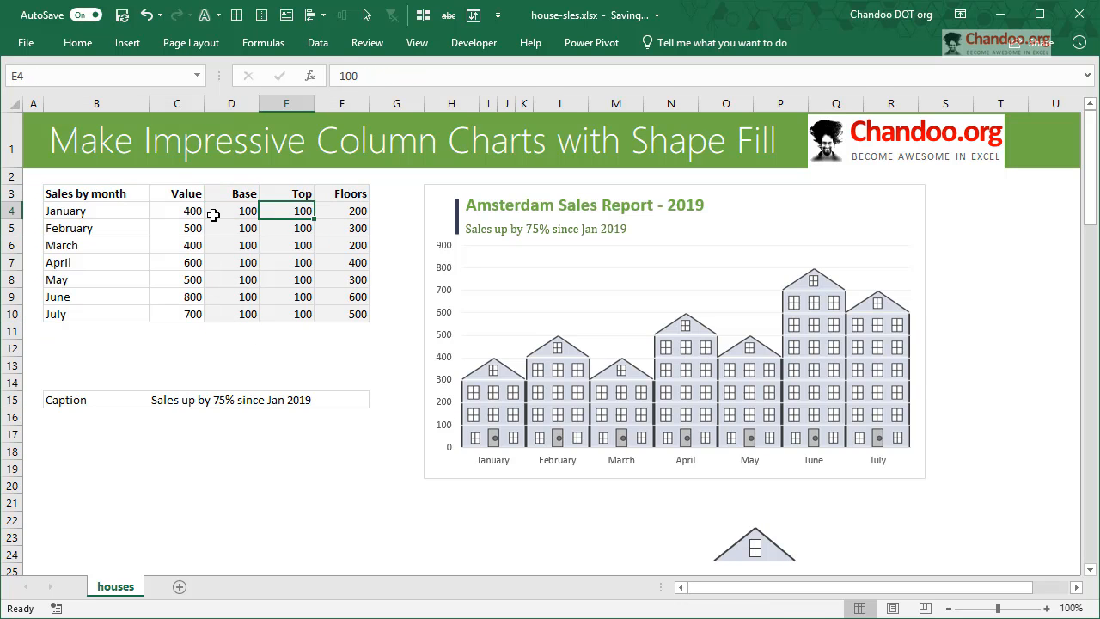
{"action": "left_click", "coordinate": [231, 210]}
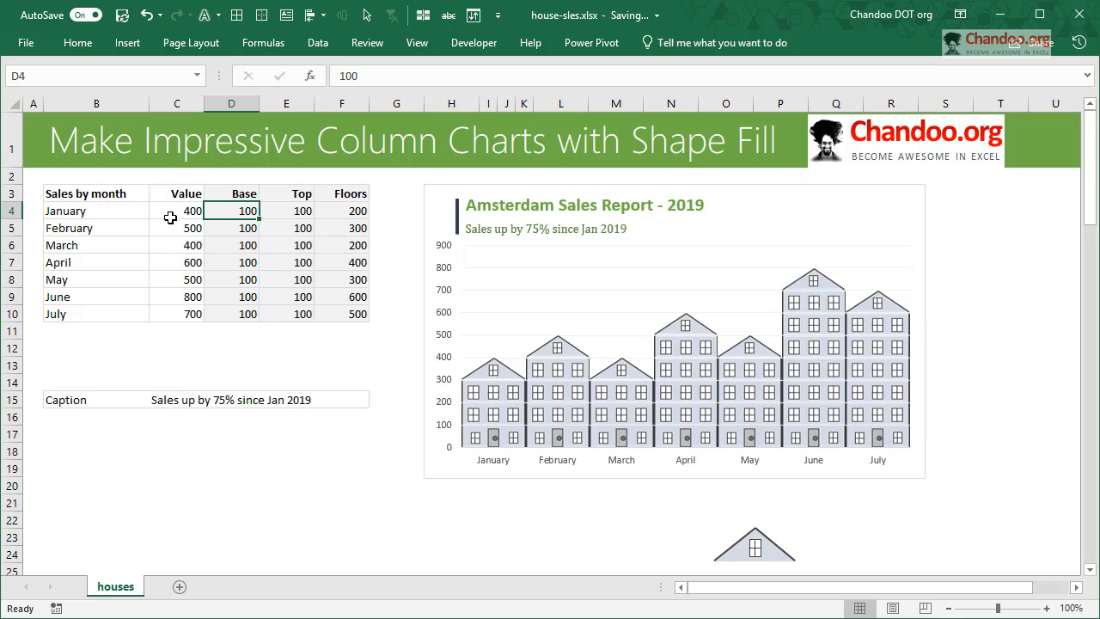
{"action": "mouse_move", "coordinate": [248, 227]}
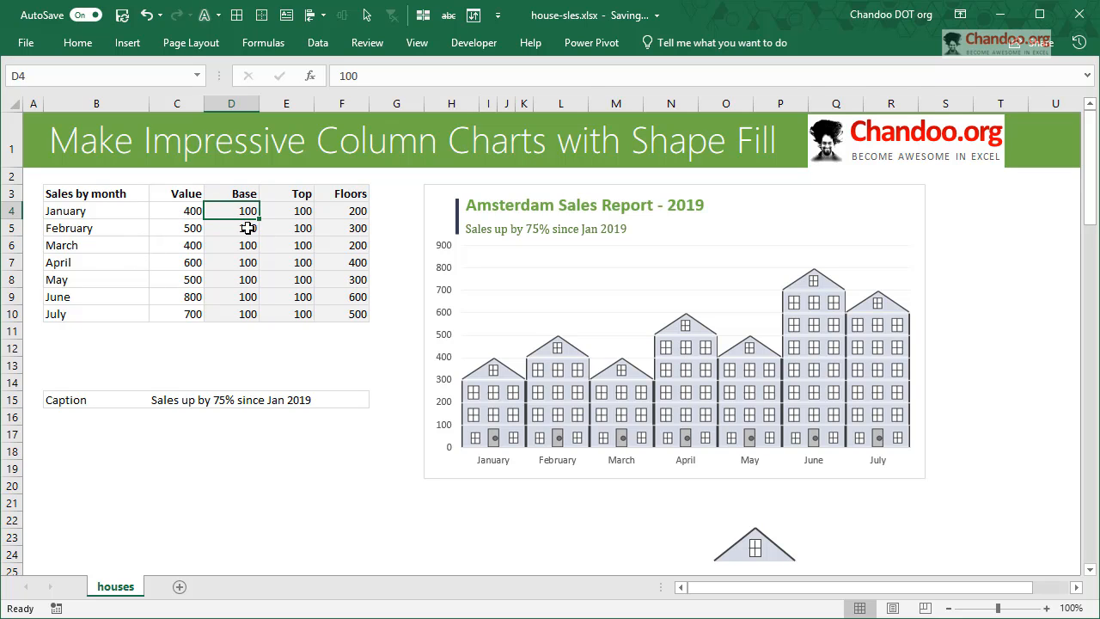
{"action": "mouse_move", "coordinate": [300, 232]}
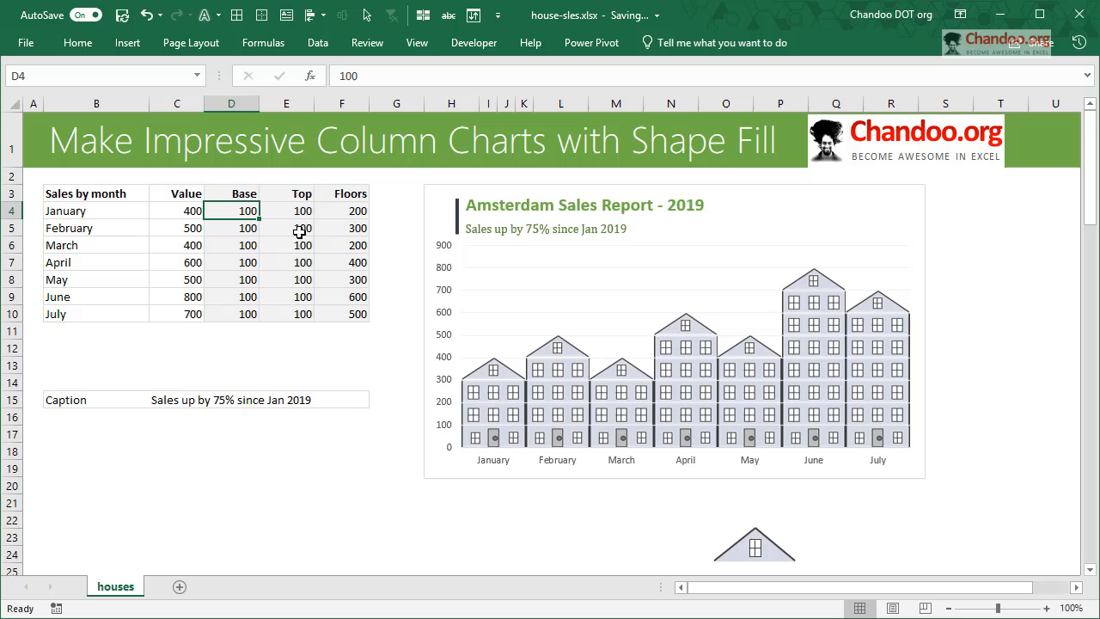
- Inspect the January Floors formula (=C4-D4-E4) and leave it unchanged
{"action": "left_click", "coordinate": [341, 210]}
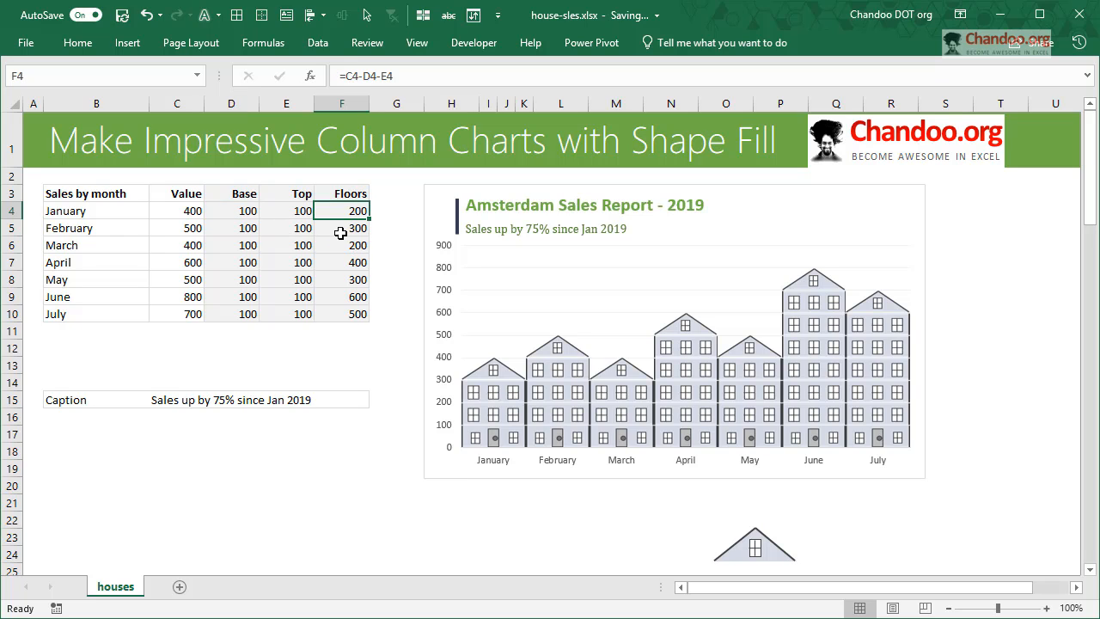
{"action": "left_click", "coordinate": [231, 210]}
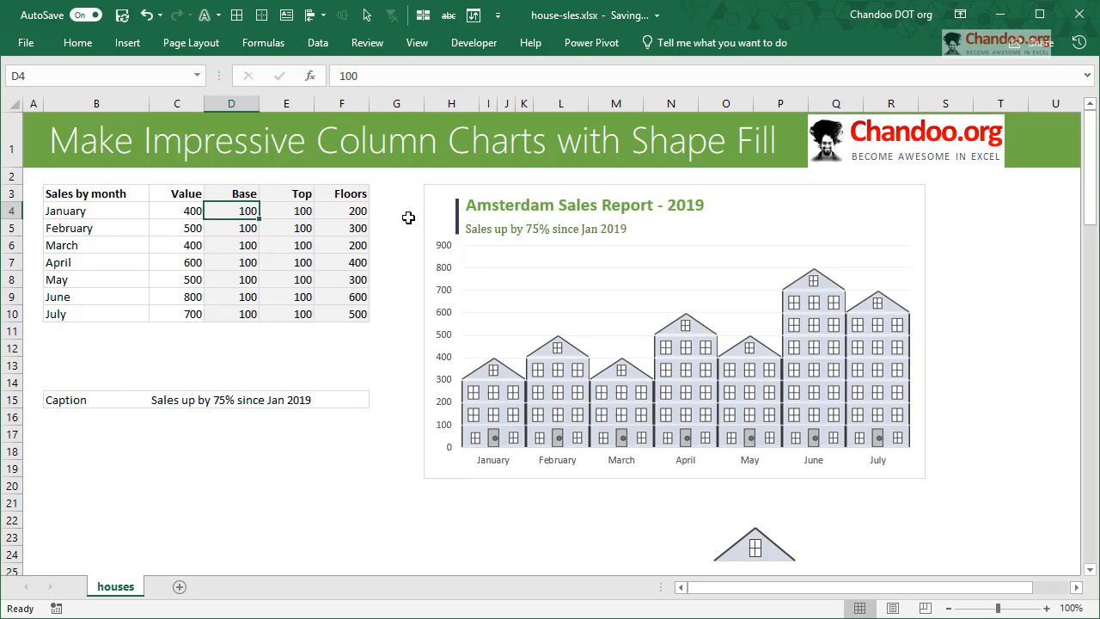
{"action": "left_click", "coordinate": [341, 211]}
{"action": "type", "text": "=C4-D4-E4"}
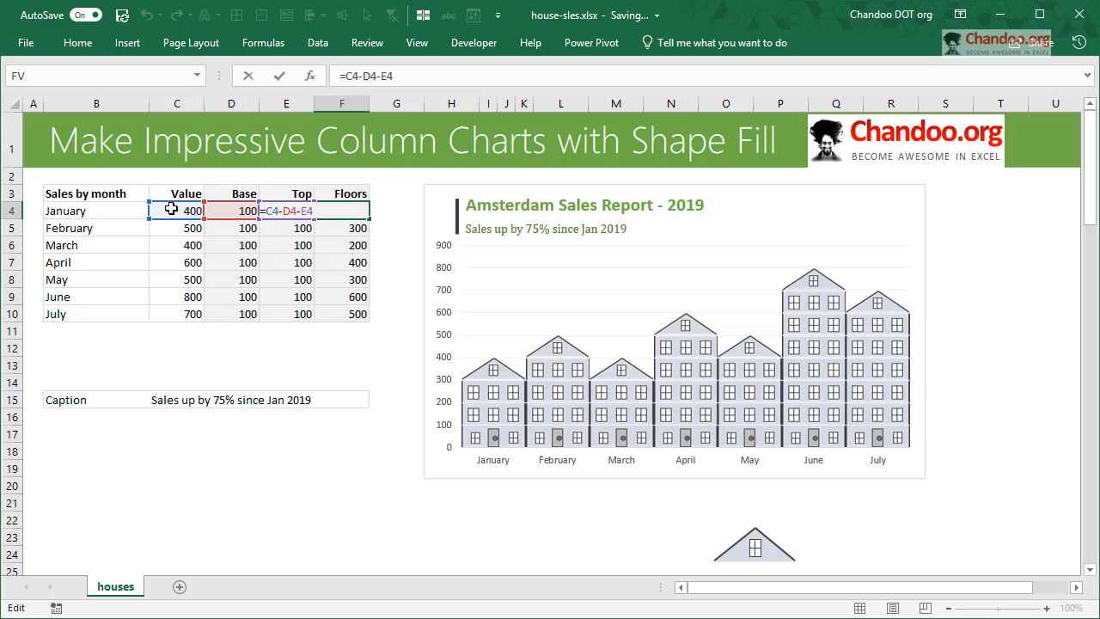
{"action": "key", "text": "Enter"}
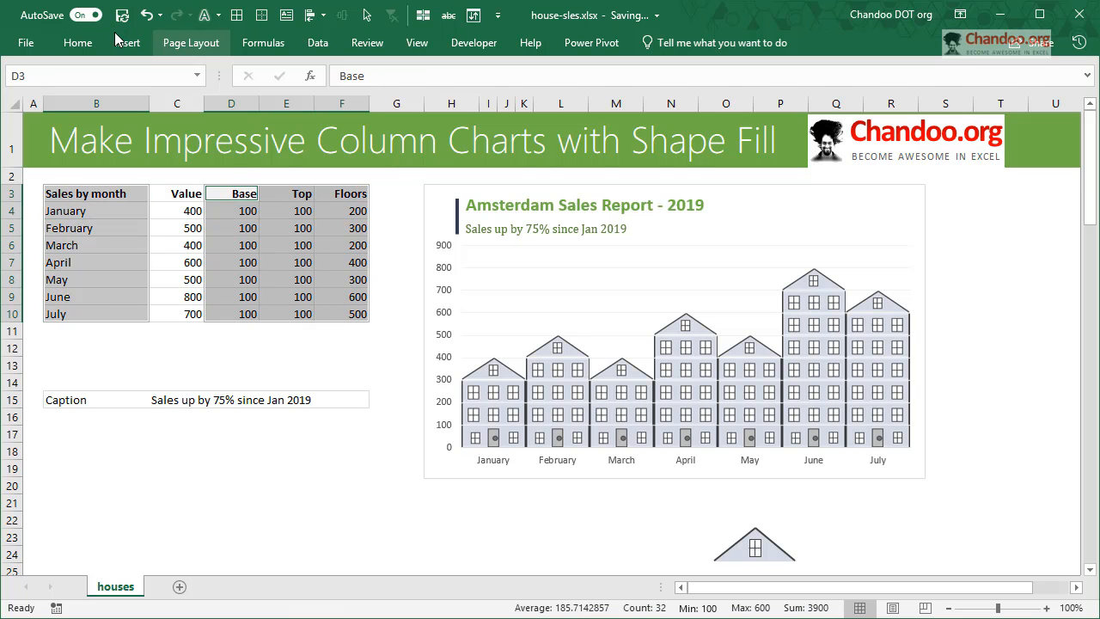
- Insert a stacked column chart of Base, Top and Floors by month
{"action": "left_click", "coordinate": [130, 41]}
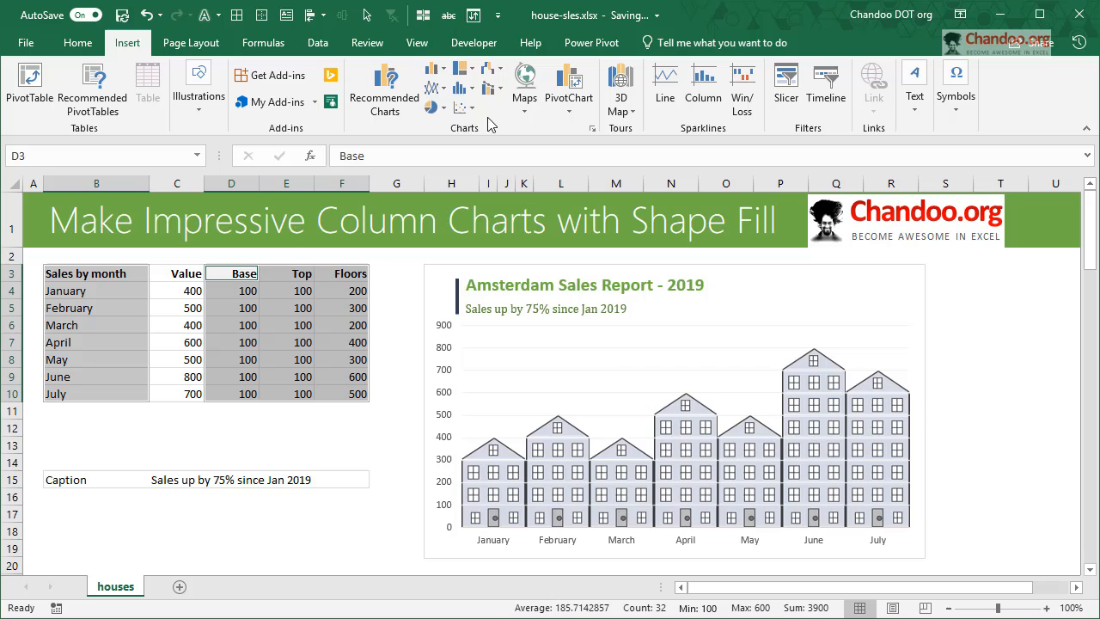
{"action": "left_click", "coordinate": [435, 69]}
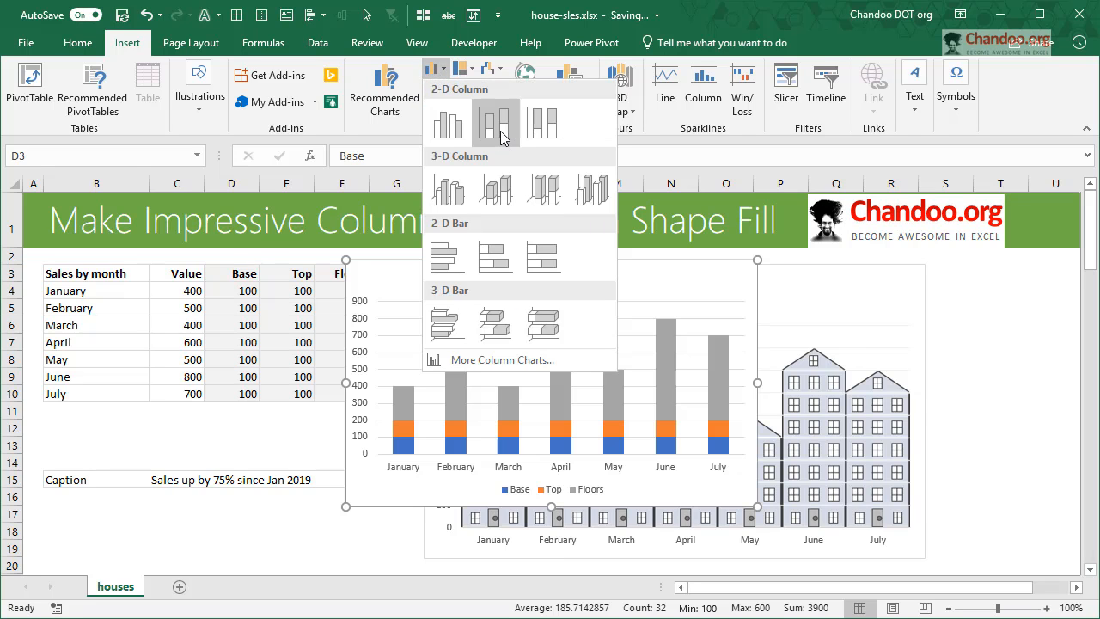
{"action": "left_click", "coordinate": [495, 121]}
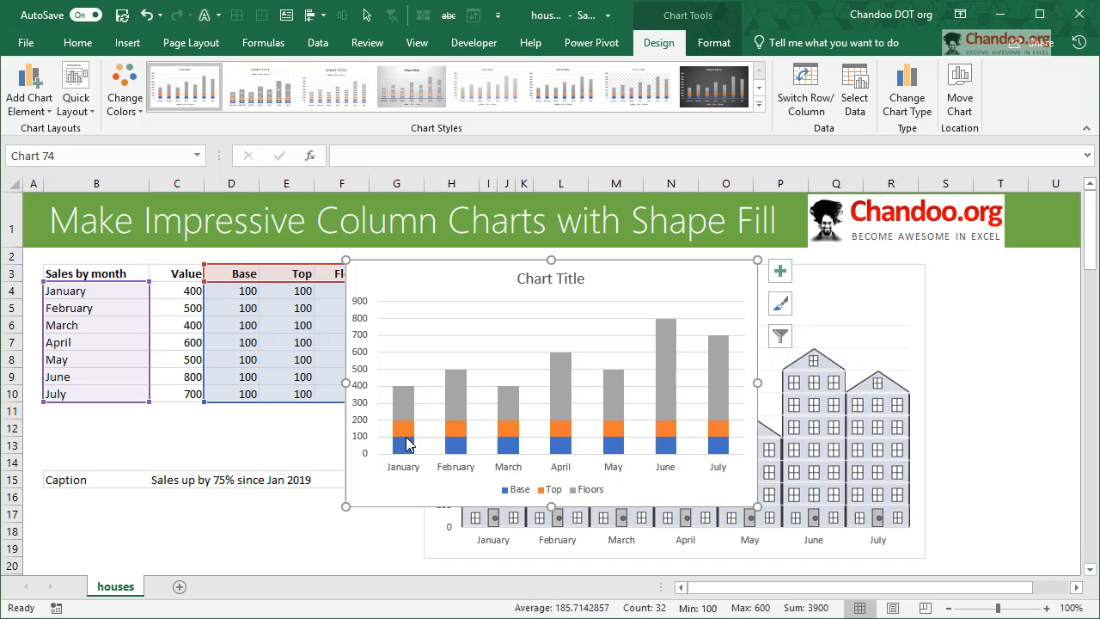
{"action": "mouse_move", "coordinate": [406, 469]}
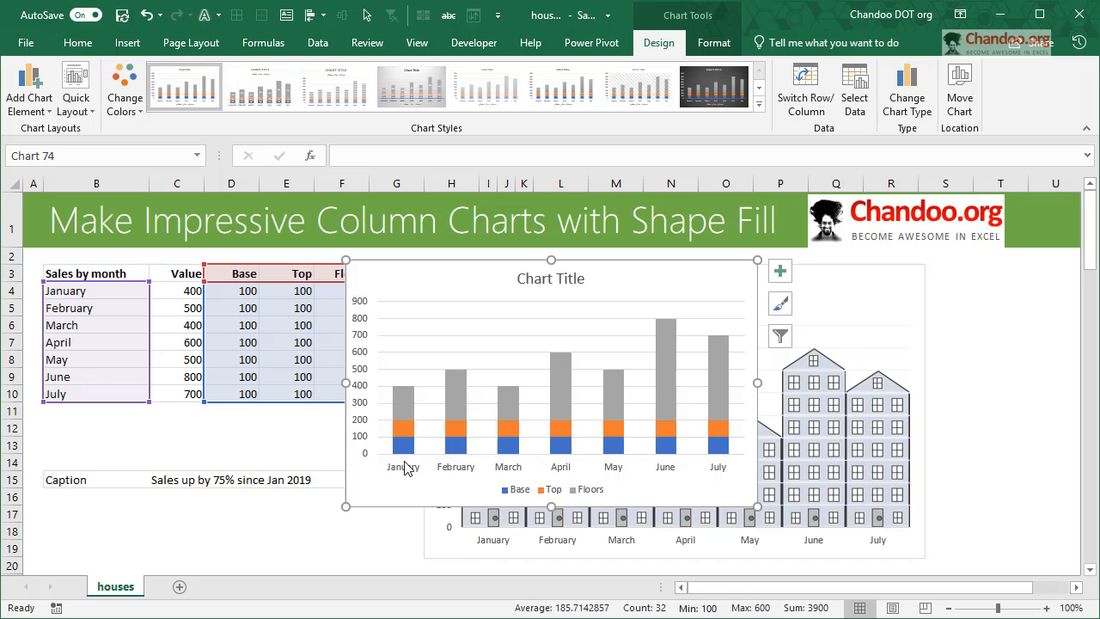
{"action": "mouse_move", "coordinate": [720, 432]}
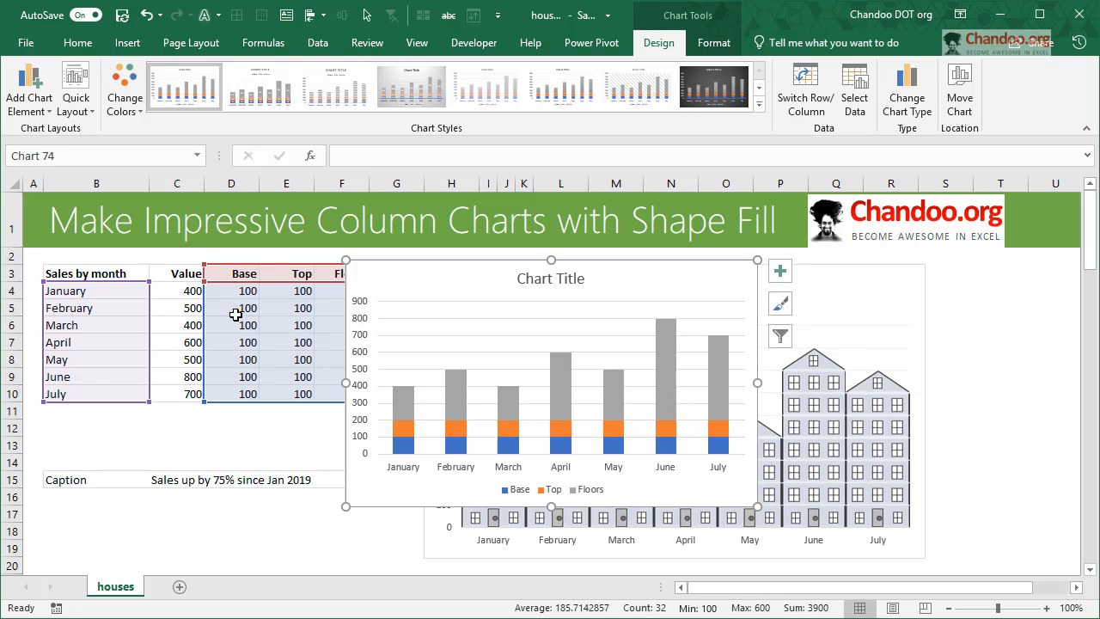
{"action": "mouse_move", "coordinate": [301, 262]}
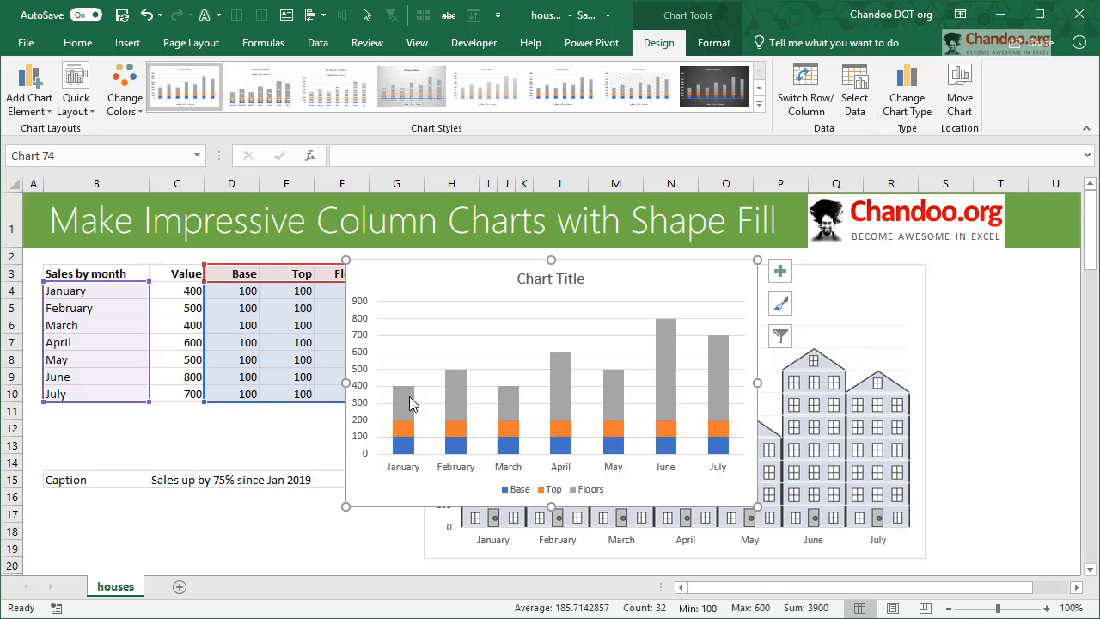
- In Select Data, move the Floors series up so the order becomes Base, Floors, Top
{"action": "right_click", "coordinate": [411, 402]}
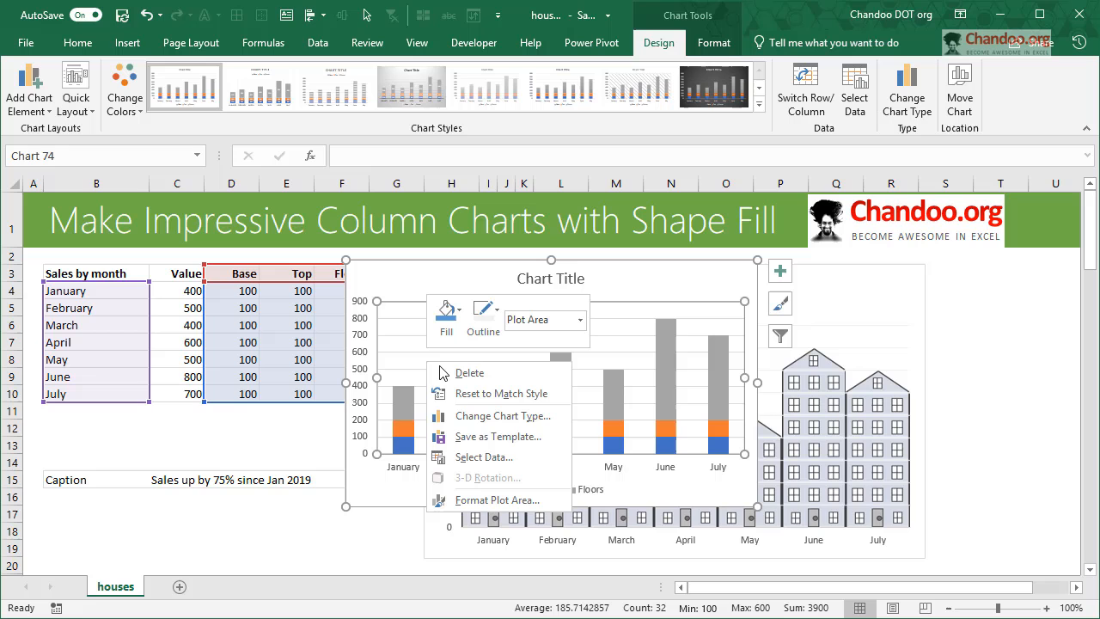
{"action": "left_click", "coordinate": [485, 457]}
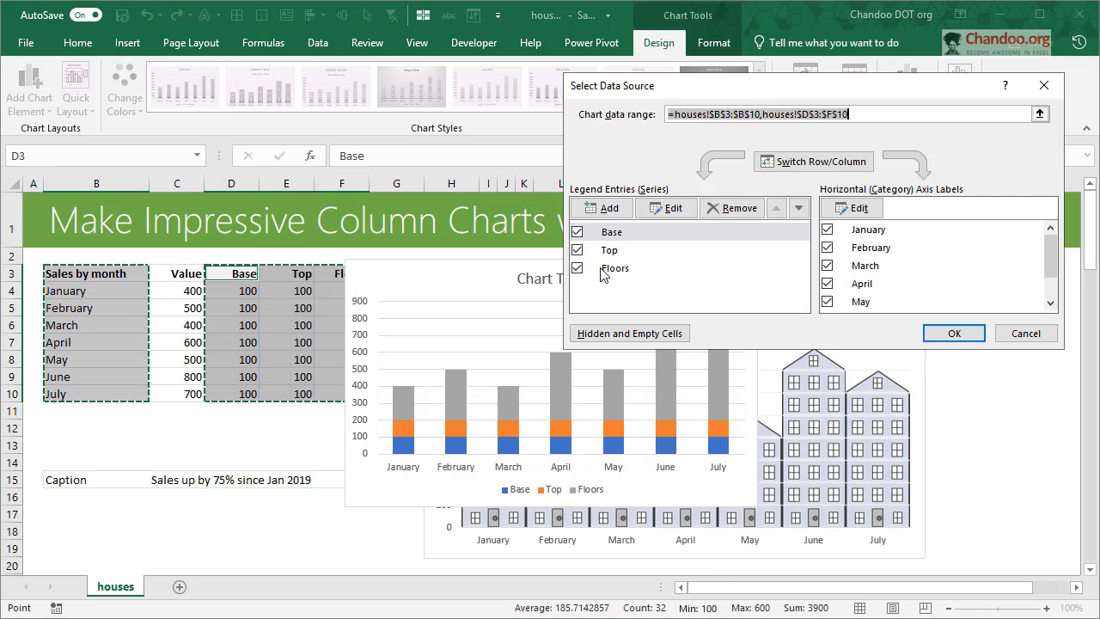
{"action": "left_click", "coordinate": [798, 208]}
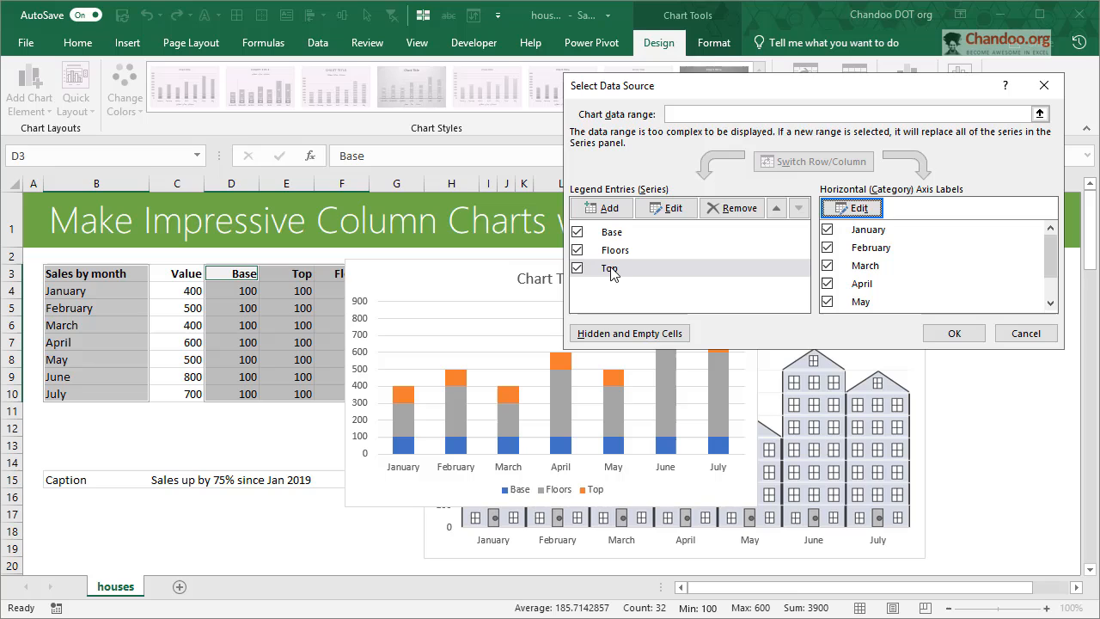
{"action": "left_click", "coordinate": [608, 267]}
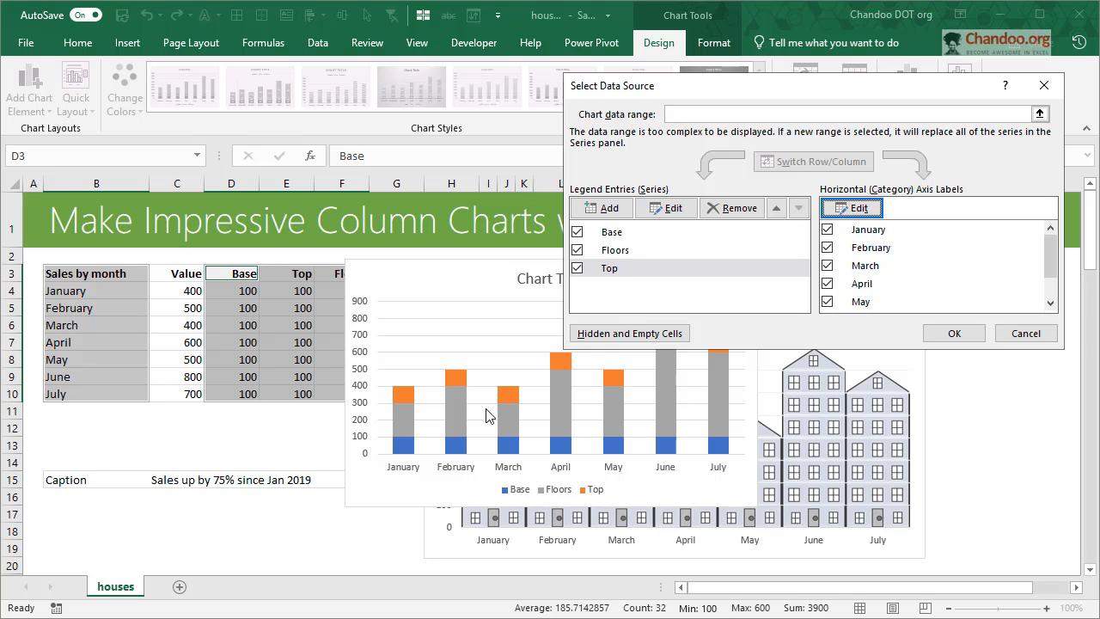
{"action": "mouse_move", "coordinate": [398, 430]}
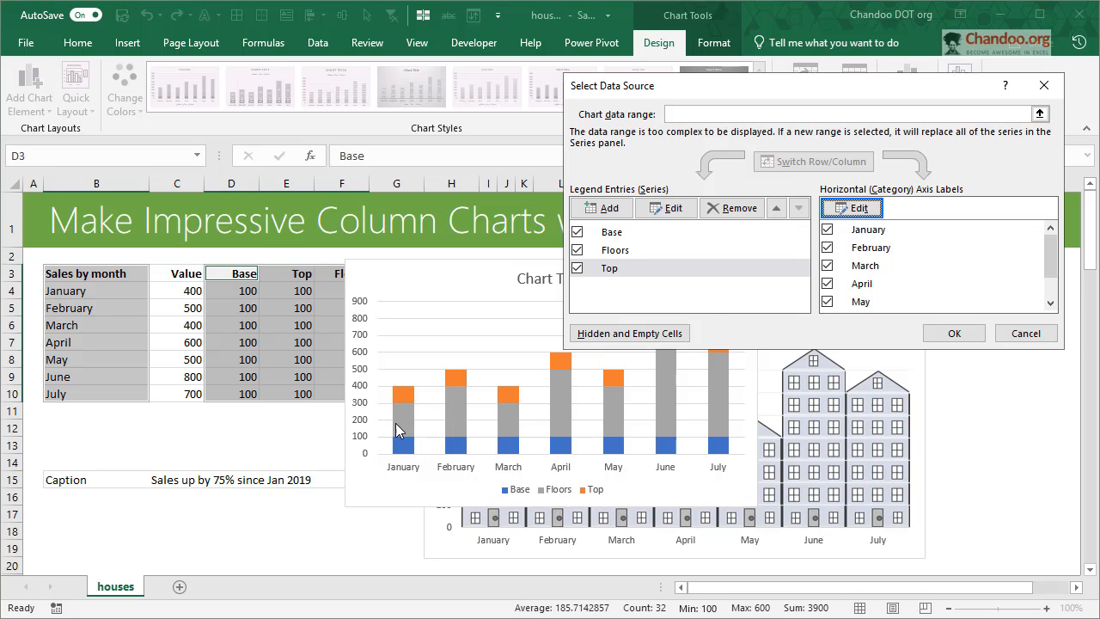
{"action": "mouse_move", "coordinate": [1031, 381]}
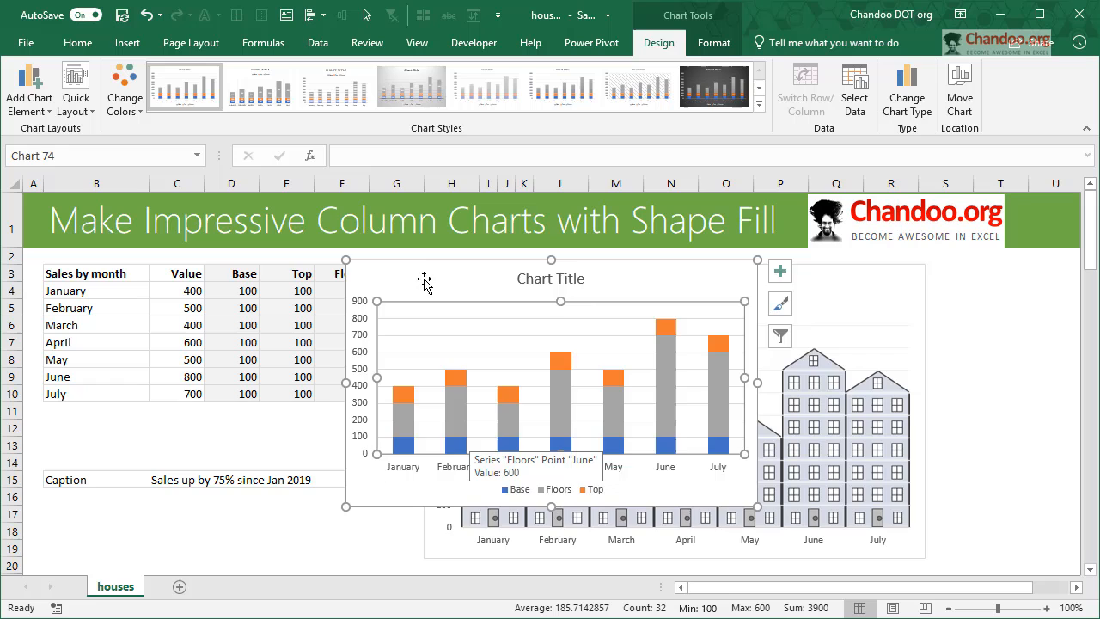
{"action": "scroll", "scroll_direction": "down", "scroll_amount": 3}
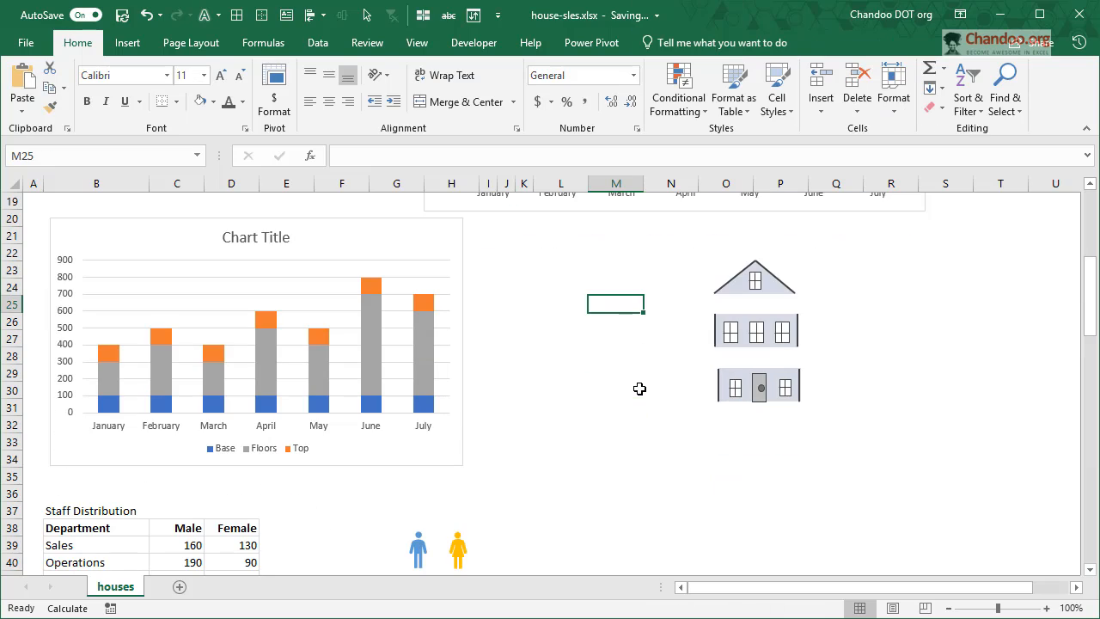
{"action": "mouse_move", "coordinate": [719, 299]}
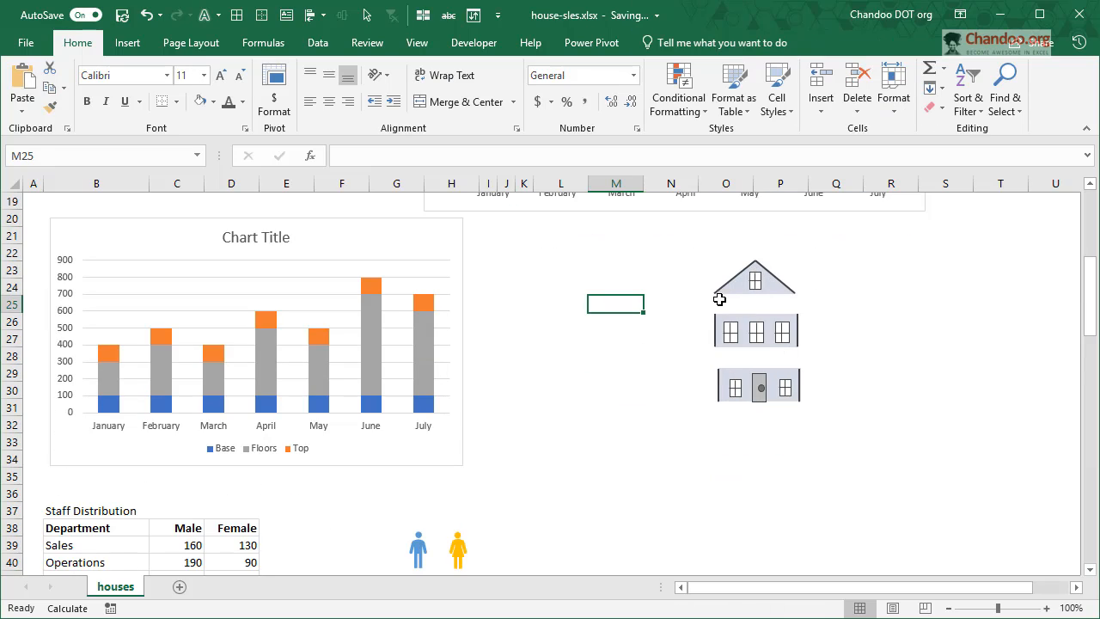
{"action": "mouse_move", "coordinate": [780, 342]}
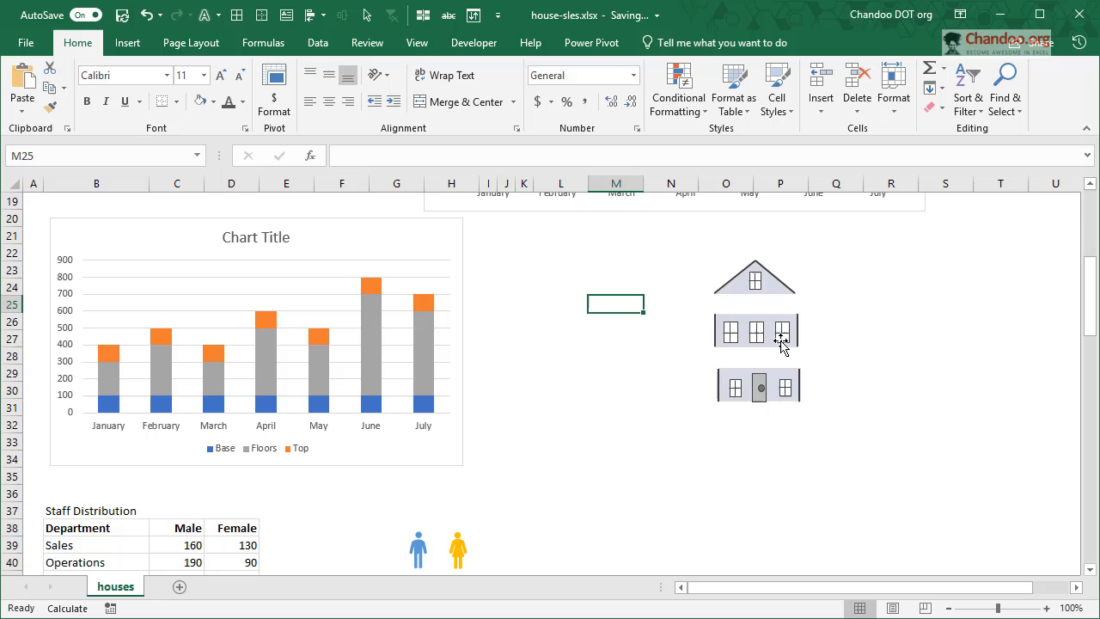
{"action": "mouse_move", "coordinate": [835, 372]}
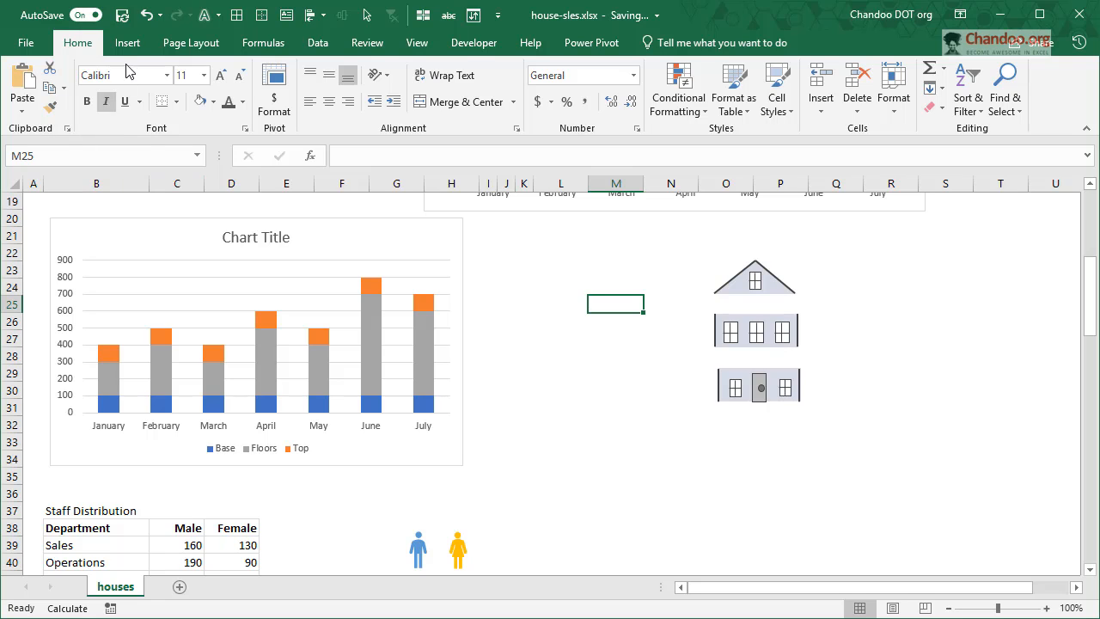
{"action": "left_click", "coordinate": [135, 42]}
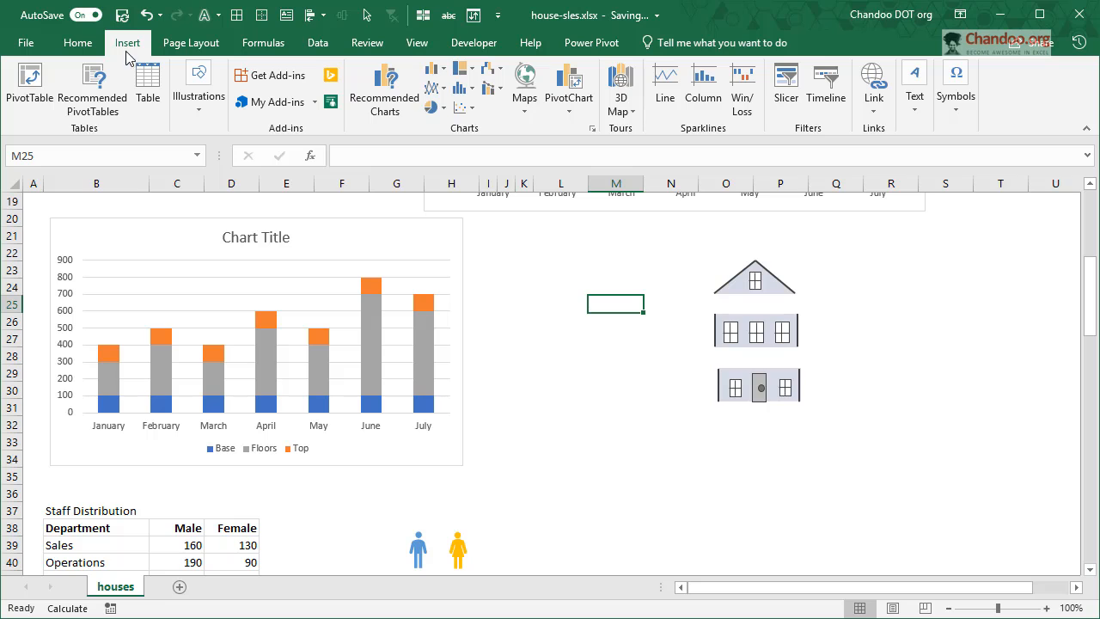
{"action": "left_click", "coordinate": [198, 86]}
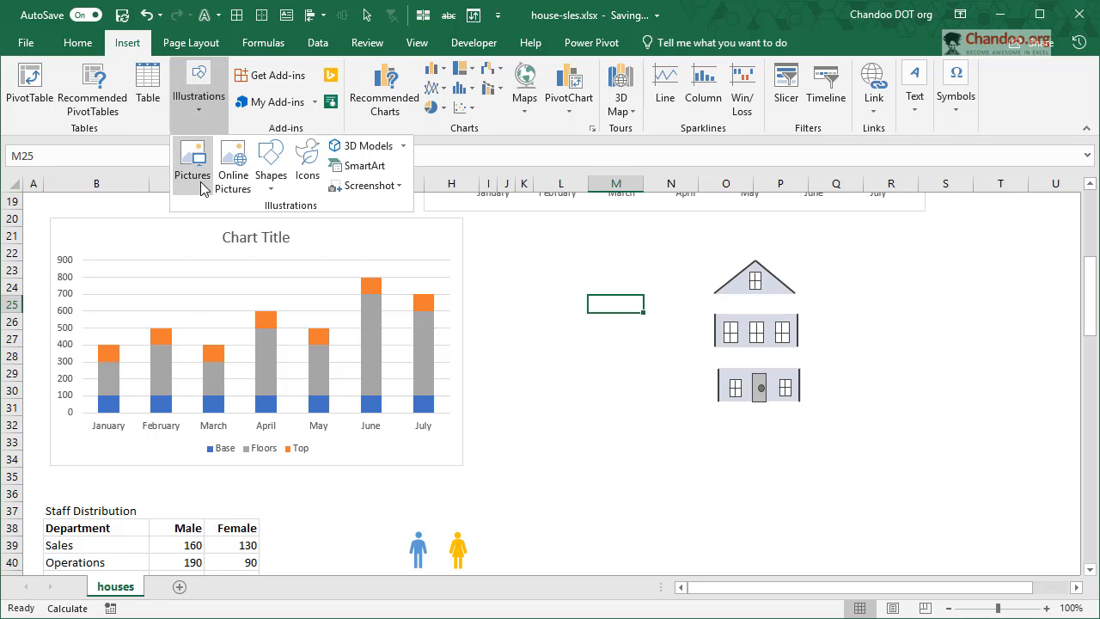
{"action": "mouse_move", "coordinate": [199, 163]}
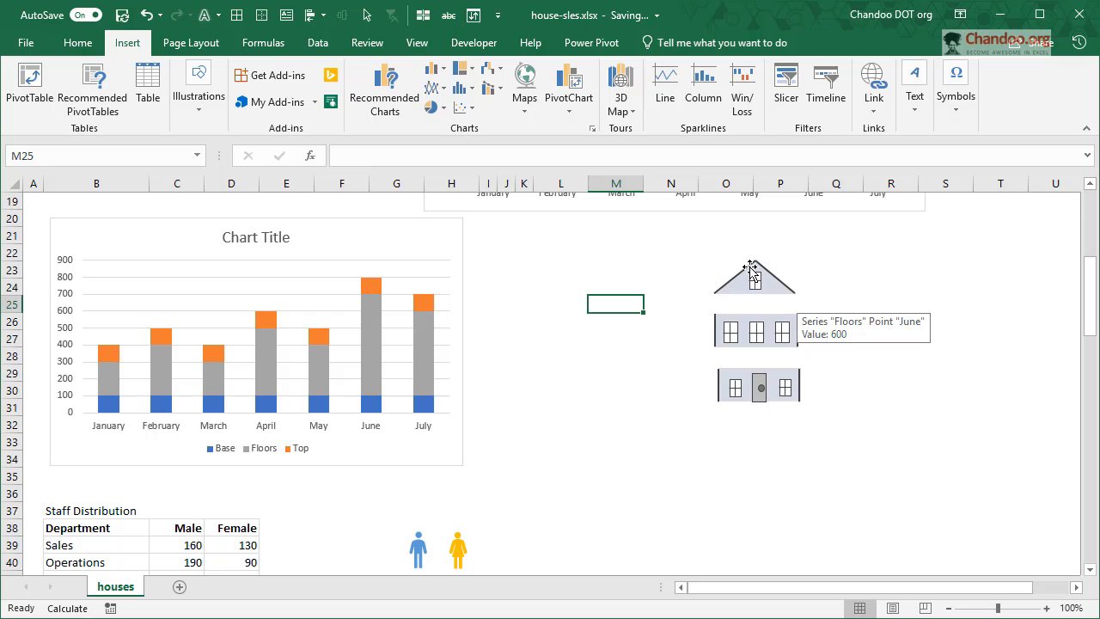
{"action": "left_click", "coordinate": [198, 86]}
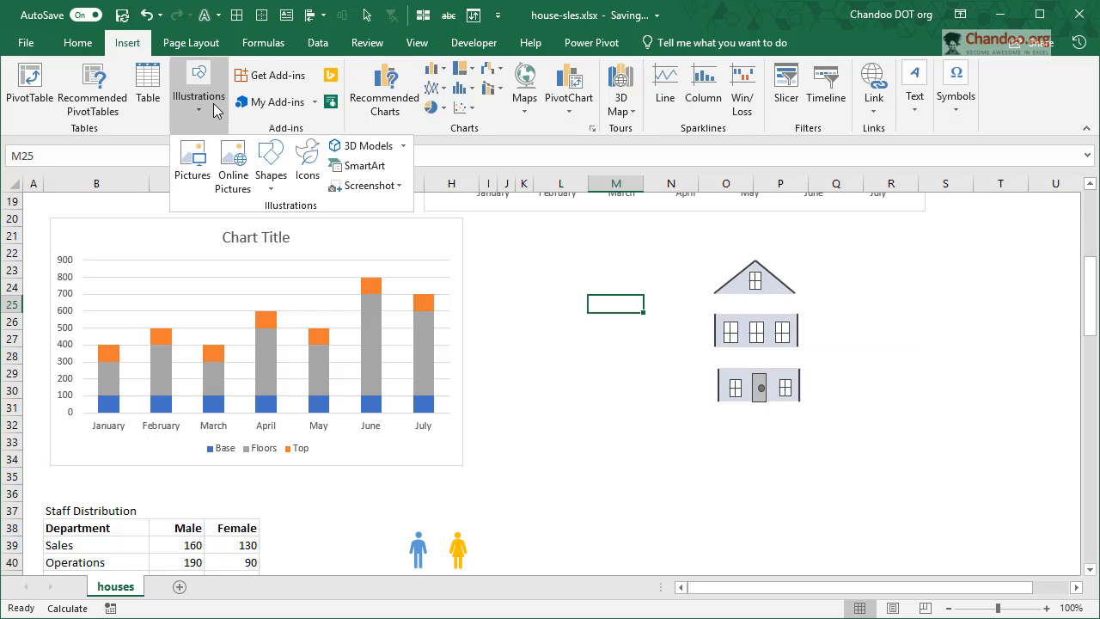
{"action": "left_click", "coordinate": [271, 164]}
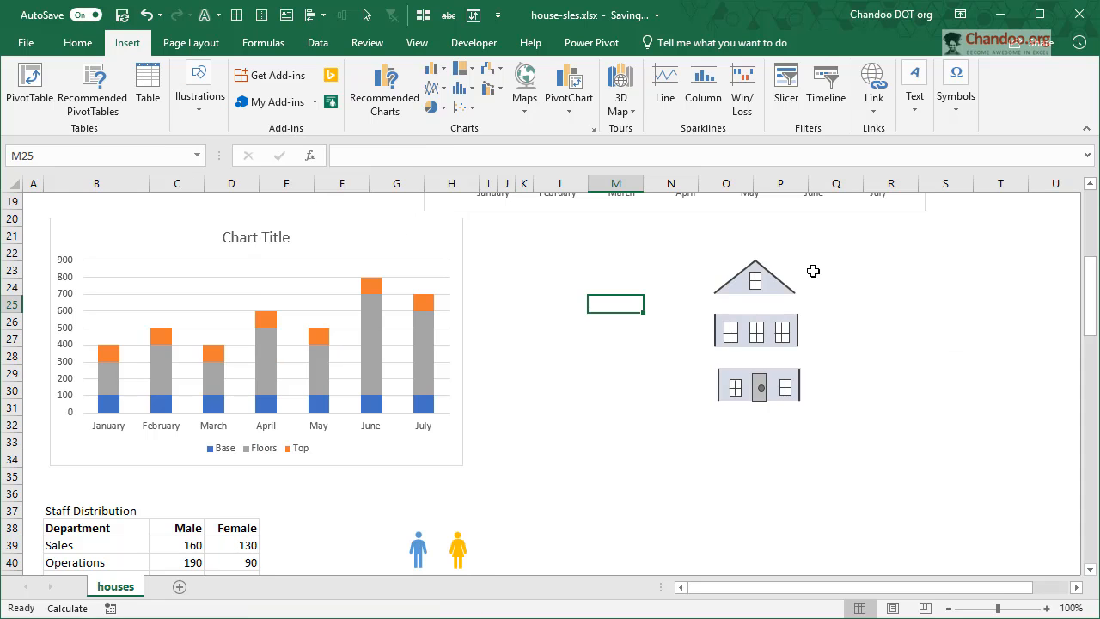
{"action": "mouse_move", "coordinate": [730, 301]}
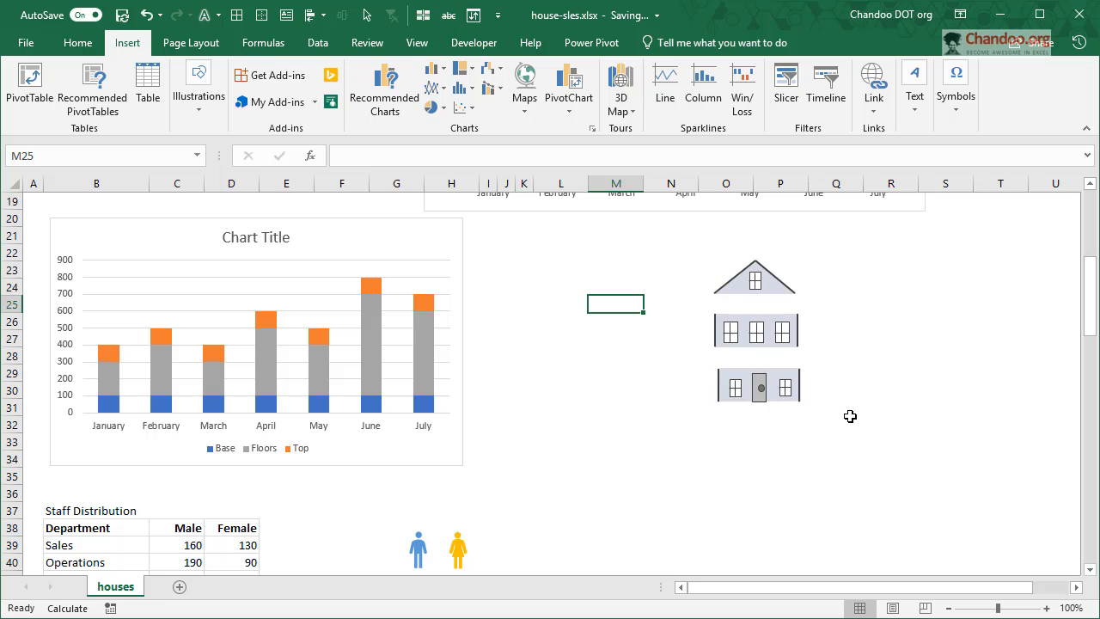
{"action": "mouse_move", "coordinate": [1009, 390]}
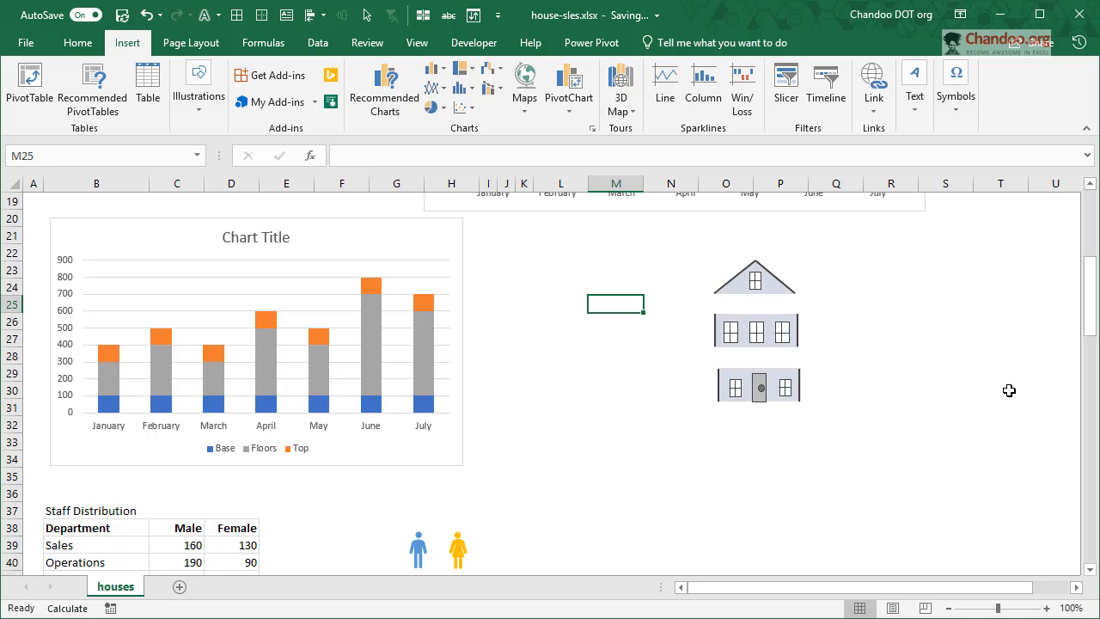
{"action": "mouse_move", "coordinate": [888, 427]}
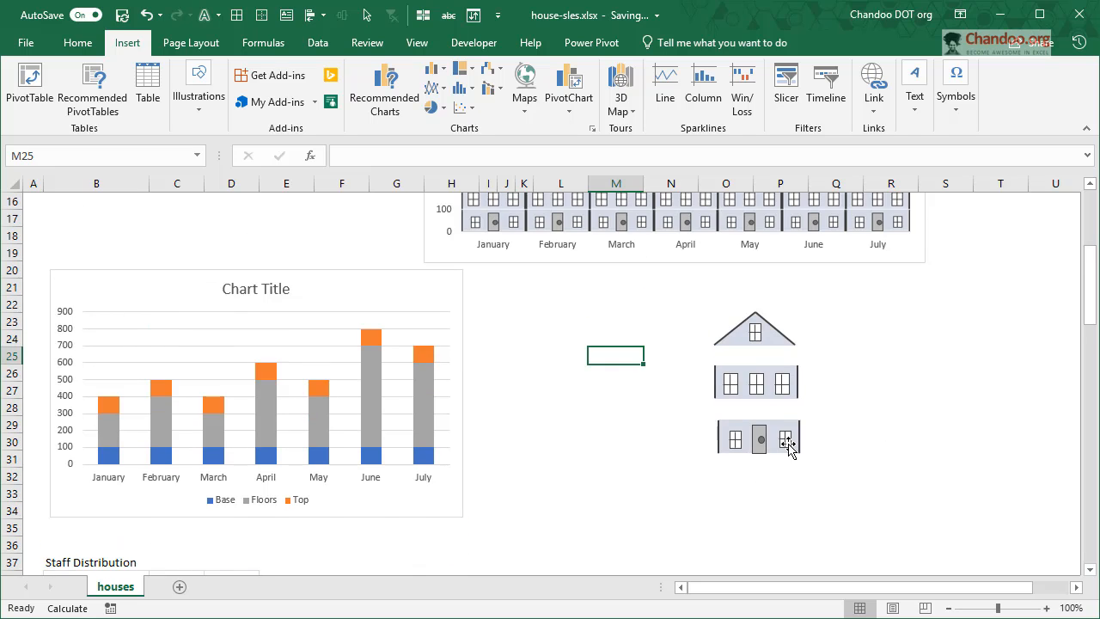
- Paste the door, floor and roof house pieces into the Base, Floors and Top columns
{"action": "left_click", "coordinate": [783, 439]}
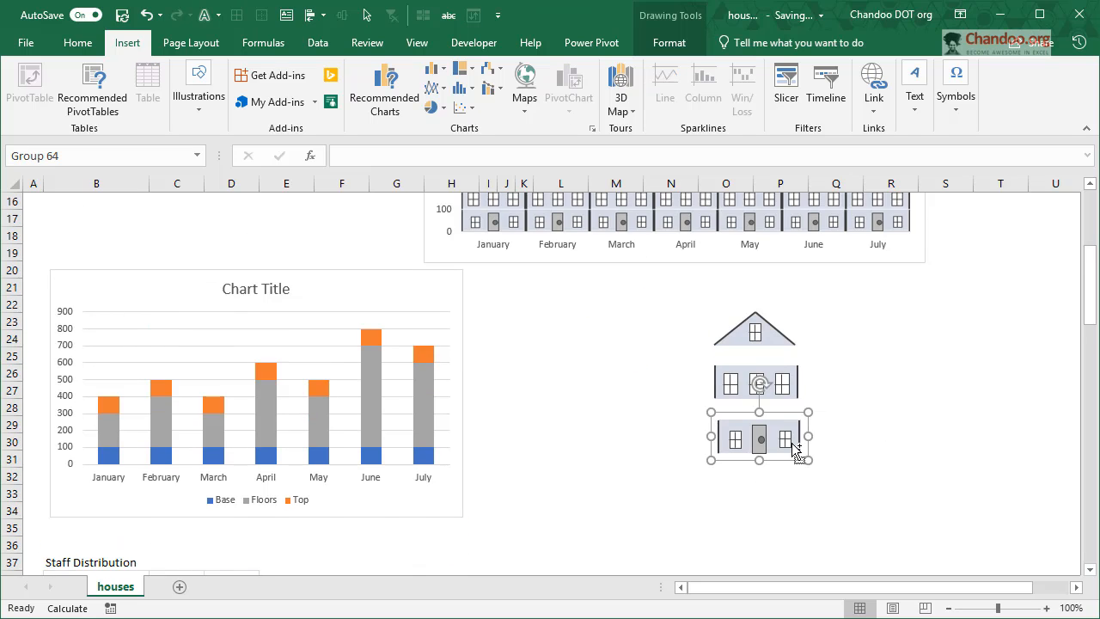
{"action": "key", "text": "Ctrl+c"}
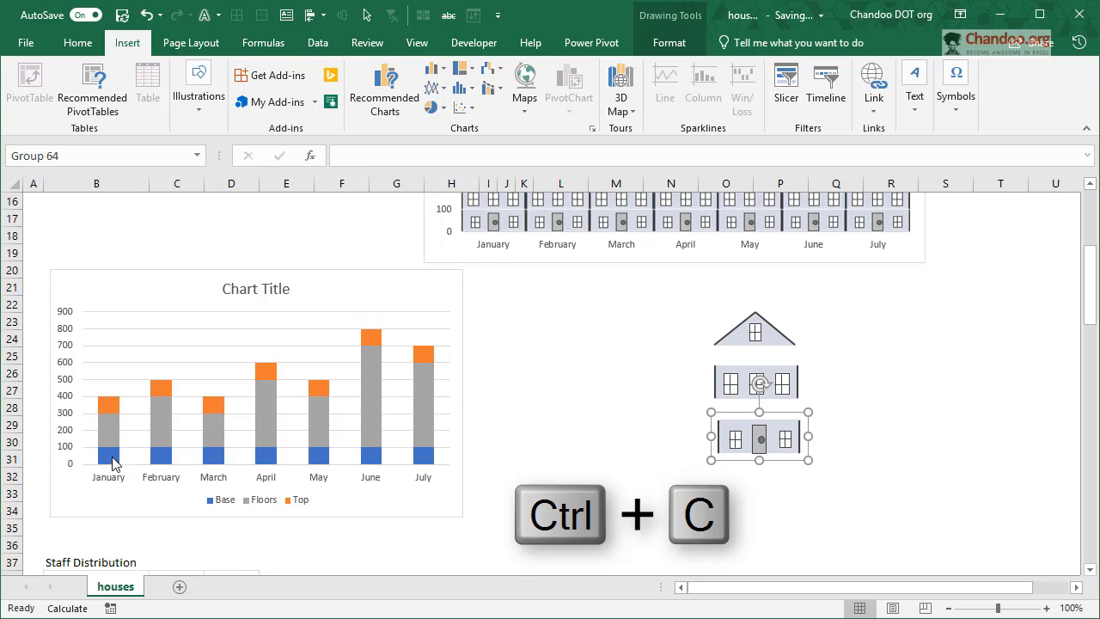
{"action": "key", "text": "ctrl+v"}
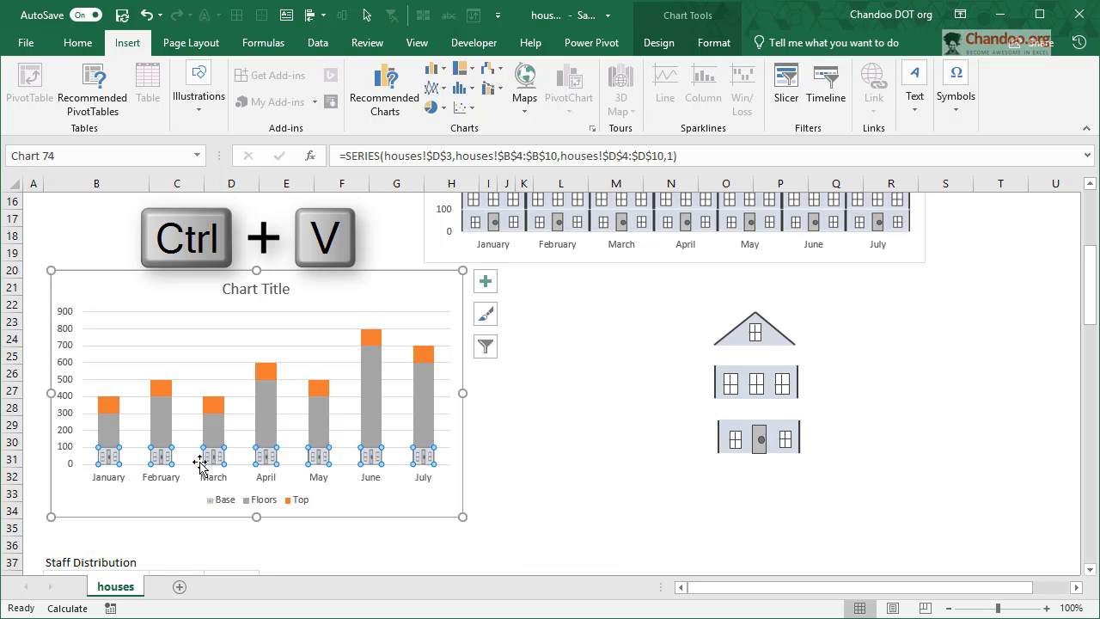
{"action": "mouse_move", "coordinate": [790, 389]}
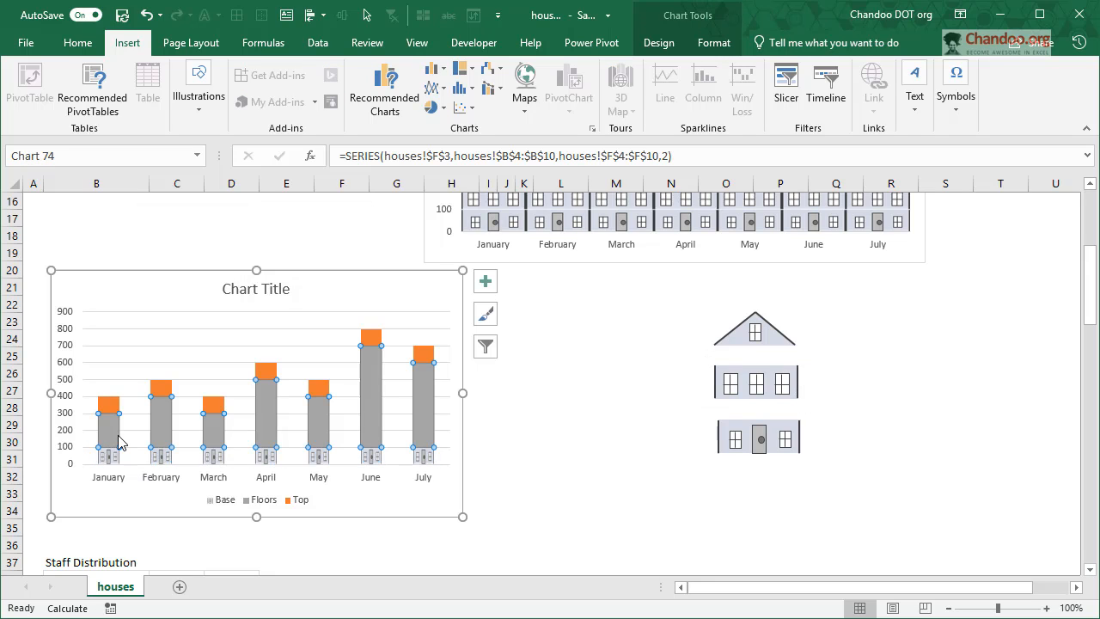
{"action": "left_click", "coordinate": [485, 281]}
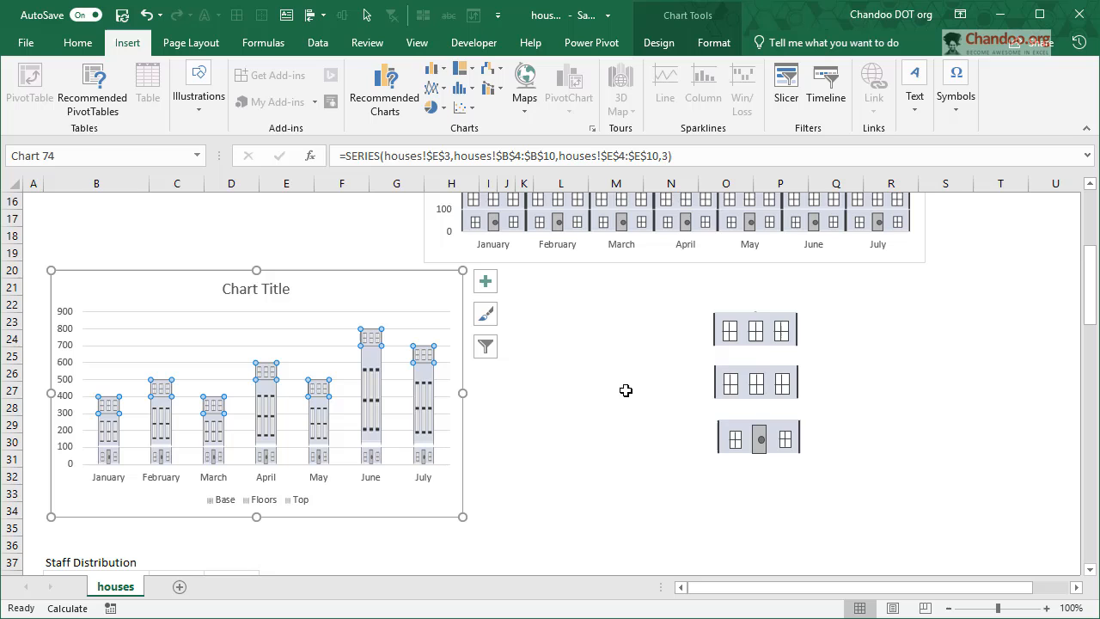
{"action": "mouse_move", "coordinate": [846, 379]}
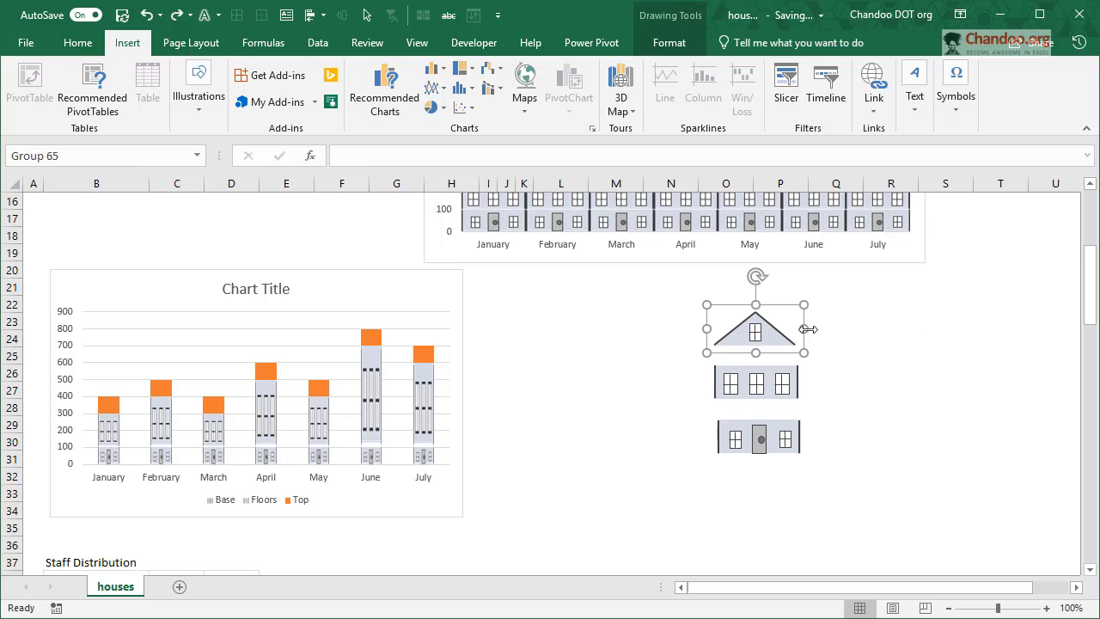
{"action": "left_click", "coordinate": [265, 369]}
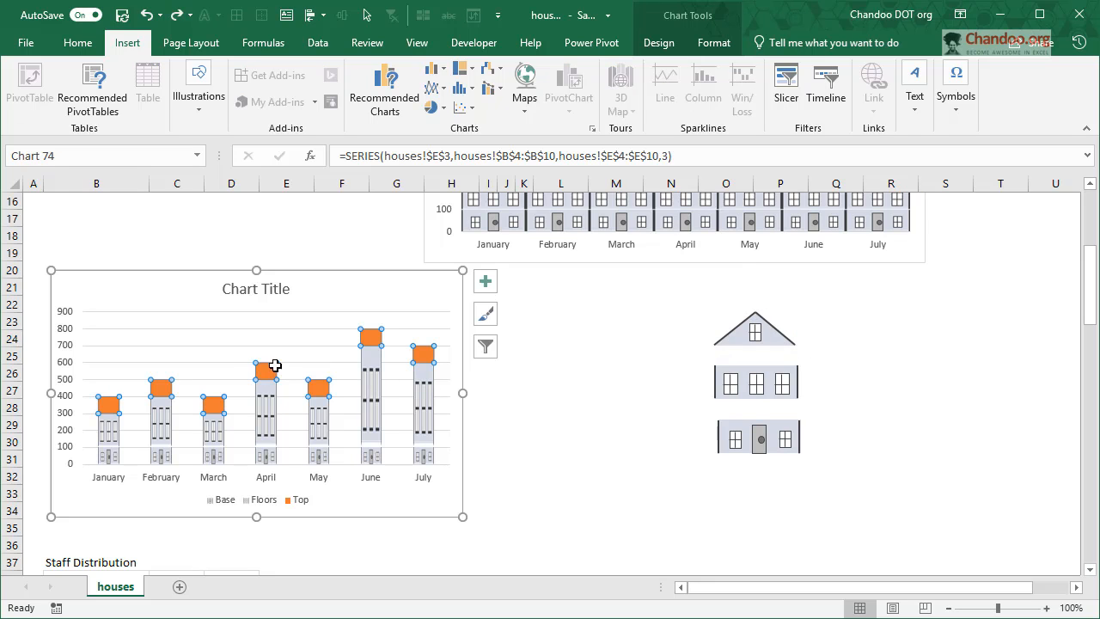
{"action": "left_click", "coordinate": [560, 407]}
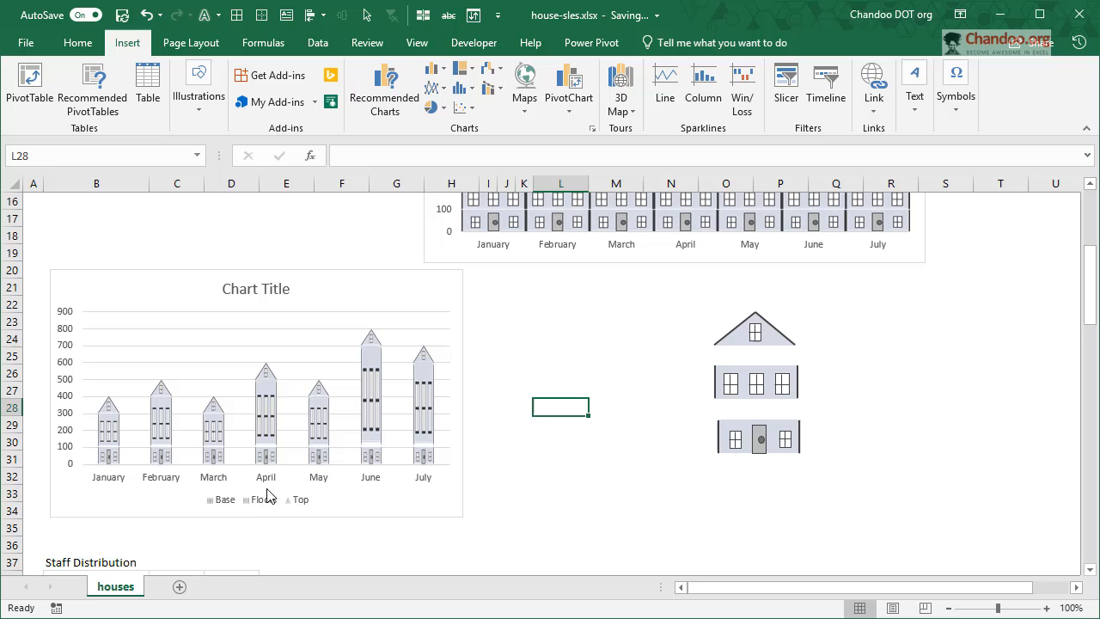
{"action": "mouse_move", "coordinate": [119, 471]}
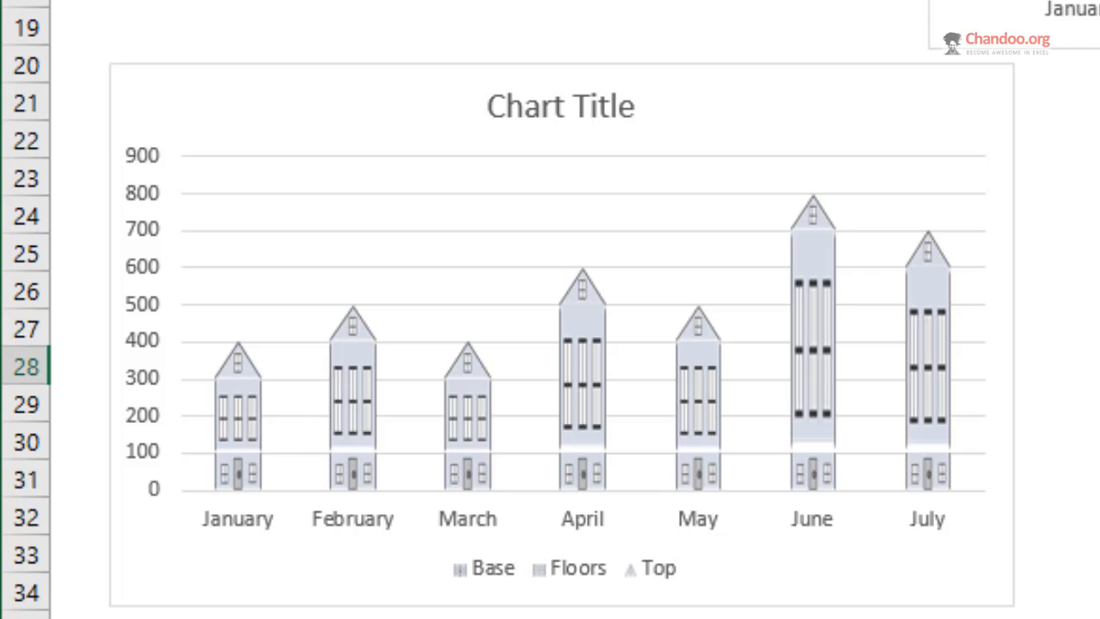
{"action": "mouse_move", "coordinate": [789, 307]}
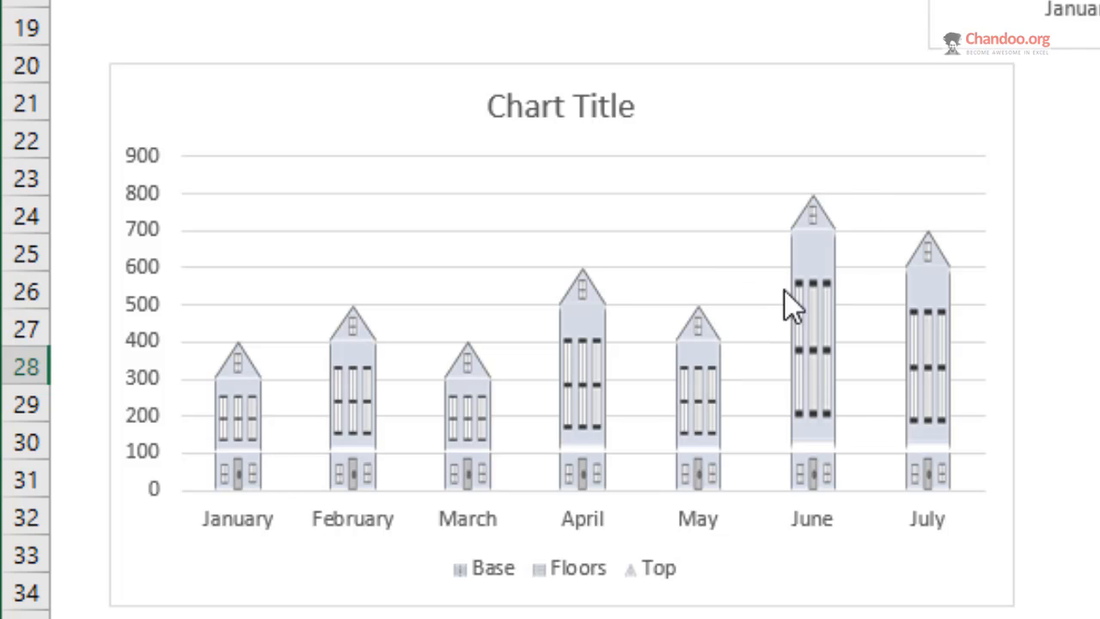
{"action": "mouse_move", "coordinate": [861, 300]}
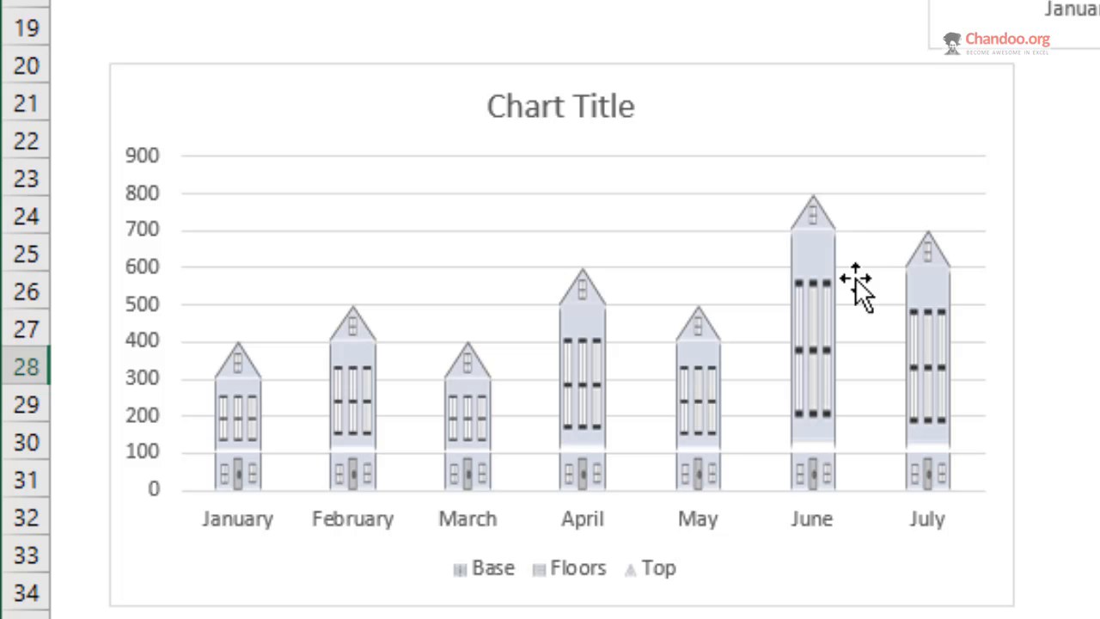
{"action": "mouse_move", "coordinate": [845, 522]}
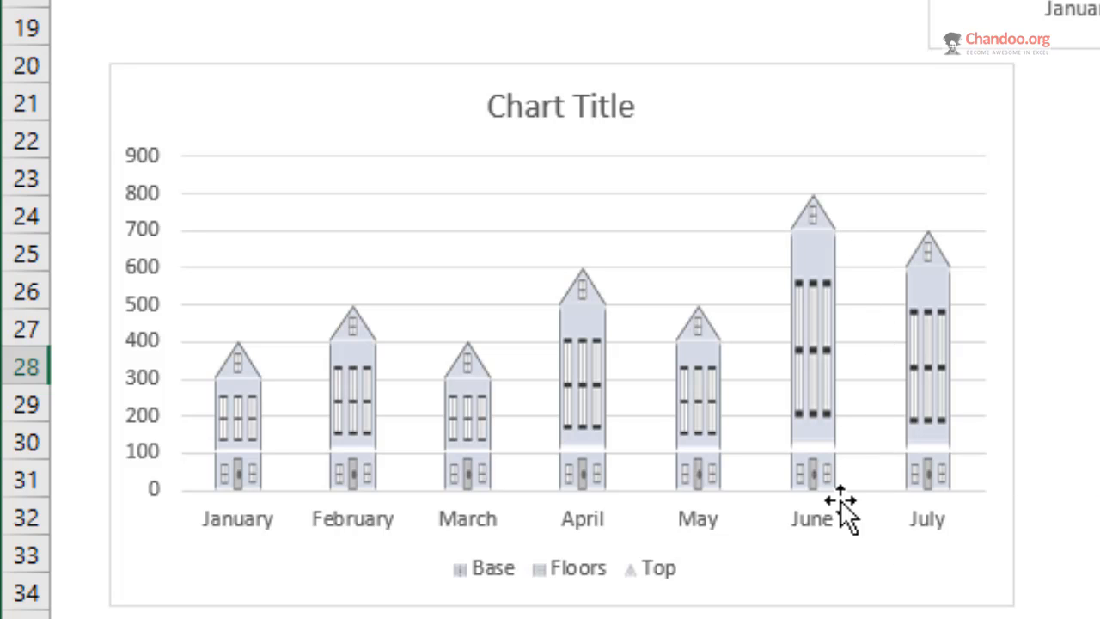
{"action": "mouse_move", "coordinate": [795, 533]}
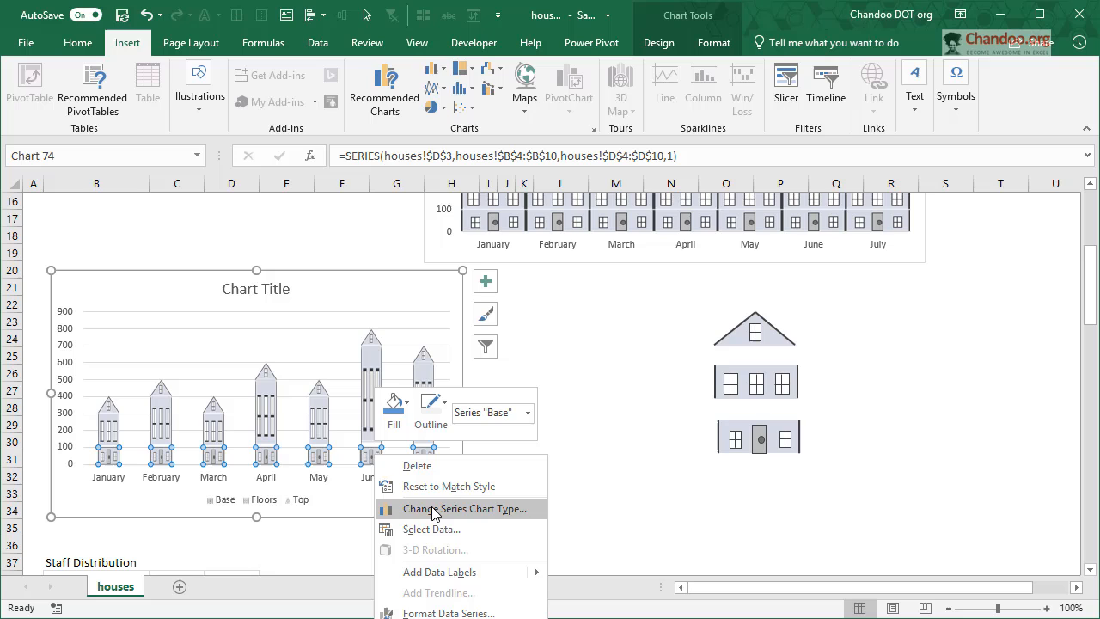
- Set the Floors picture fill to Stack and Scale with 100 units per picture
{"action": "left_click", "coordinate": [447, 612]}
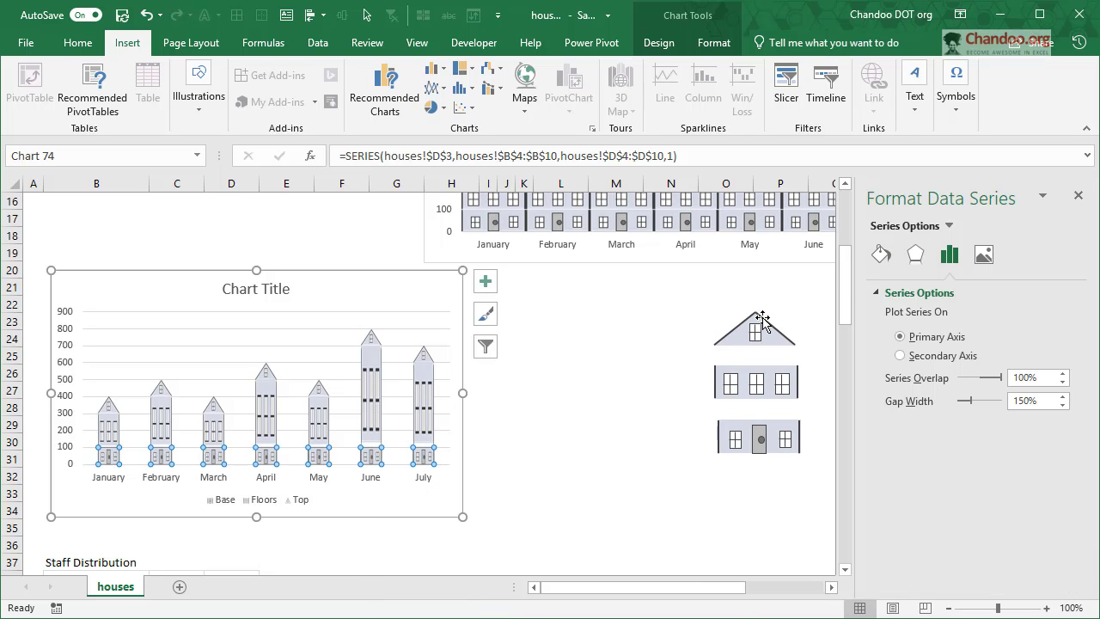
{"action": "mouse_move", "coordinate": [701, 405]}
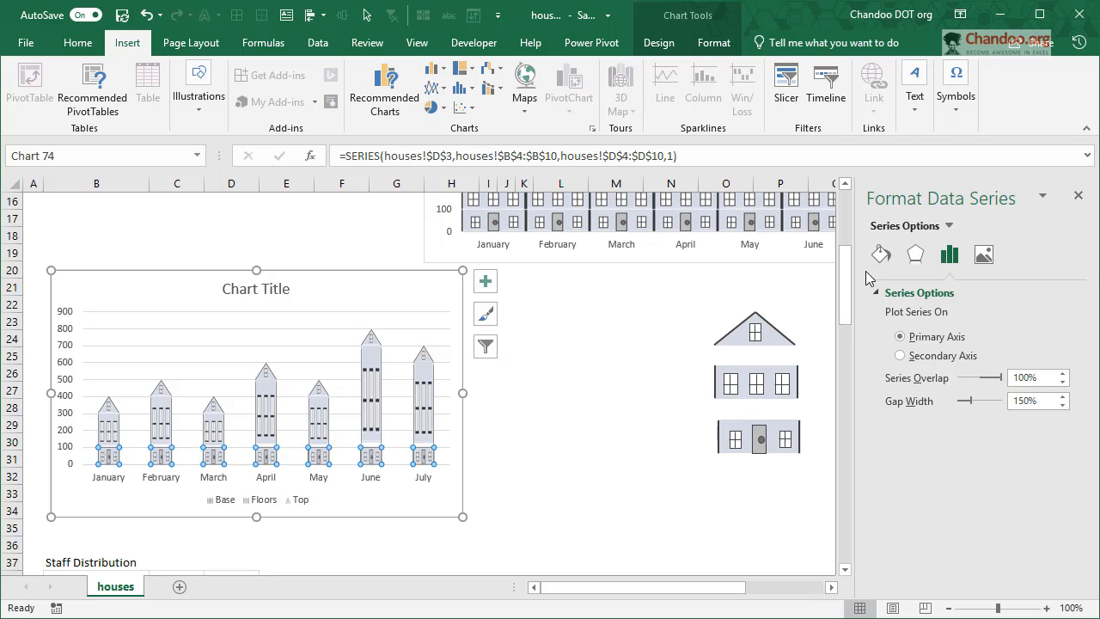
{"action": "left_click", "coordinate": [880, 254]}
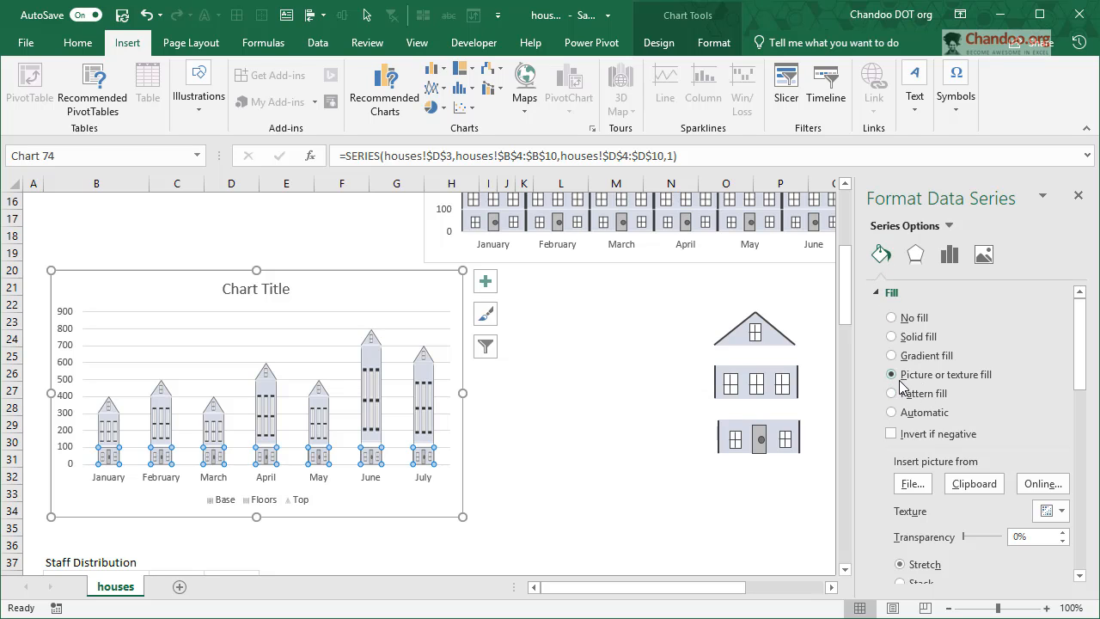
{"action": "mouse_move", "coordinate": [1080, 331]}
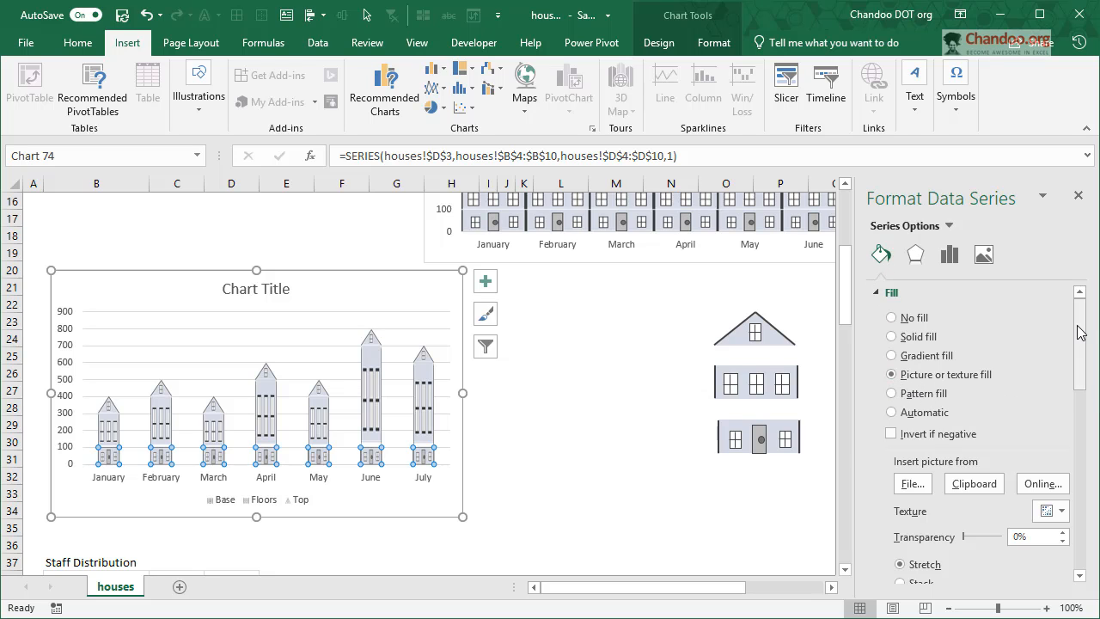
{"action": "scroll", "scroll_direction": "down", "scroll_amount": 3}
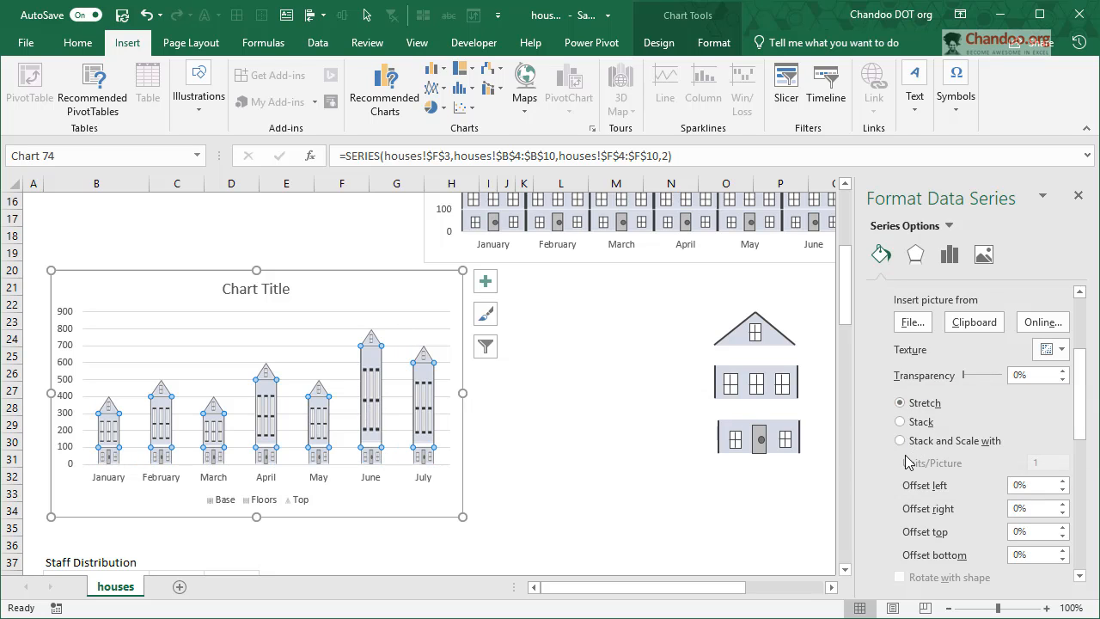
{"action": "left_click", "coordinate": [899, 422]}
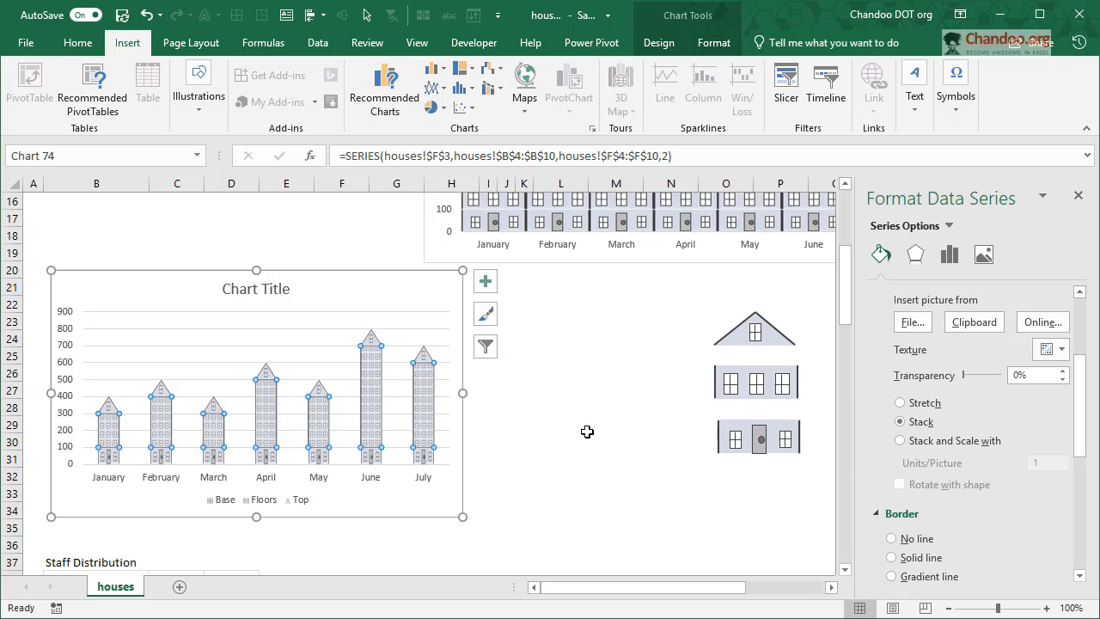
{"action": "mouse_move", "coordinate": [588, 441]}
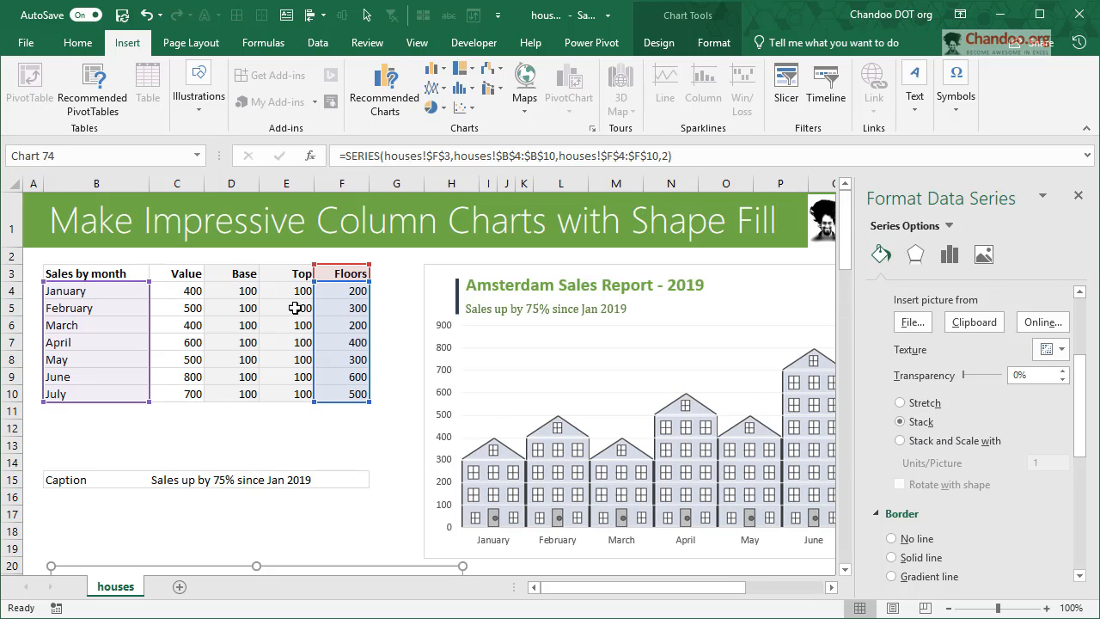
{"action": "mouse_move", "coordinate": [334, 304]}
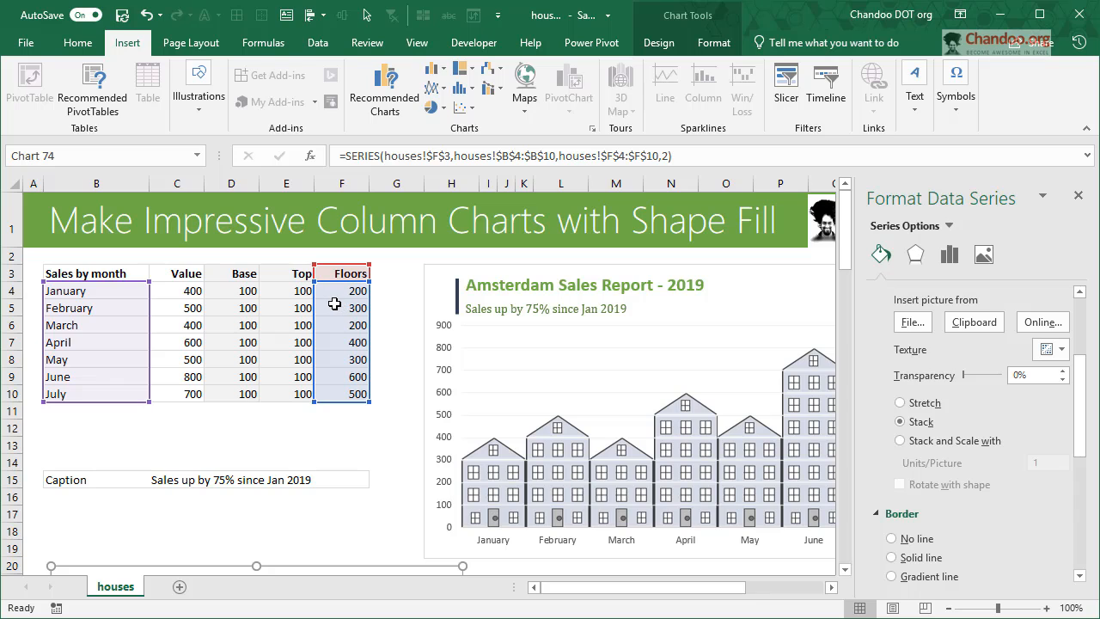
{"action": "scroll", "scroll_direction": "down", "scroll_amount": 3}
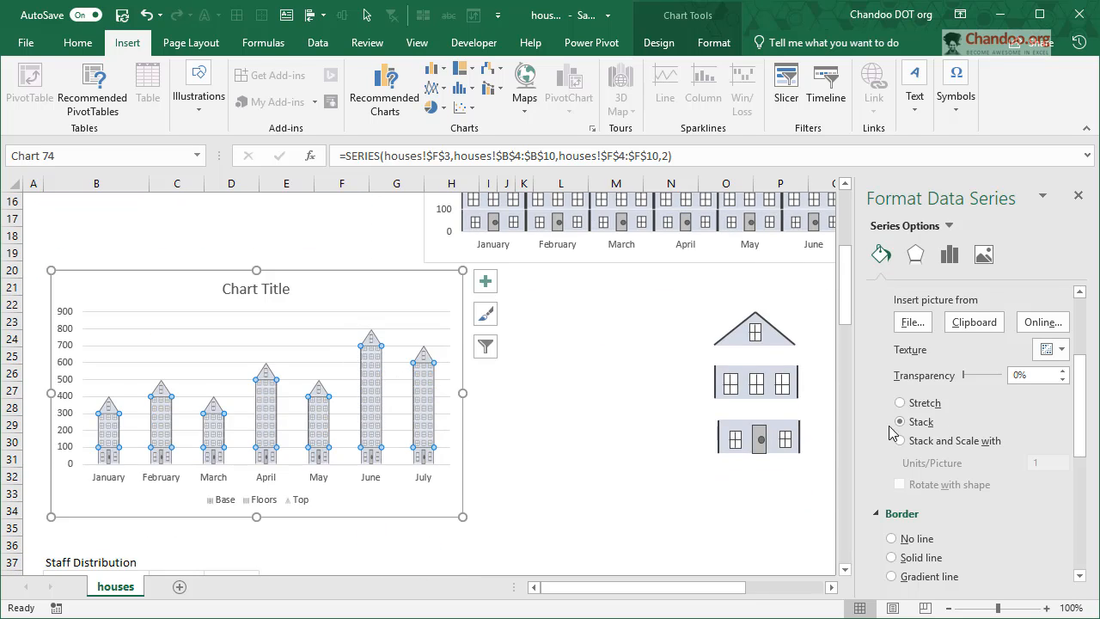
{"action": "left_click", "coordinate": [898, 441]}
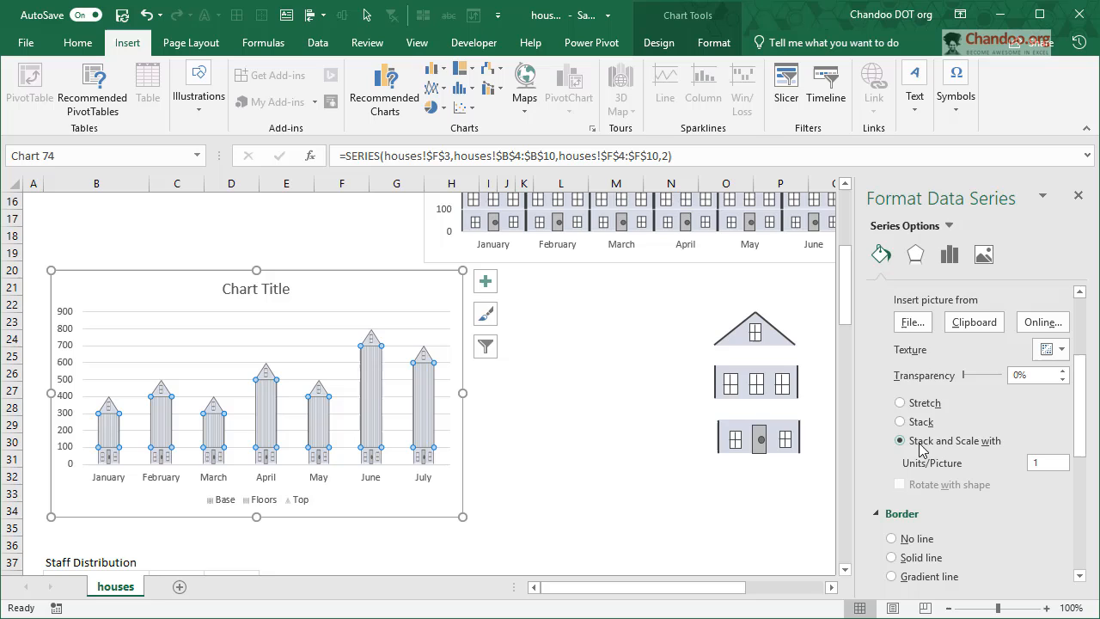
{"action": "left_click", "coordinate": [1037, 462]}
{"action": "type", "text": "00"}
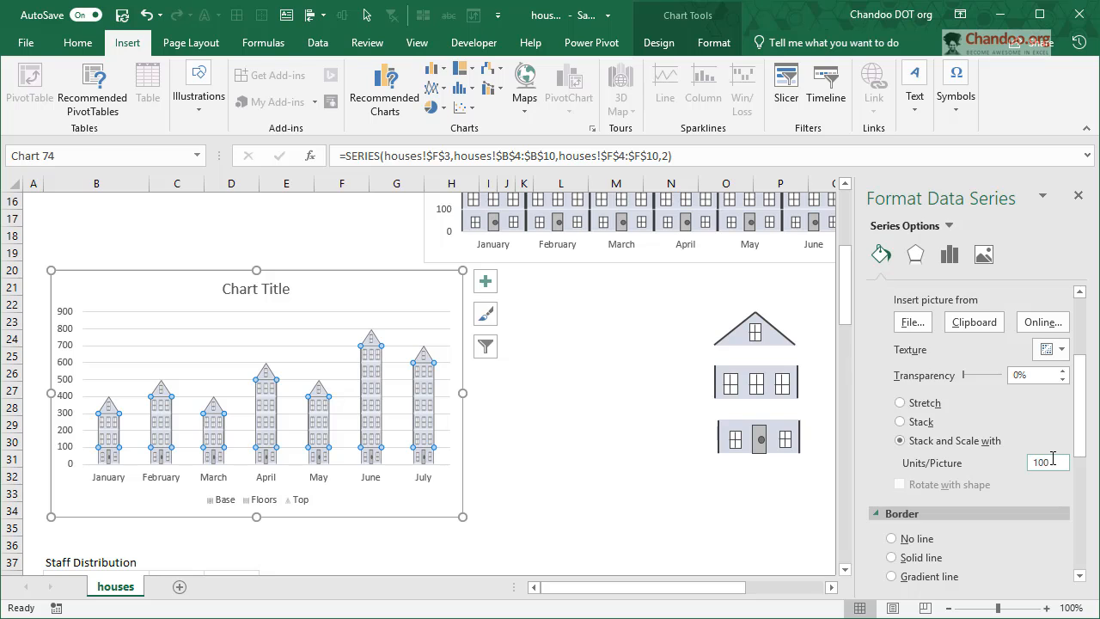
{"action": "left_click", "coordinate": [616, 461]}
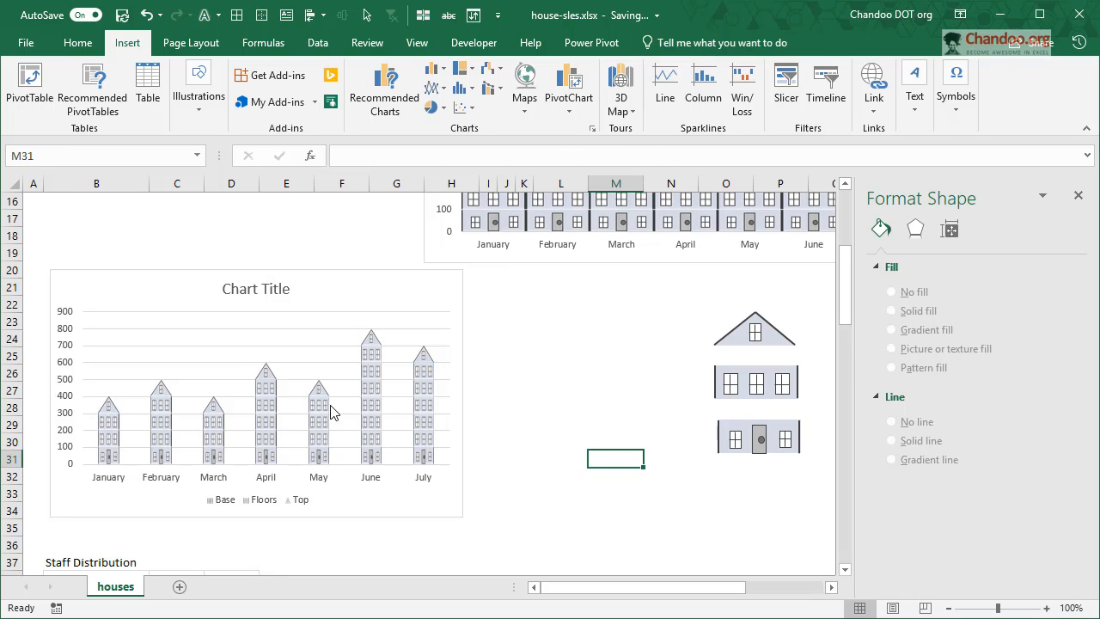
{"action": "mouse_move", "coordinate": [93, 464]}
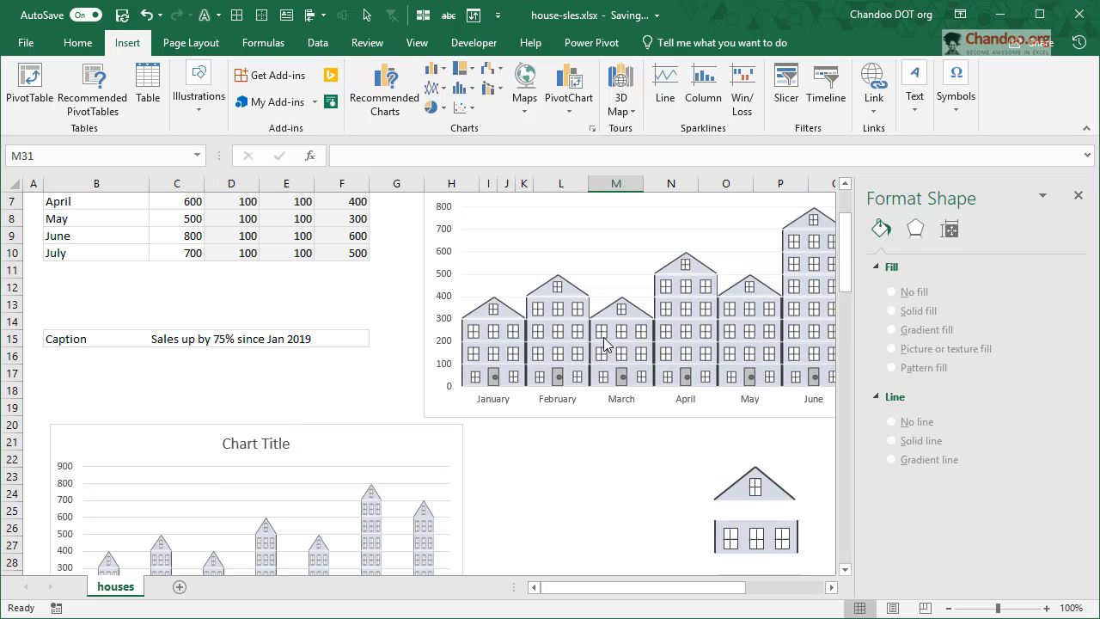
- Set the house columns' Gap Width to 0%
{"action": "scroll", "scroll_direction": "down", "scroll_amount": 3}
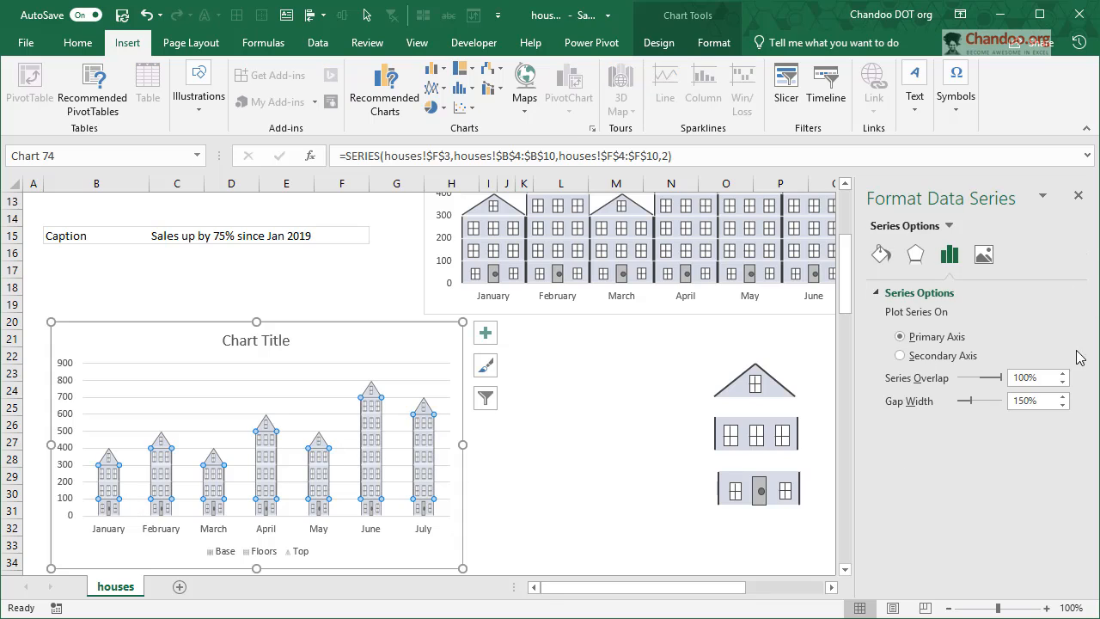
{"action": "mouse_move", "coordinate": [931, 448]}
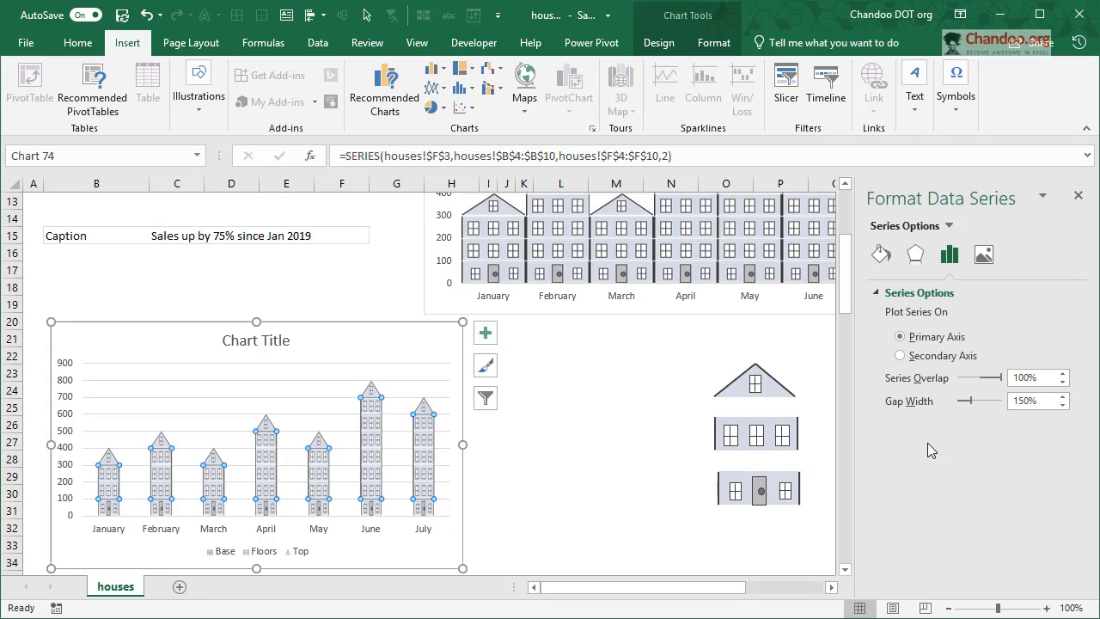
{"action": "left_click", "coordinate": [1029, 401]}
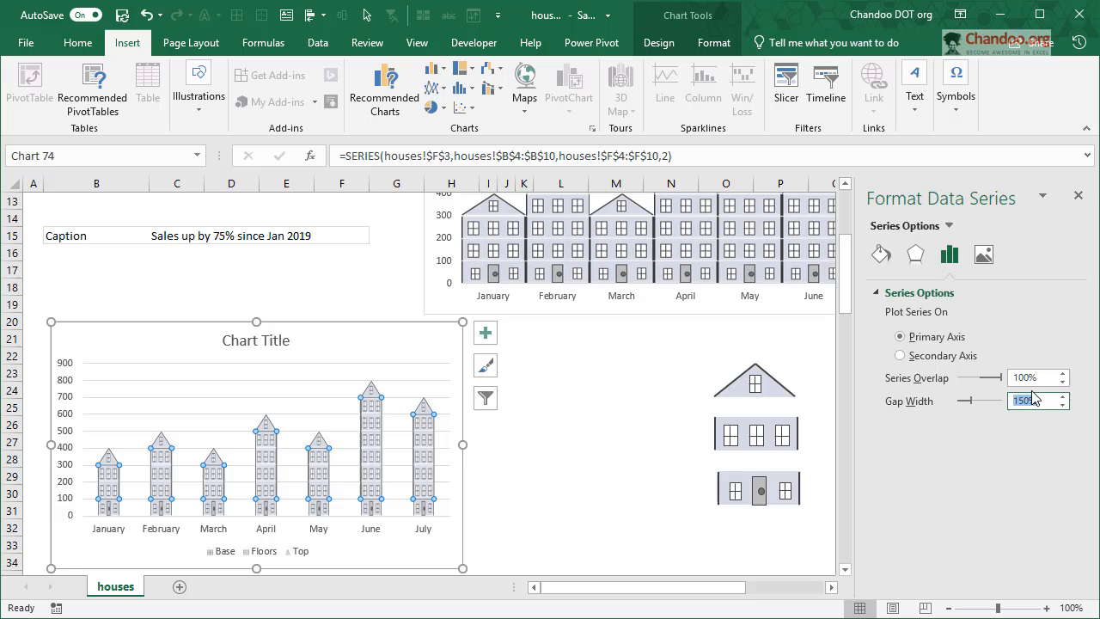
{"action": "type", "text": "0"}
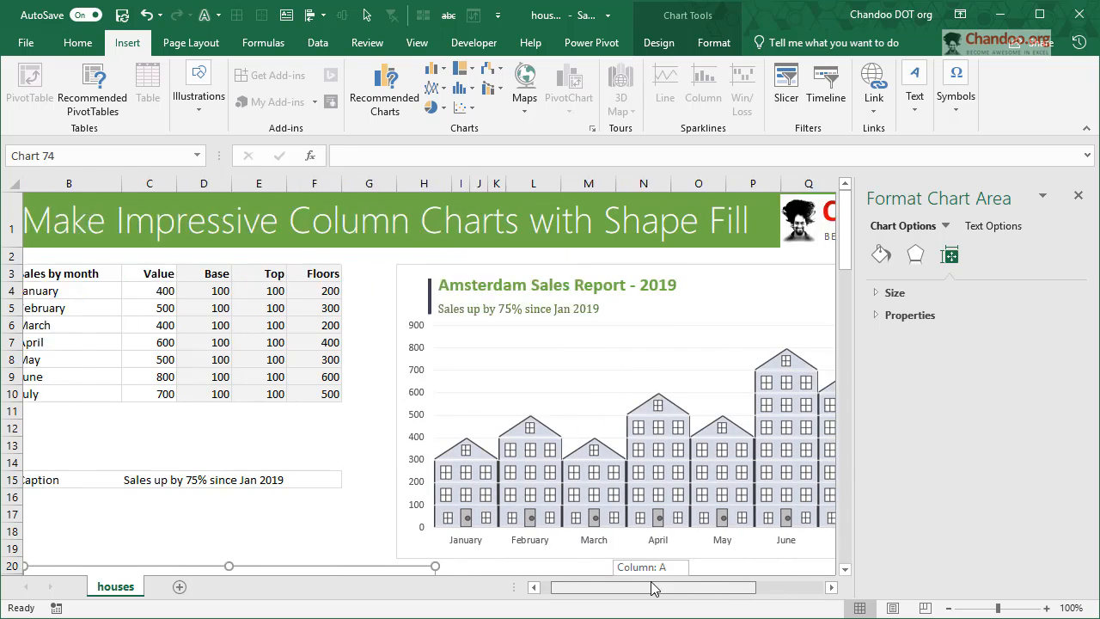
{"action": "scroll", "scroll_direction": "down", "scroll_amount": 3}
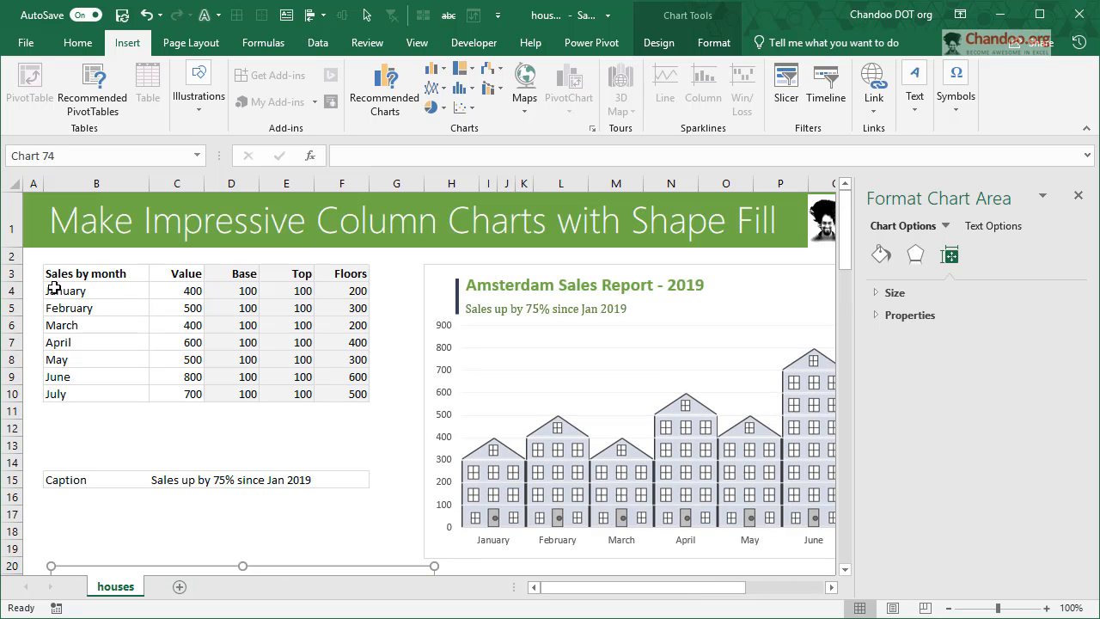
{"action": "mouse_move", "coordinate": [278, 306]}
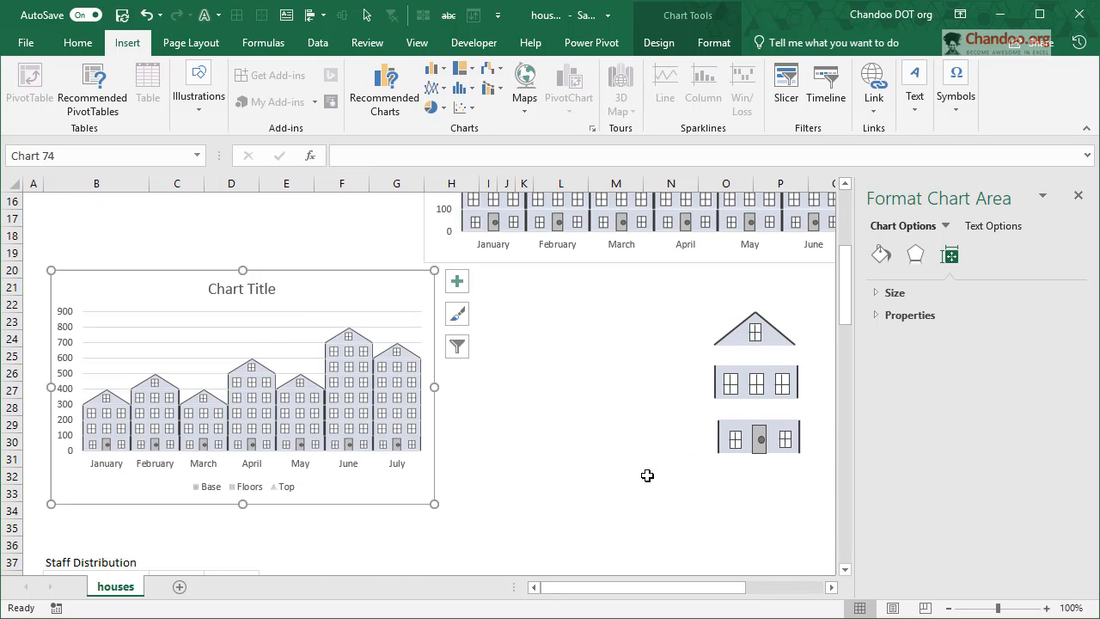
{"action": "mouse_move", "coordinate": [474, 469]}
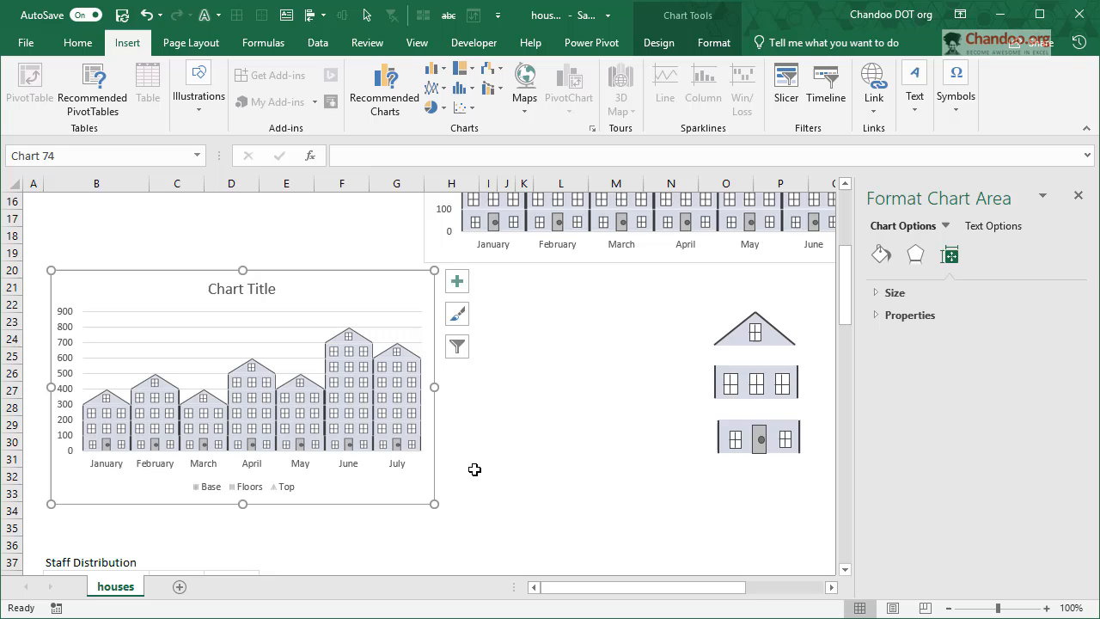
{"action": "mouse_move", "coordinate": [484, 423]}
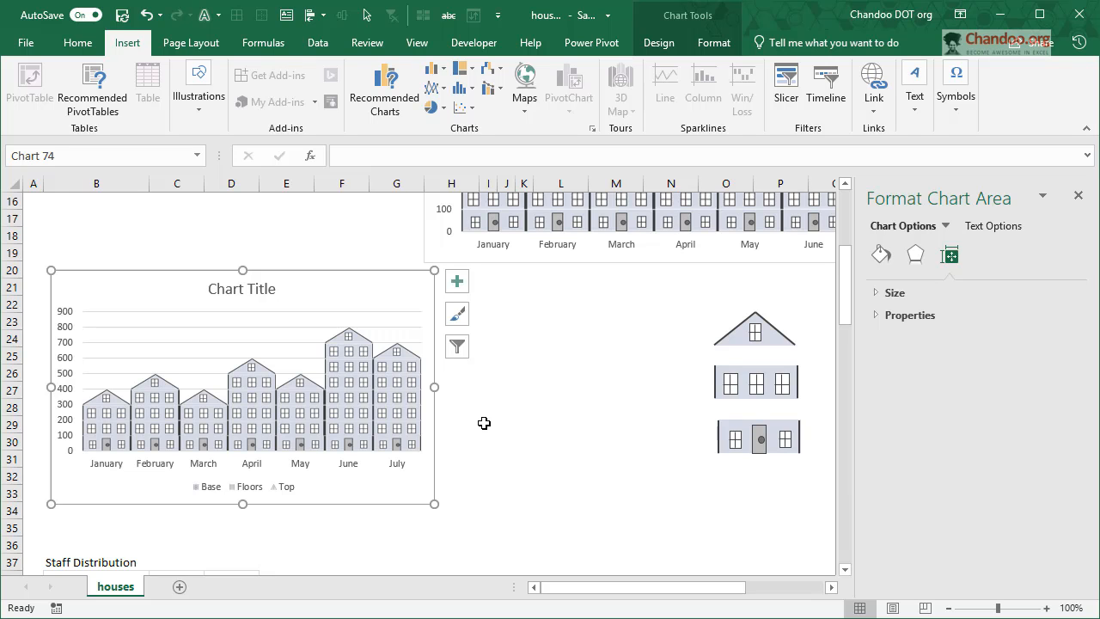
- Scroll down to the Staff Distribution table and select it for charting
{"action": "scroll", "scroll_direction": "down", "scroll_amount": 3}
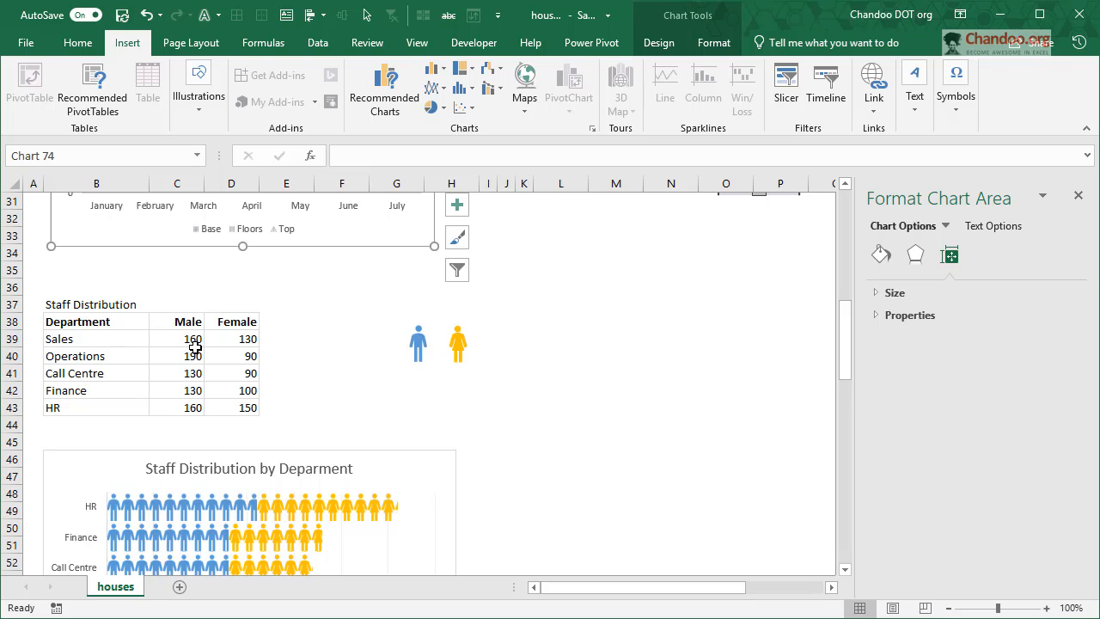
{"action": "scroll", "scroll_direction": "down", "scroll_amount": 3}
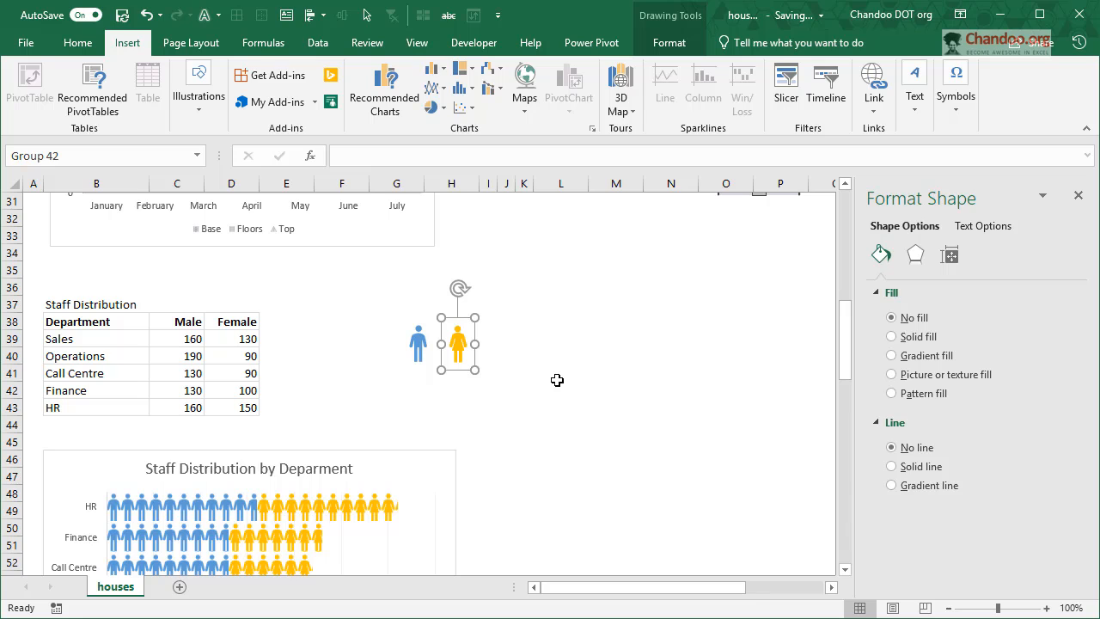
{"action": "scroll", "scroll_direction": "down", "scroll_amount": 3}
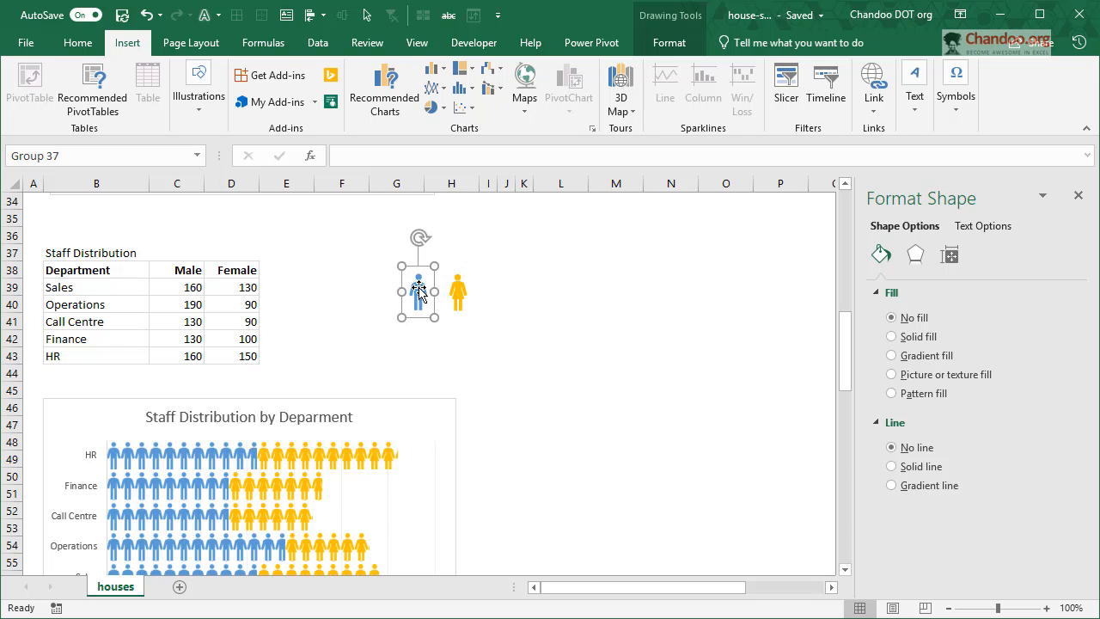
{"action": "mouse_move", "coordinate": [416, 275]}
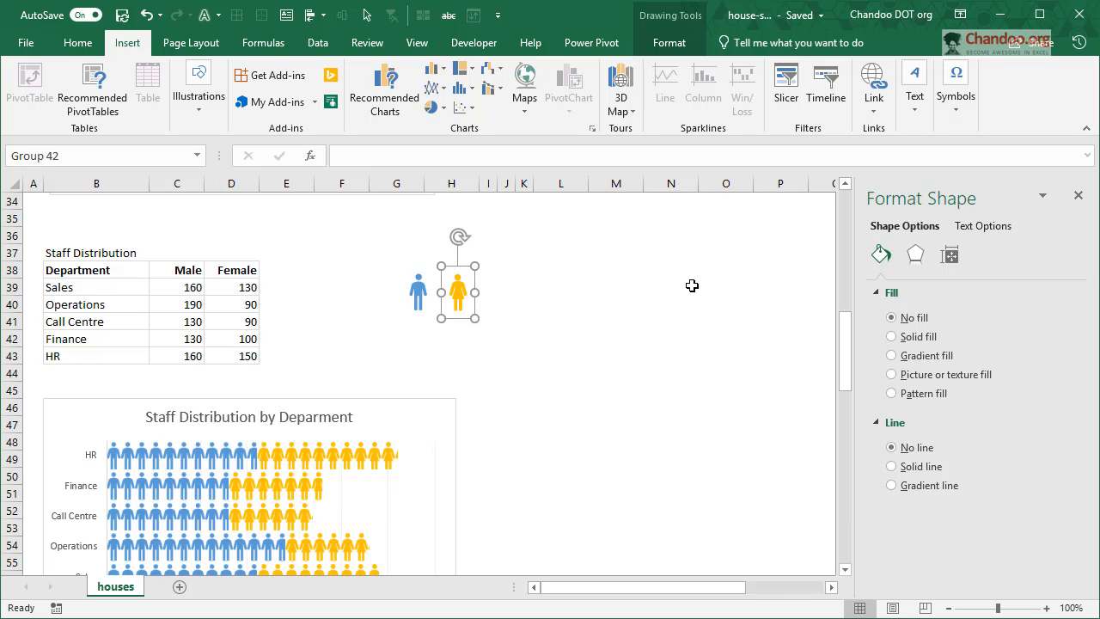
{"action": "scroll", "scroll_direction": "down", "scroll_amount": 3}
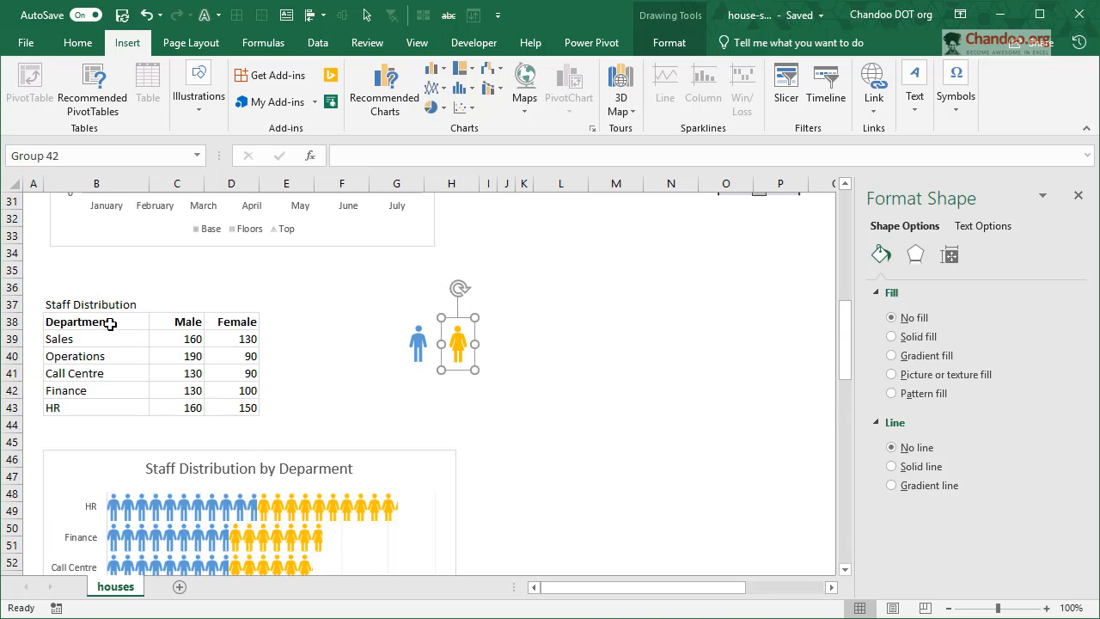
{"action": "left_click", "coordinate": [429, 71]}
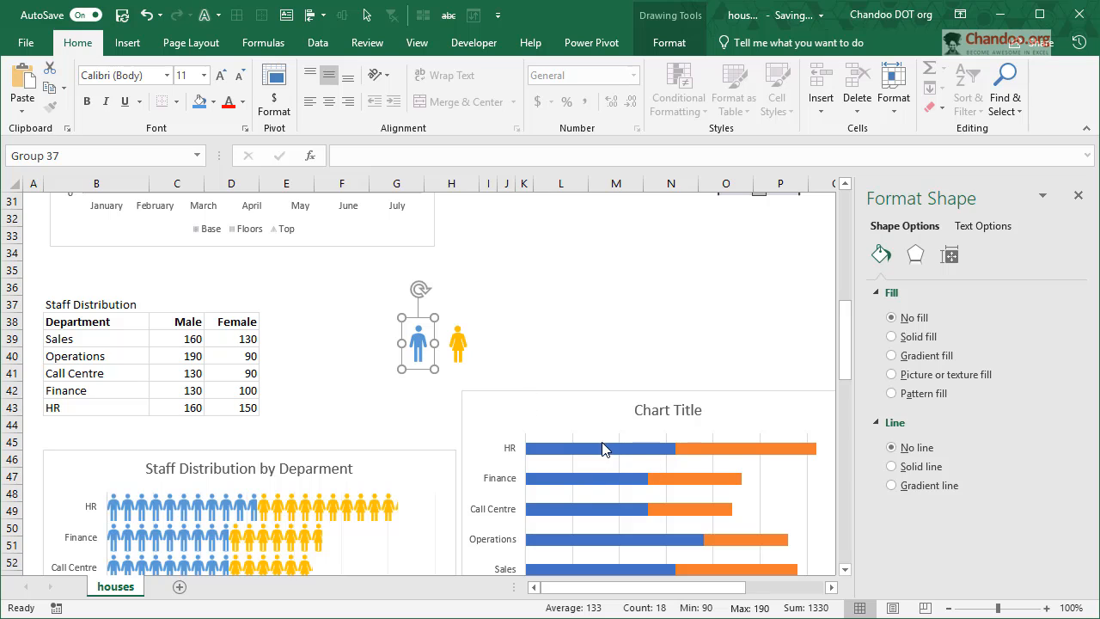
- Fill Male bars with the blue icon, Female bars with the yellow icon, and narrow the gaps
{"action": "left_click", "coordinate": [604, 448]}
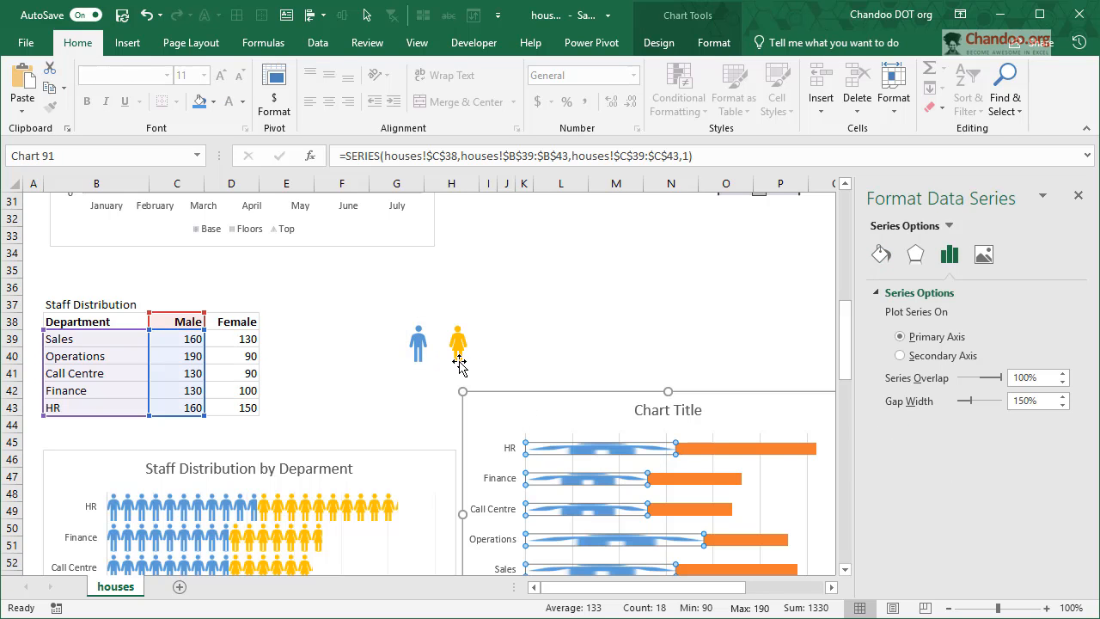
{"action": "left_click", "coordinate": [458, 360]}
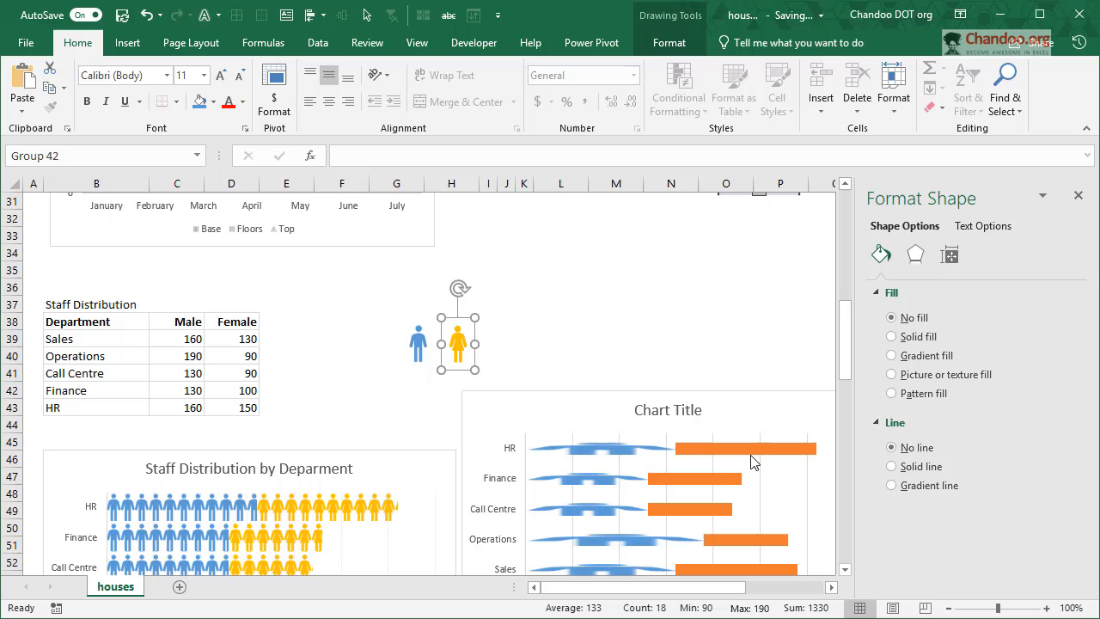
{"action": "left_click", "coordinate": [743, 448]}
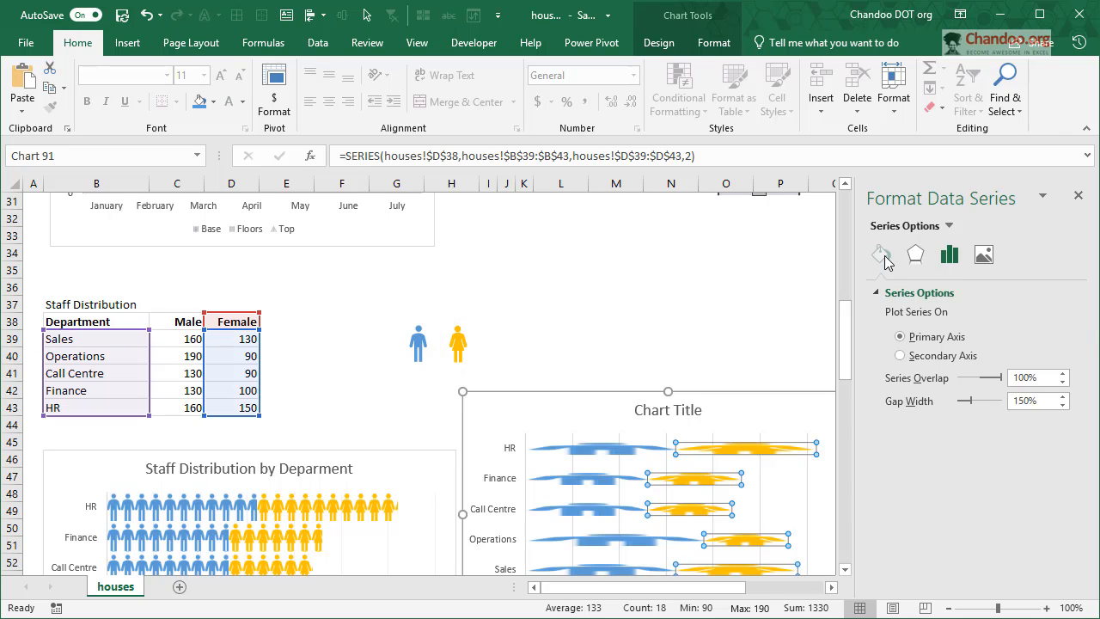
{"action": "left_click", "coordinate": [881, 255]}
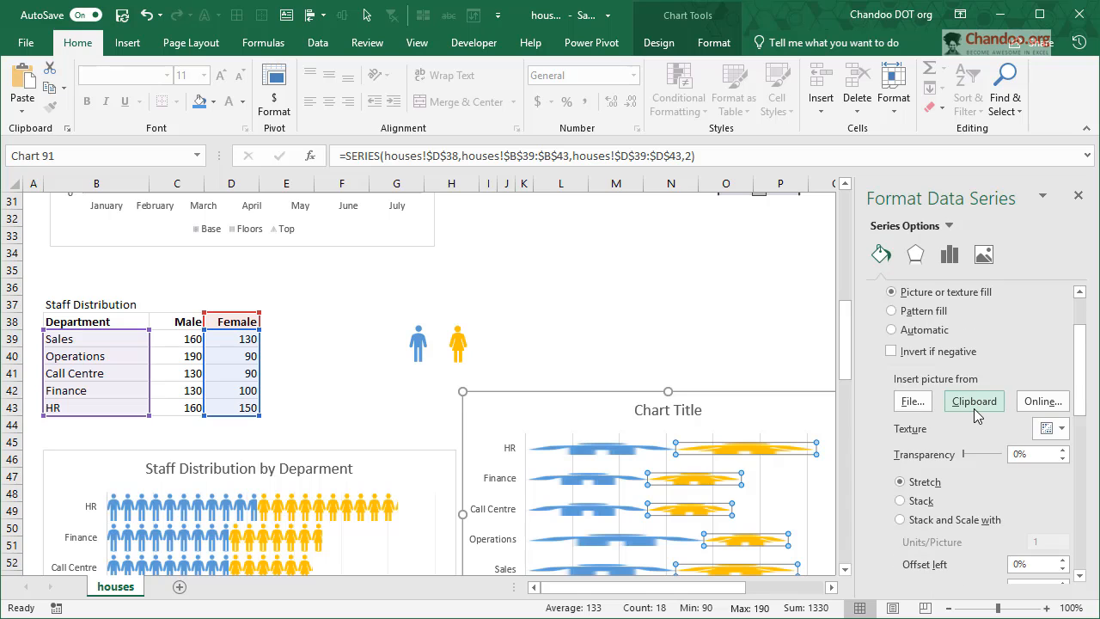
{"action": "left_click", "coordinate": [900, 419]}
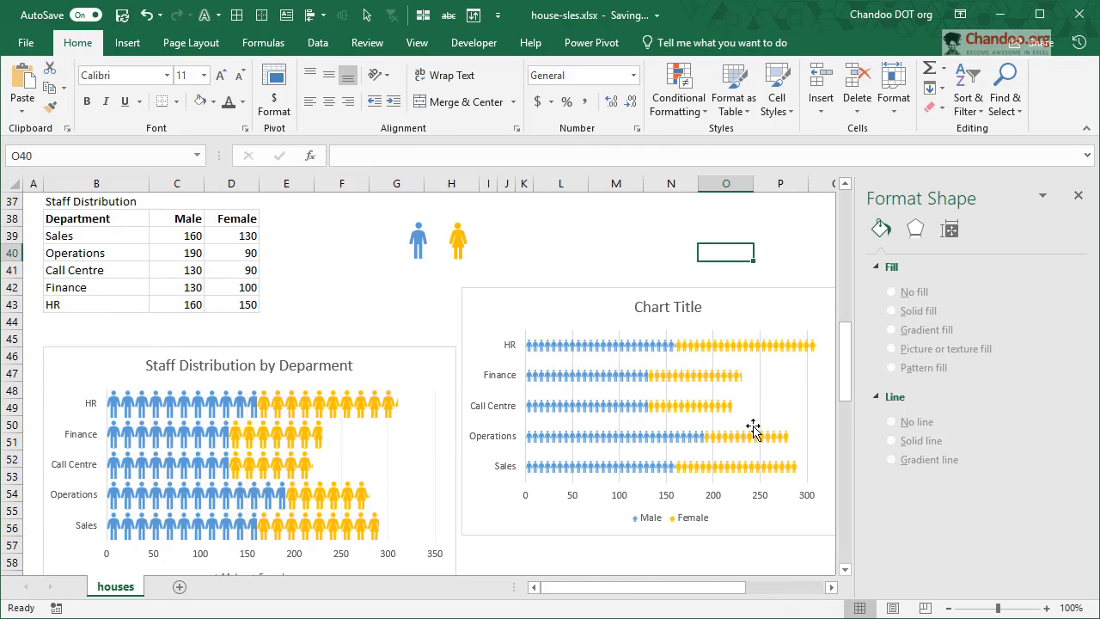
{"action": "mouse_move", "coordinate": [694, 387]}
{"action": "type", "text": "10"}
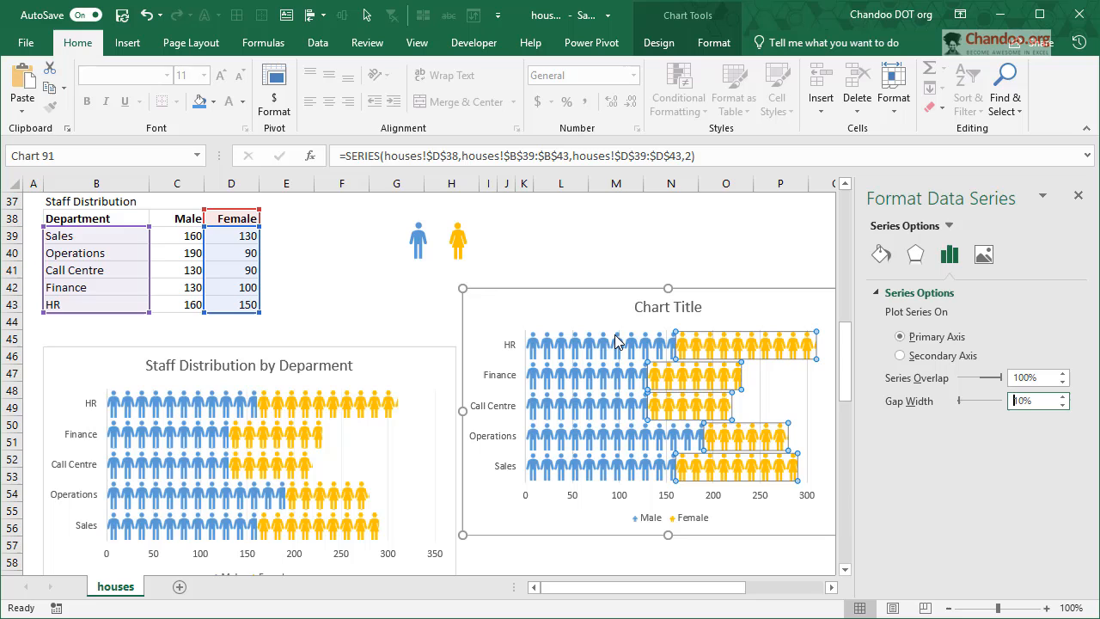
{"action": "left_click", "coordinate": [725, 234]}
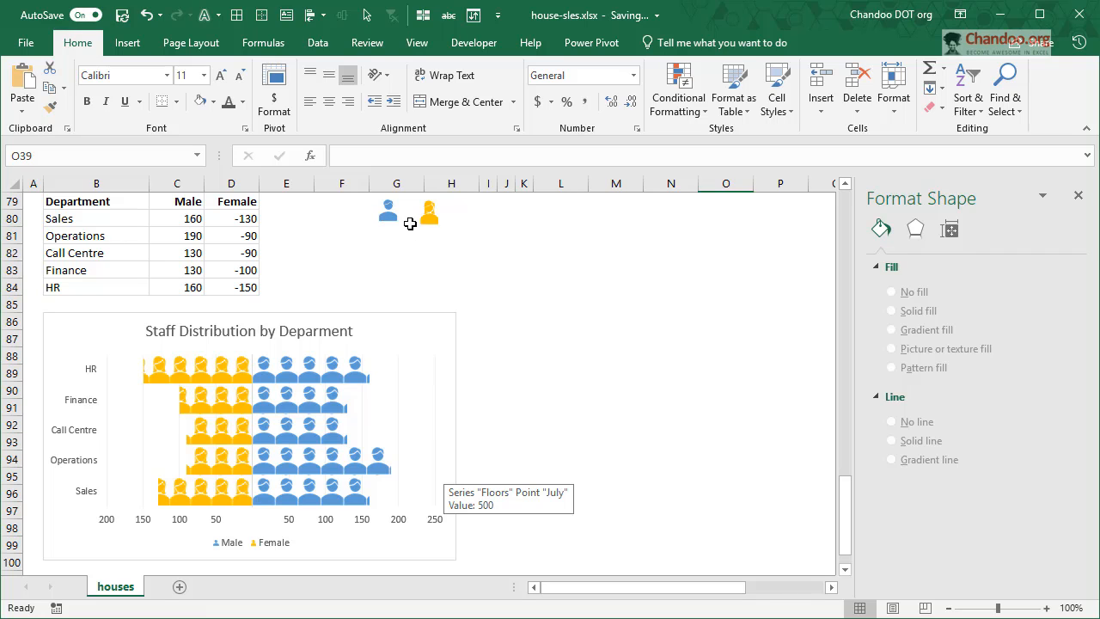
{"action": "mouse_move", "coordinate": [232, 387]}
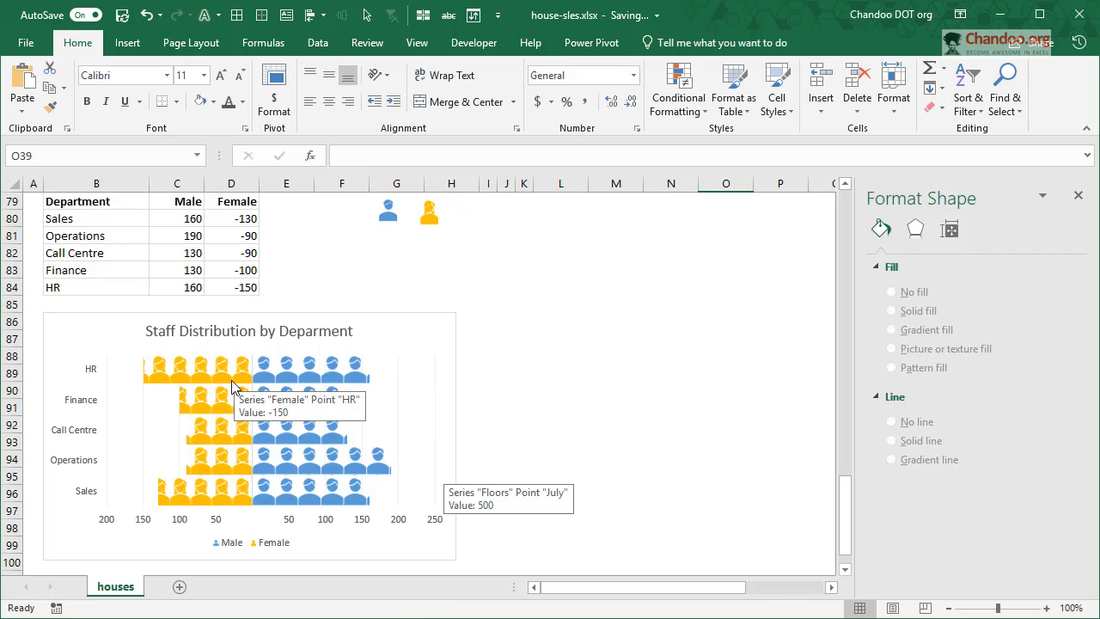
{"action": "mouse_move", "coordinate": [169, 383]}
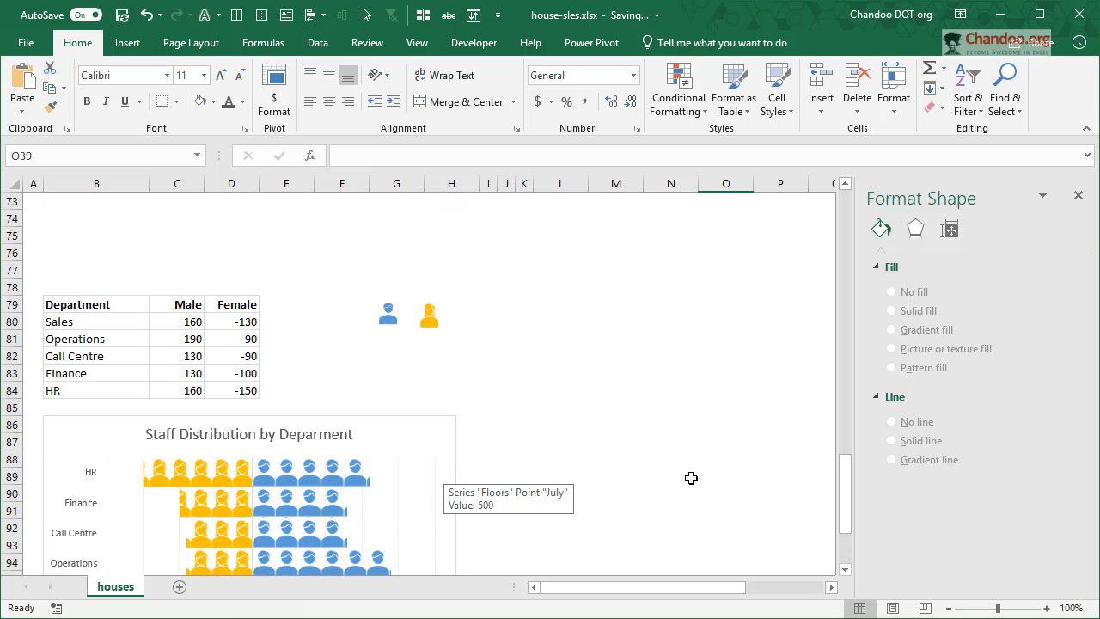
{"action": "scroll", "scroll_direction": "down", "scroll_amount": 3}
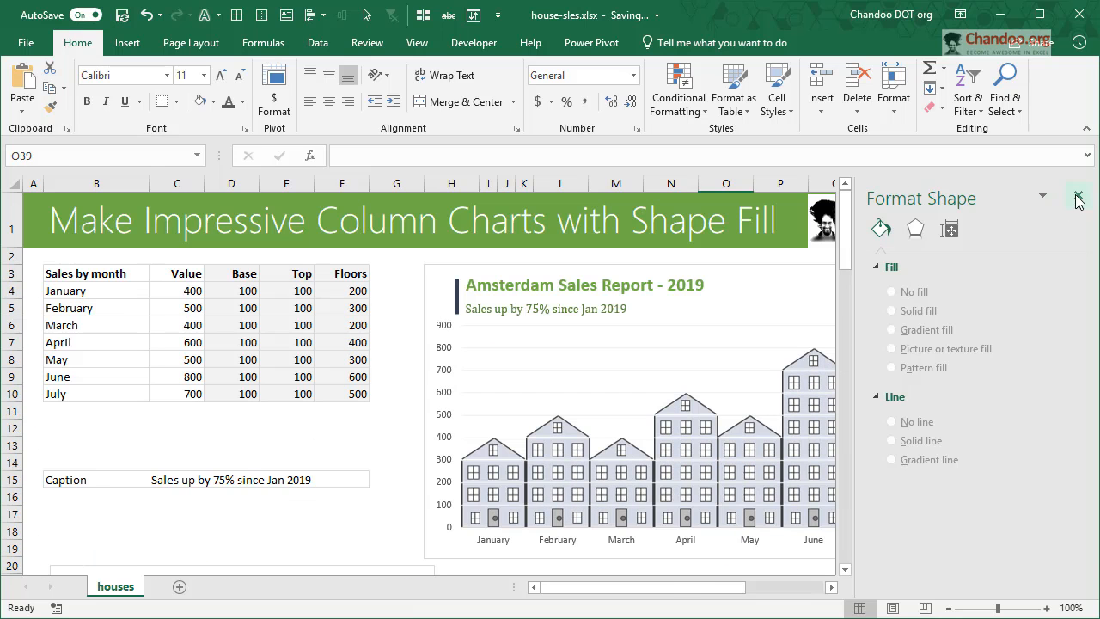
- Close the Format Shape task pane
{"action": "left_click", "coordinate": [1076, 200]}
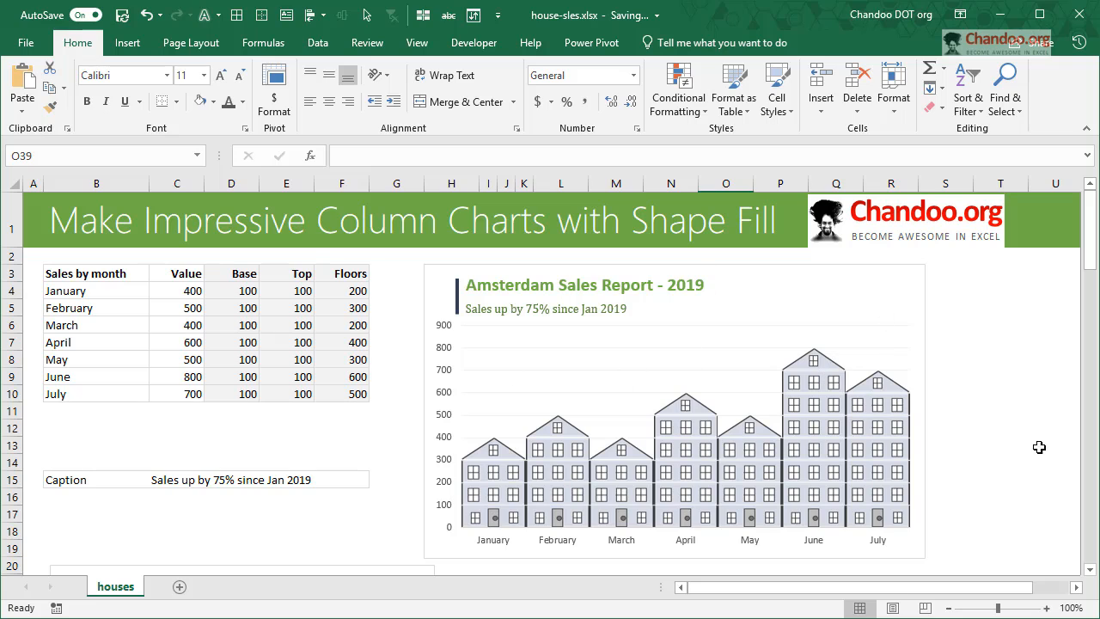
{"action": "mouse_move", "coordinate": [956, 437]}
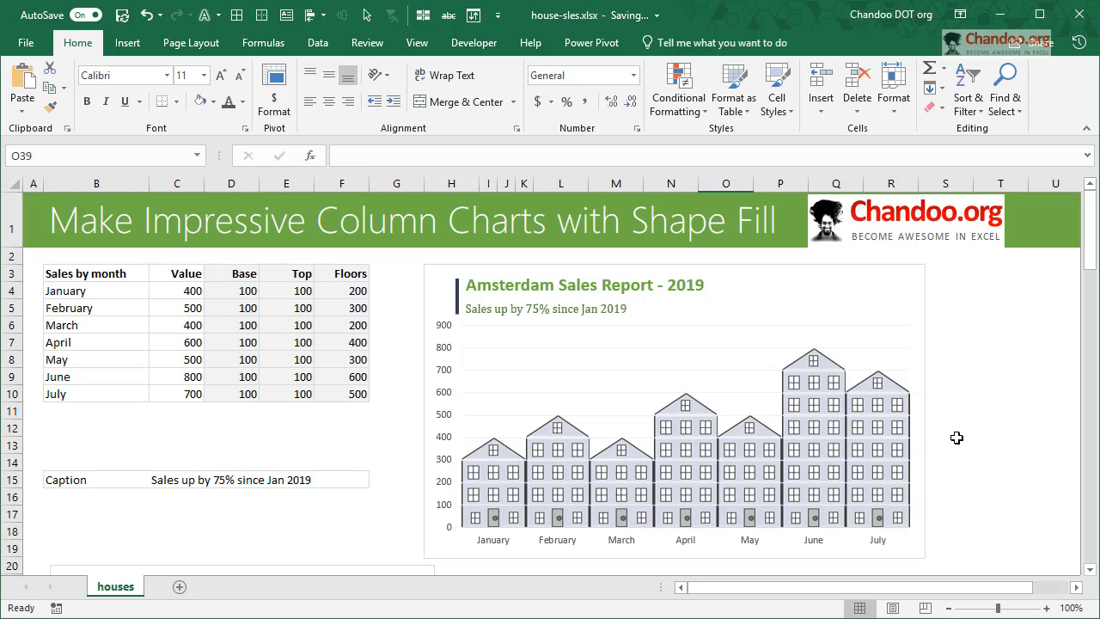
{"action": "mouse_move", "coordinate": [833, 486]}
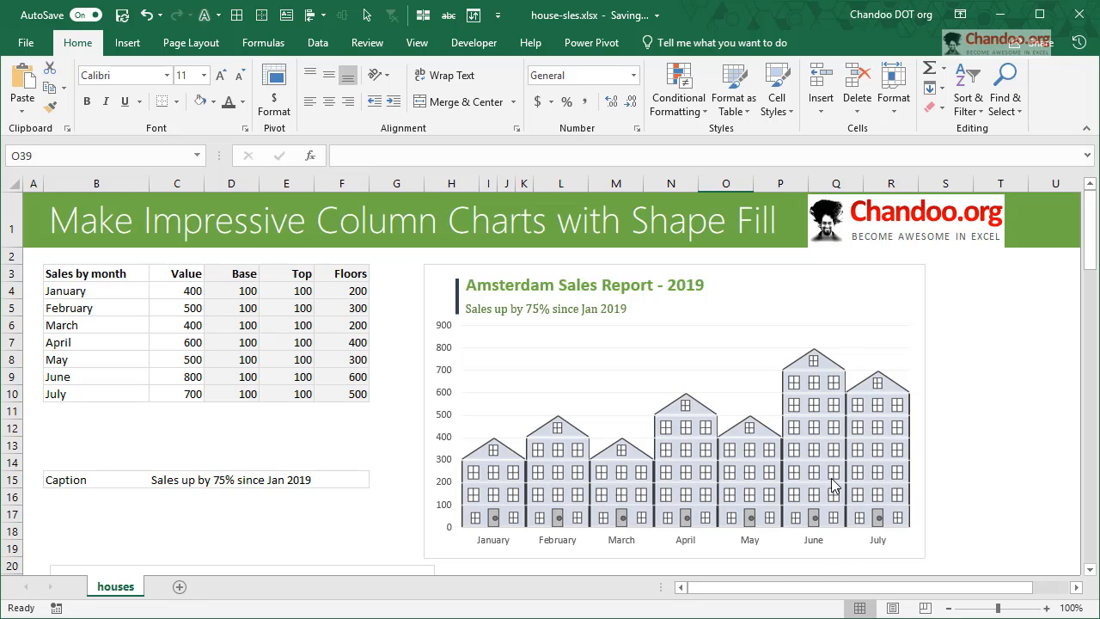
{"action": "mouse_move", "coordinate": [482, 460]}
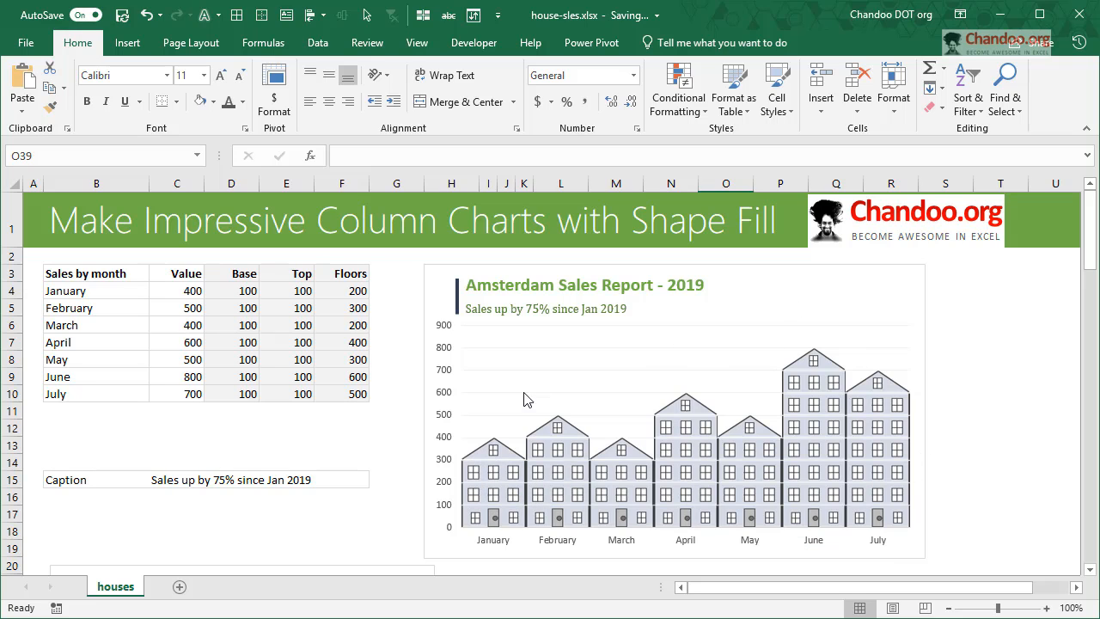
{"action": "mouse_move", "coordinate": [726, 413]}
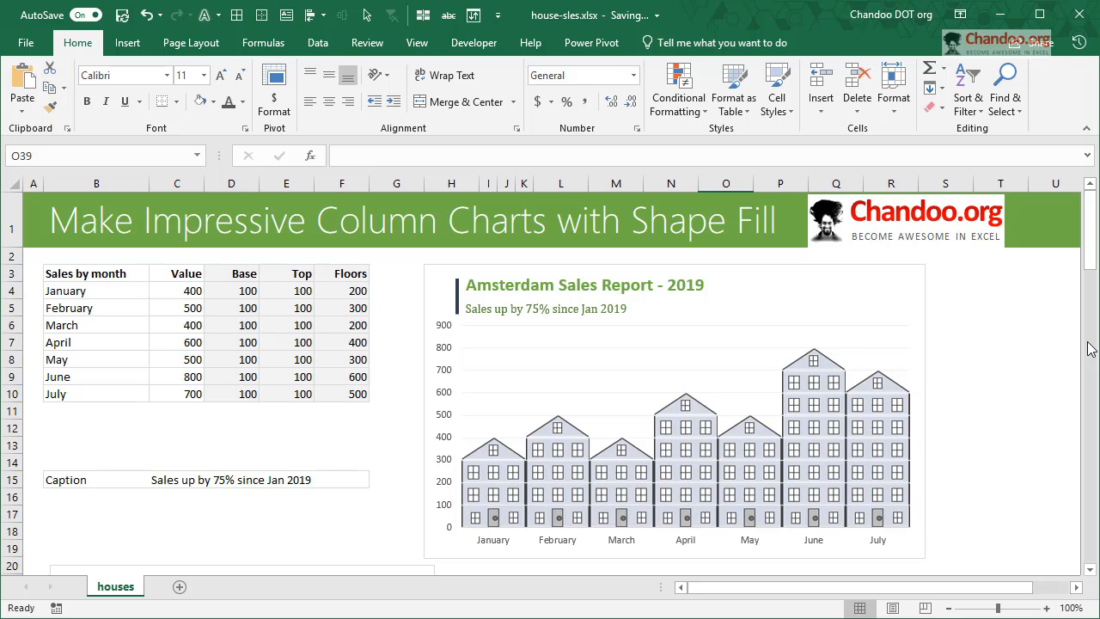
{"action": "mouse_move", "coordinate": [969, 354]}
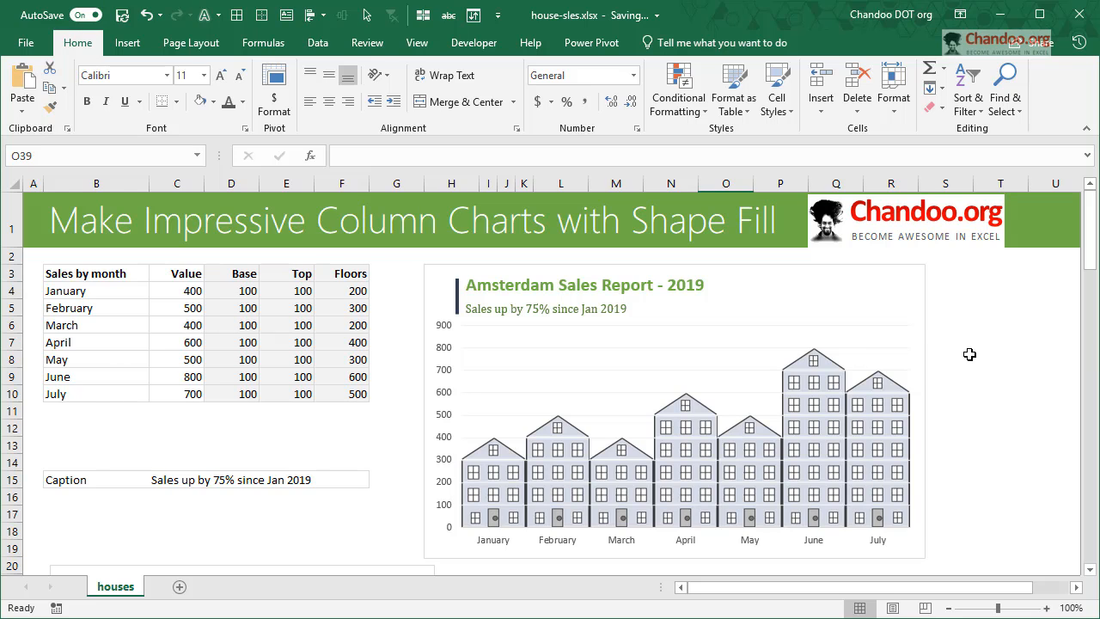
{"action": "mouse_move", "coordinate": [750, 290]}
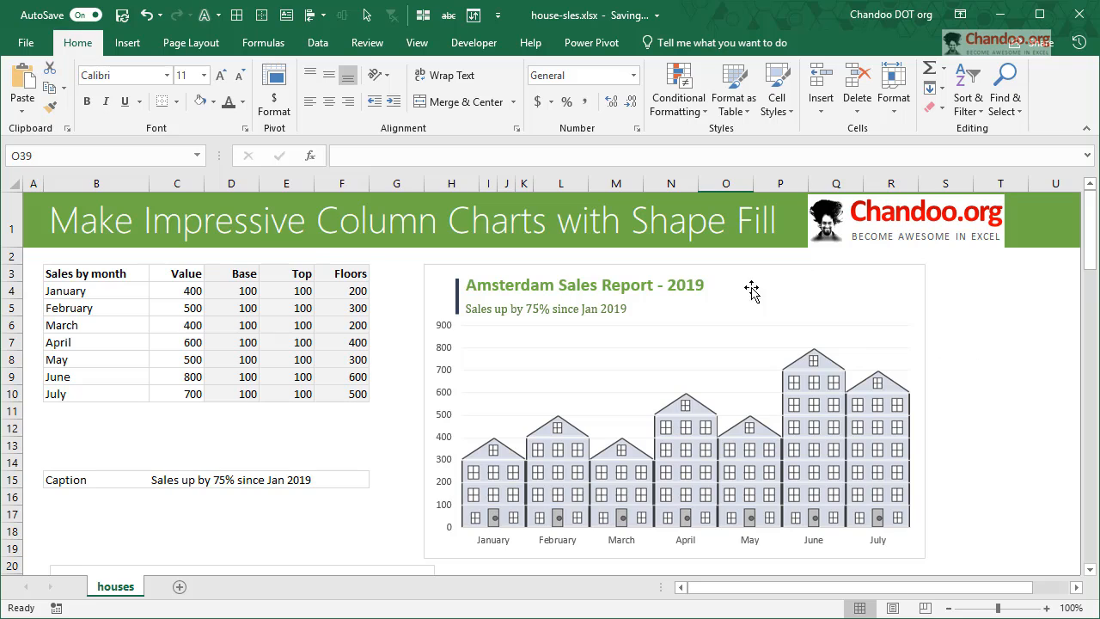
{"action": "mouse_move", "coordinate": [1009, 299]}
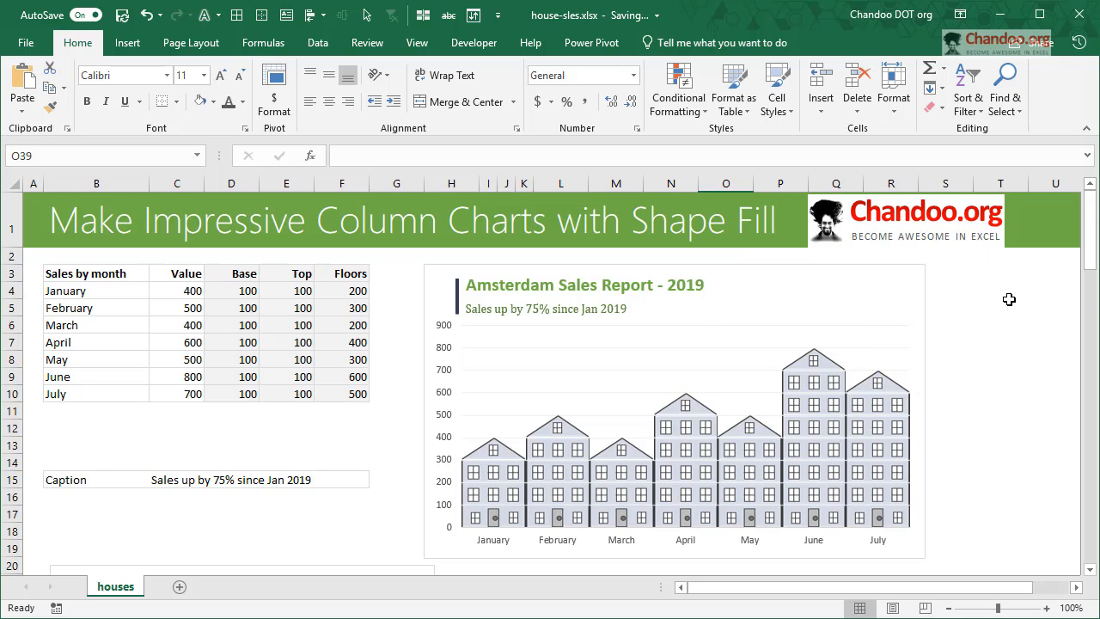
{"action": "mouse_move", "coordinate": [996, 321]}
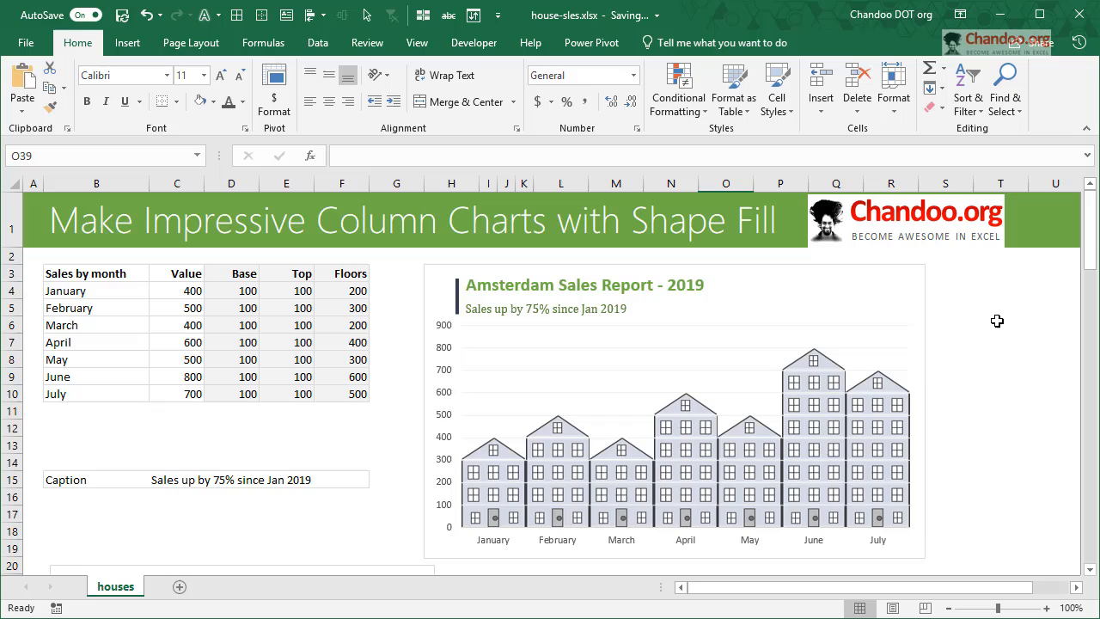